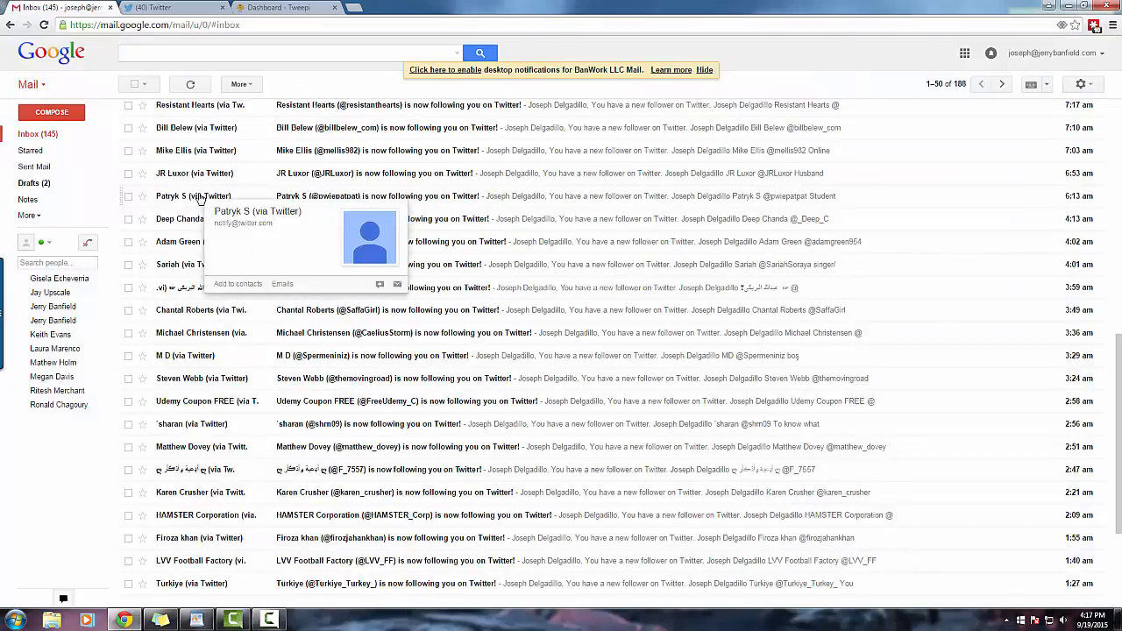
mouse_move(473, 200)
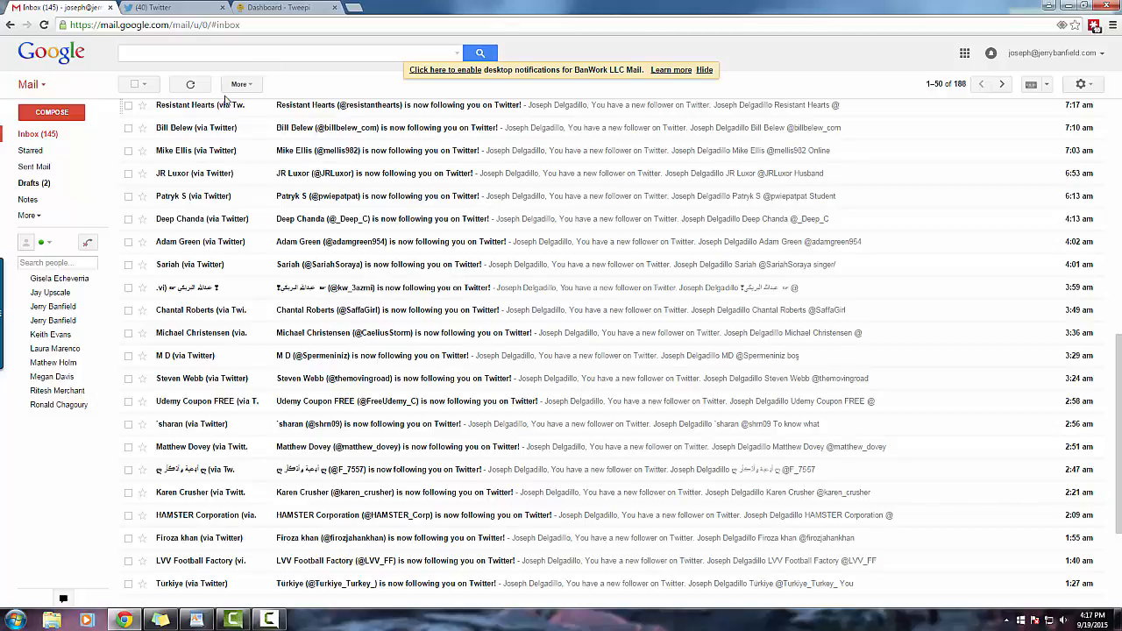
Turn off all Twitter email notifications under Settings > Email notifications
click(175, 7)
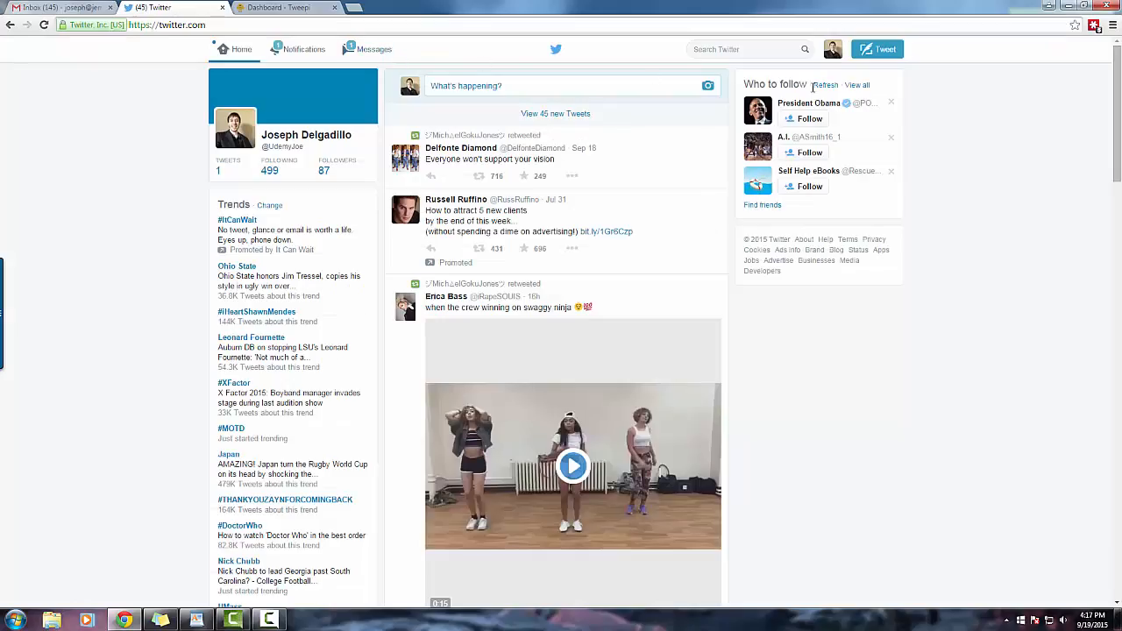
mouse_move(832, 49)
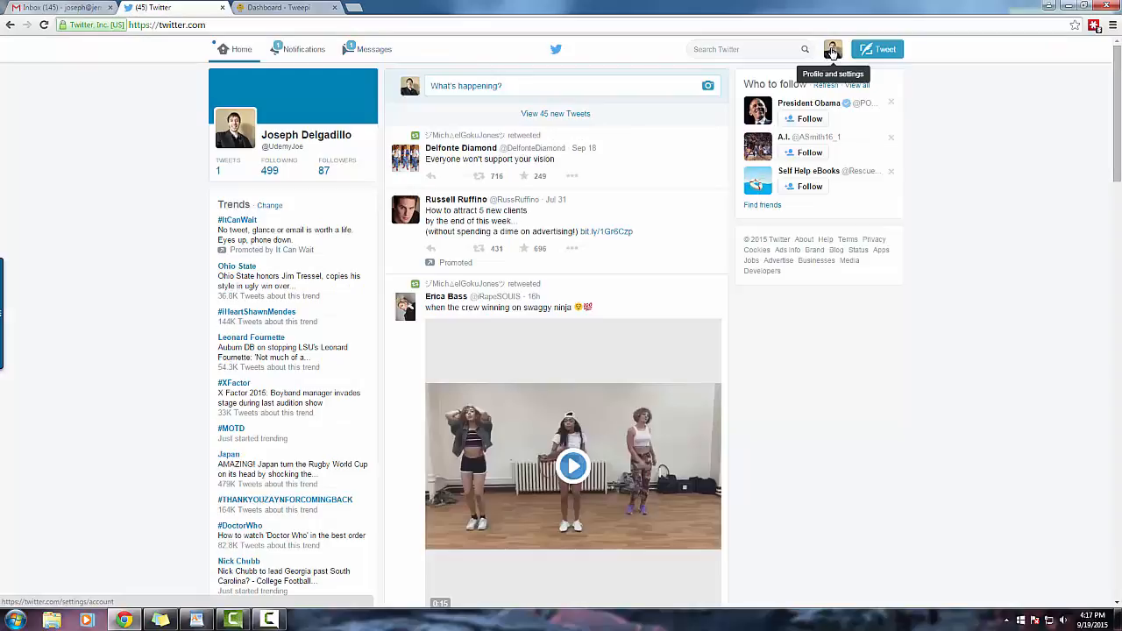
click(831, 49)
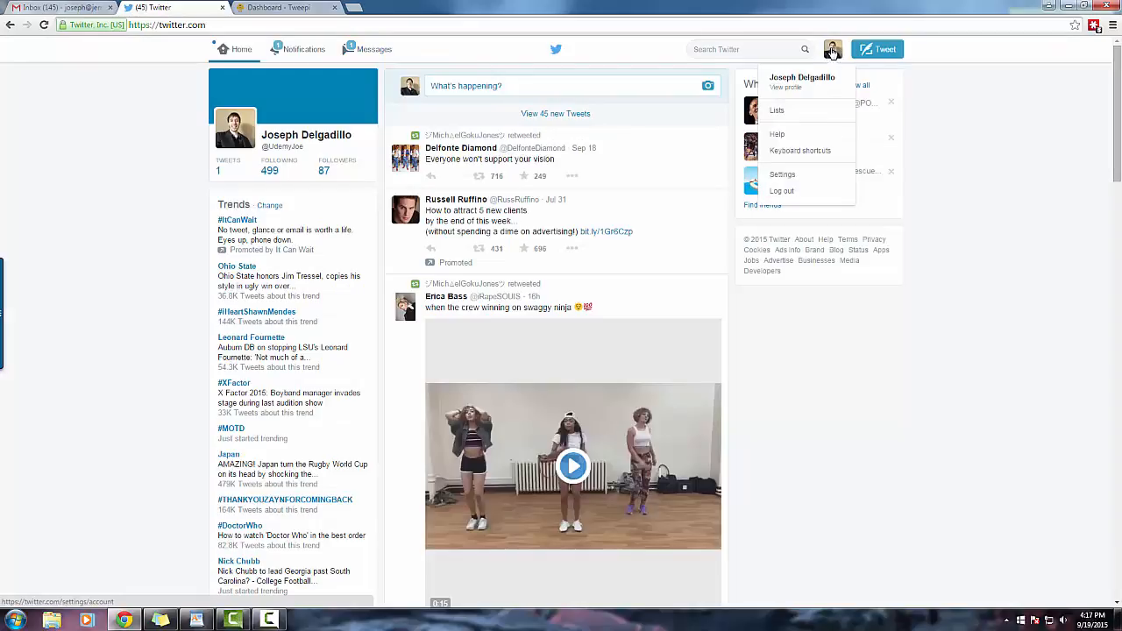
click(832, 49)
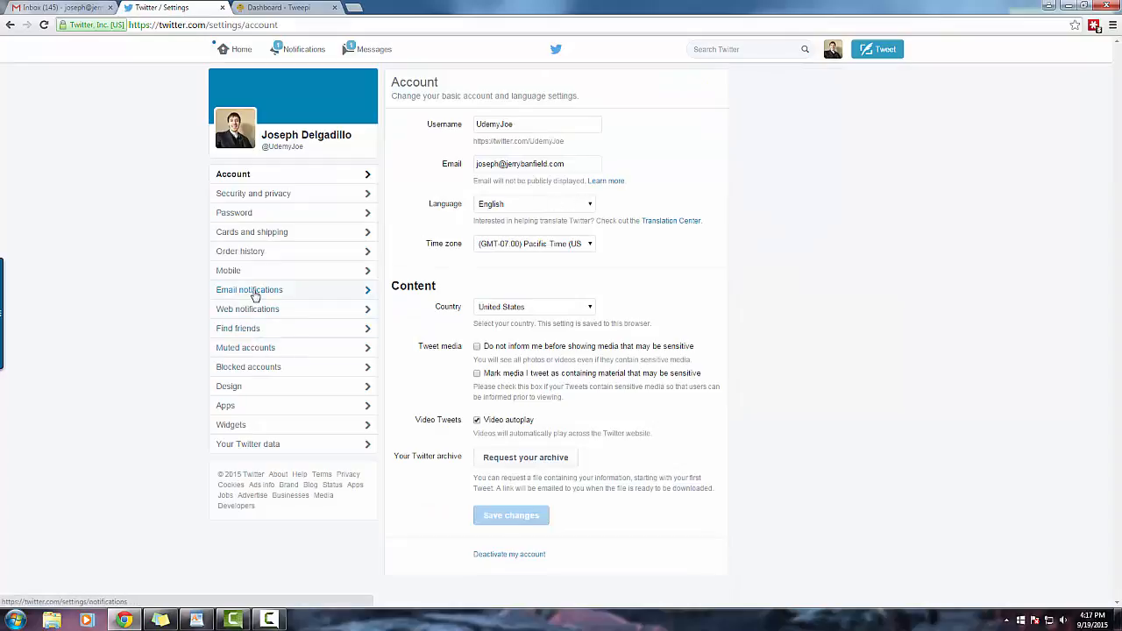
click(248, 289)
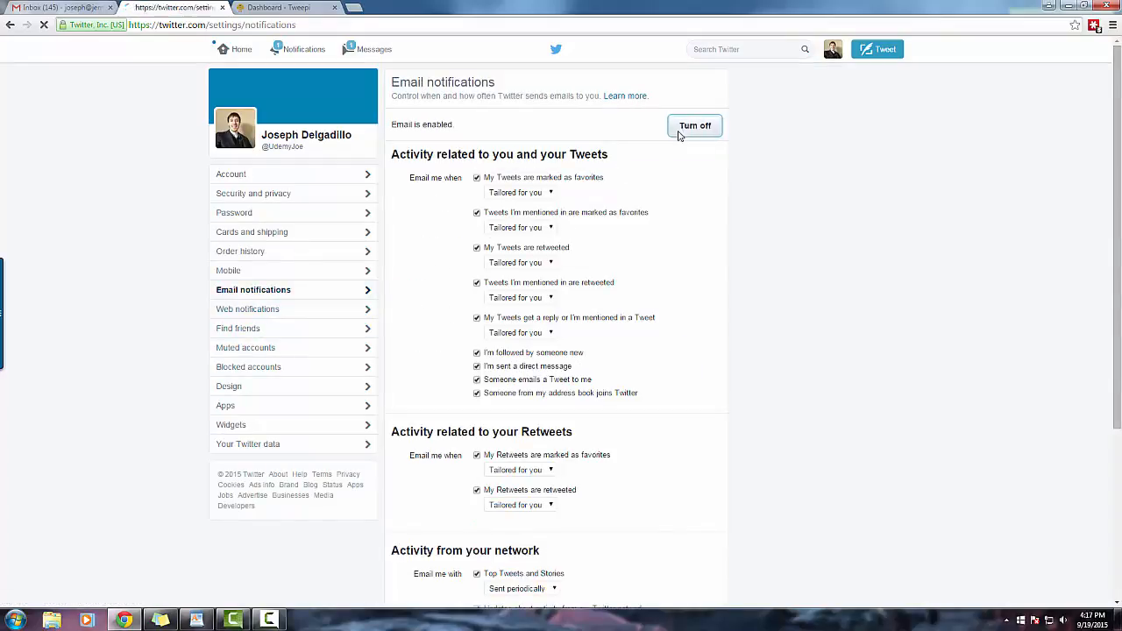
click(694, 125)
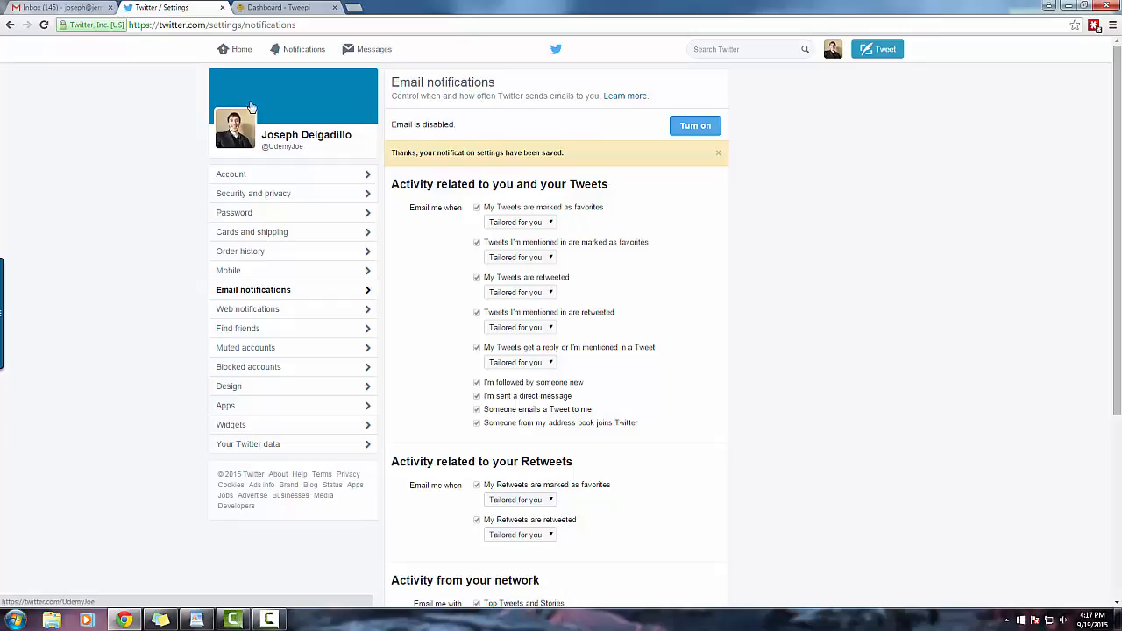
Review Tweepi's list of 34 users you're not following back, scrolling down it
click(285, 8)
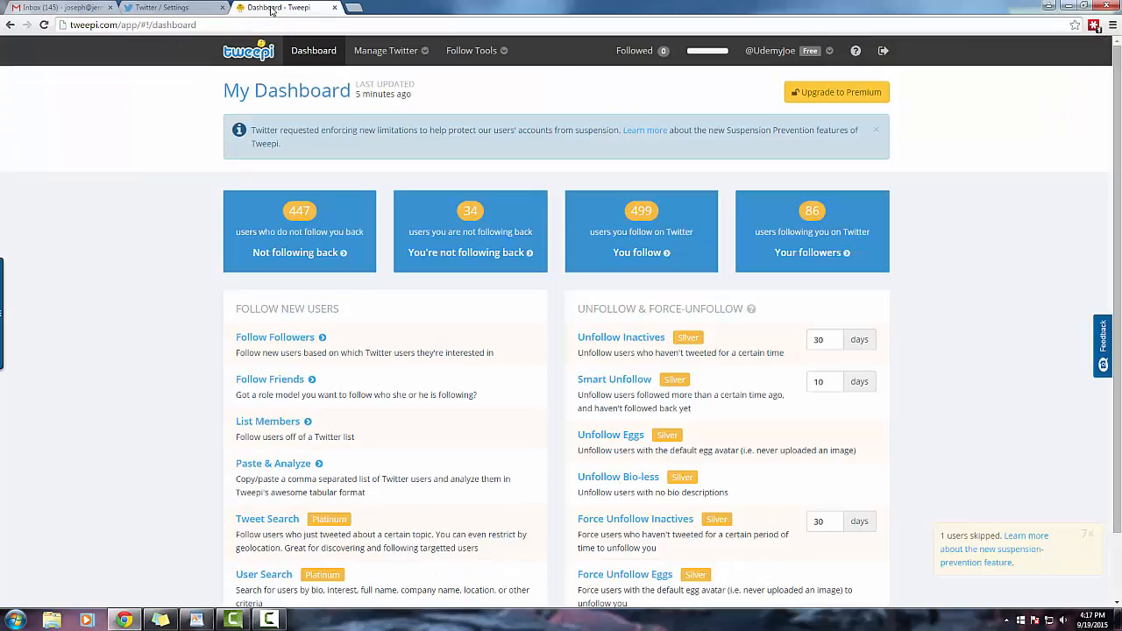
mouse_move(253, 194)
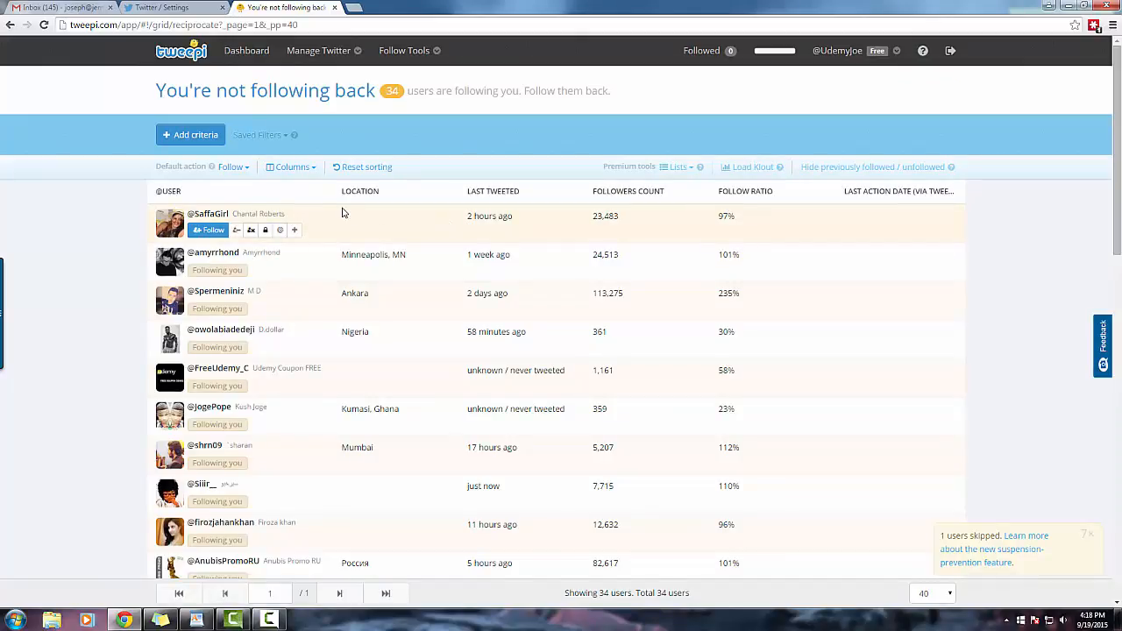
mouse_move(391, 233)
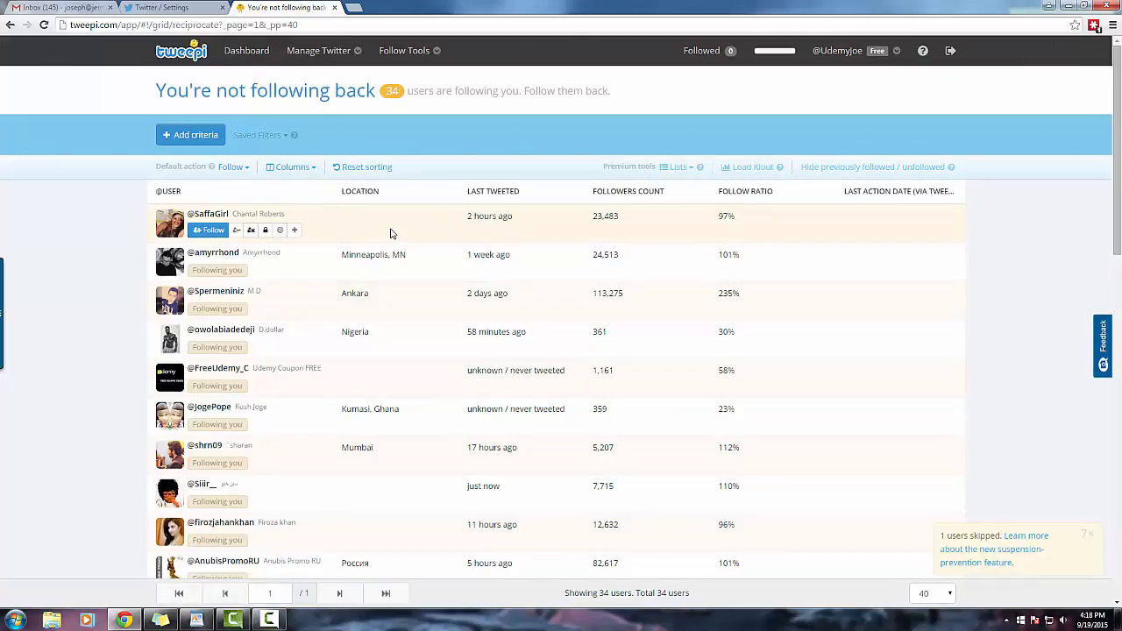
mouse_move(404, 215)
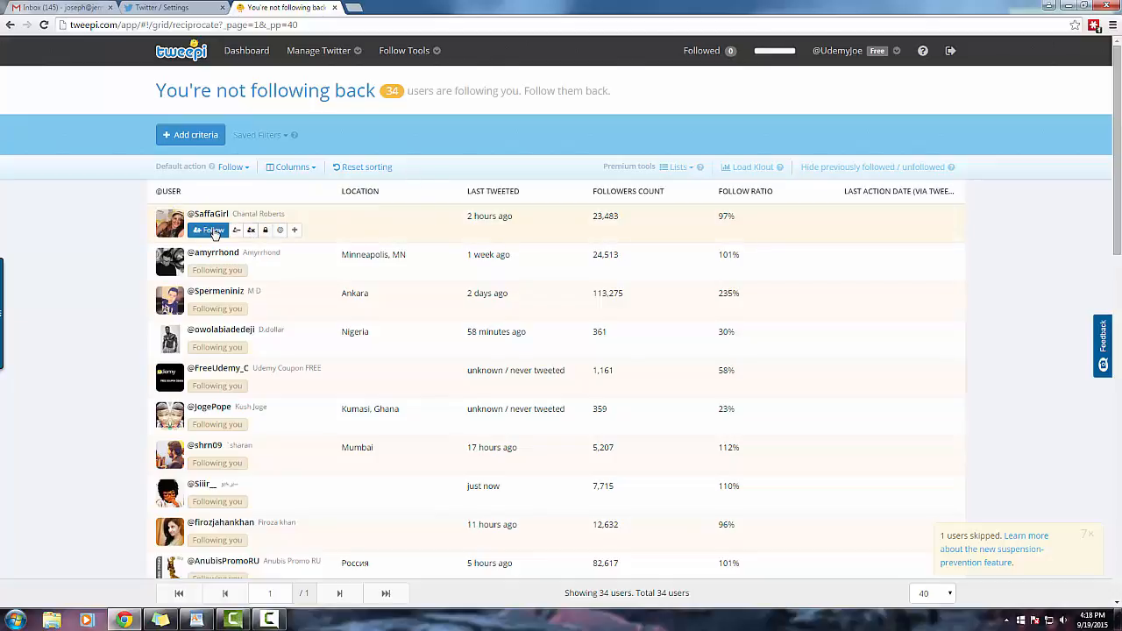
scroll(down, 3)
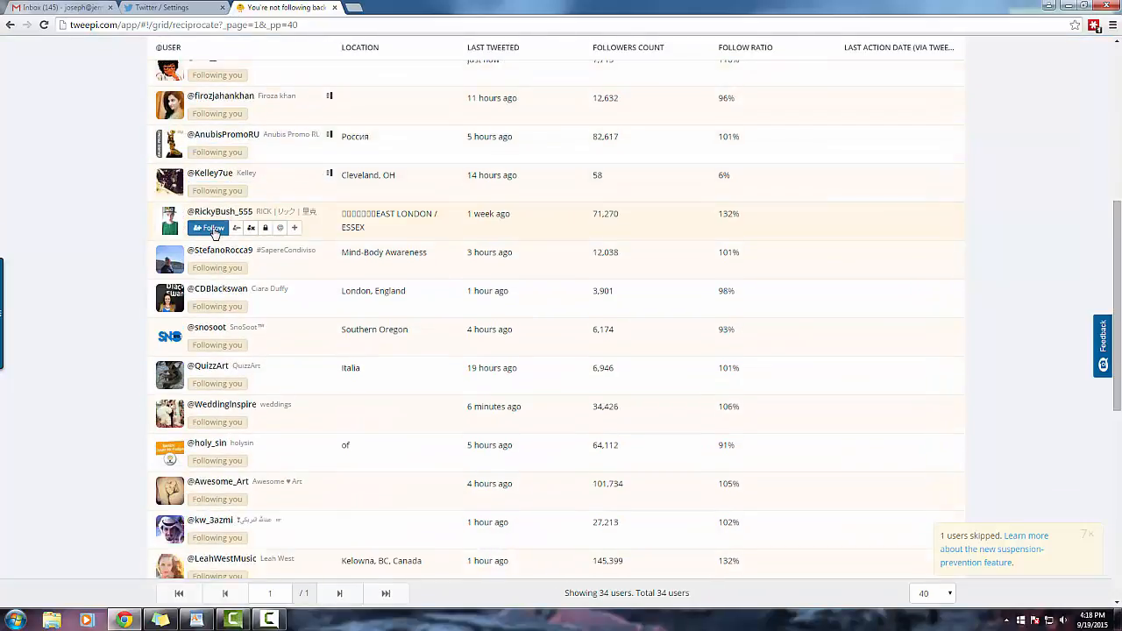
scroll(down, 3)
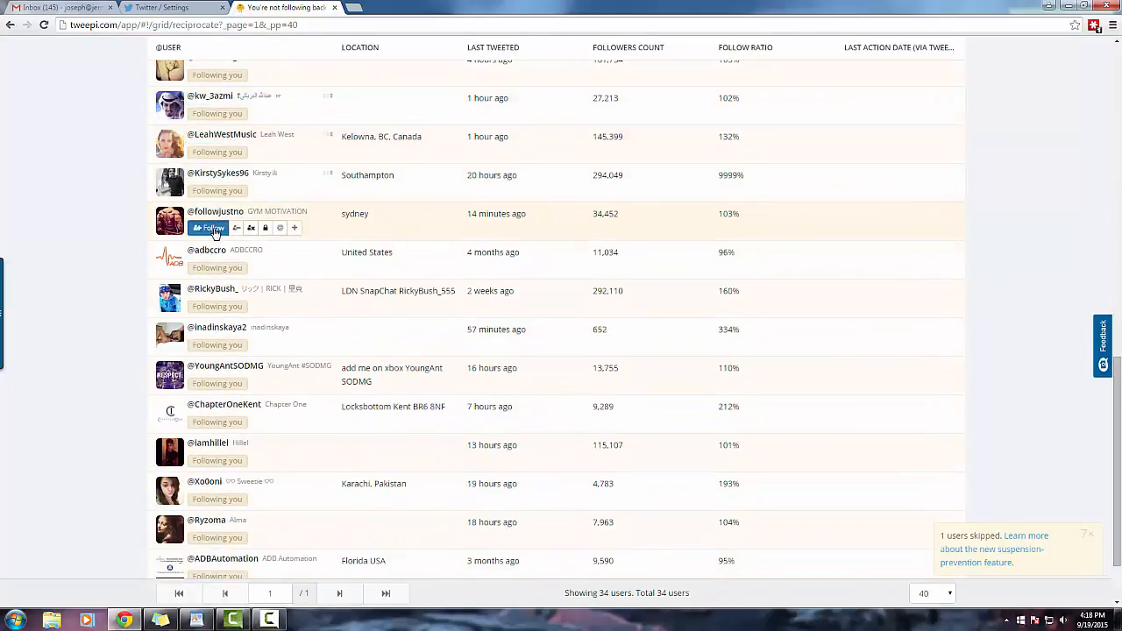
scroll(down, 3)
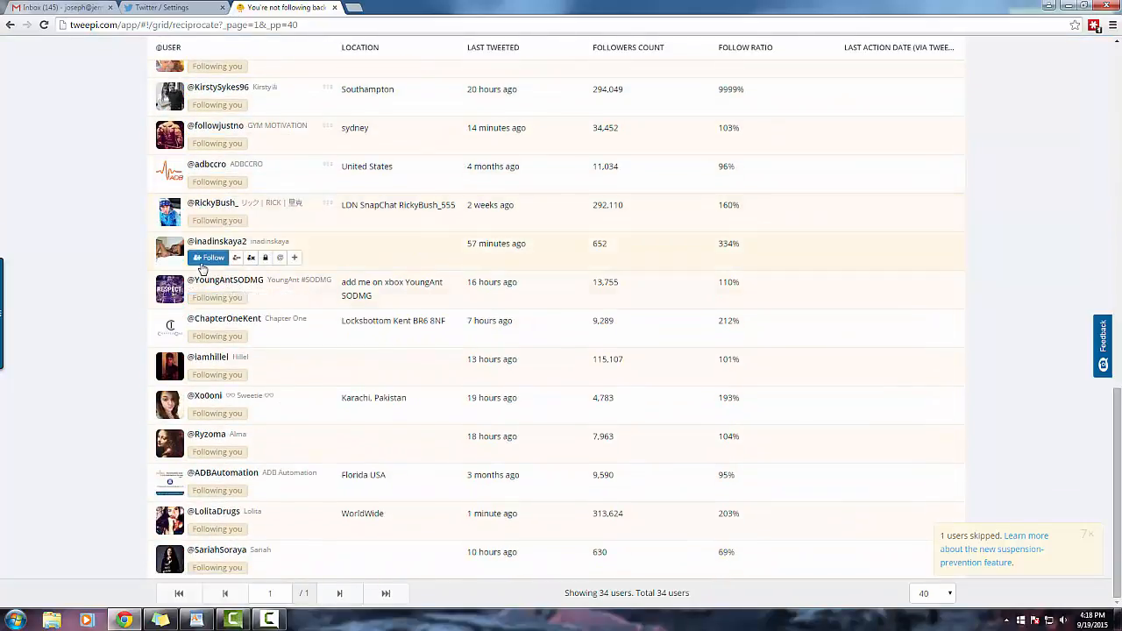
mouse_move(208, 351)
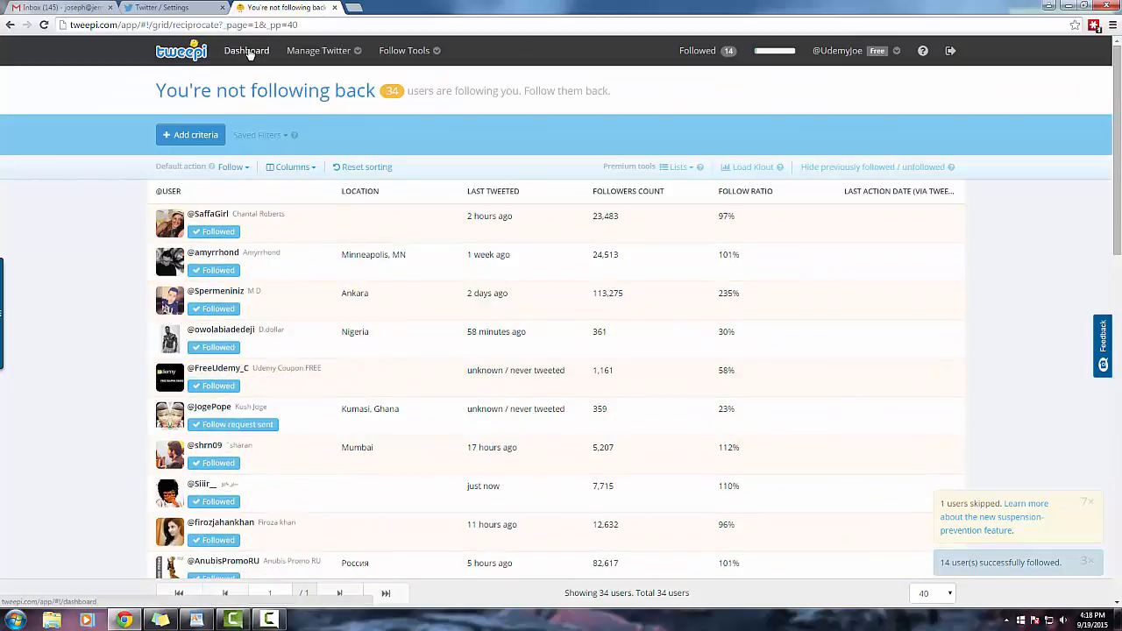
From the Tweepi dashboard, open the You follow list of 499 accounts
click(246, 50)
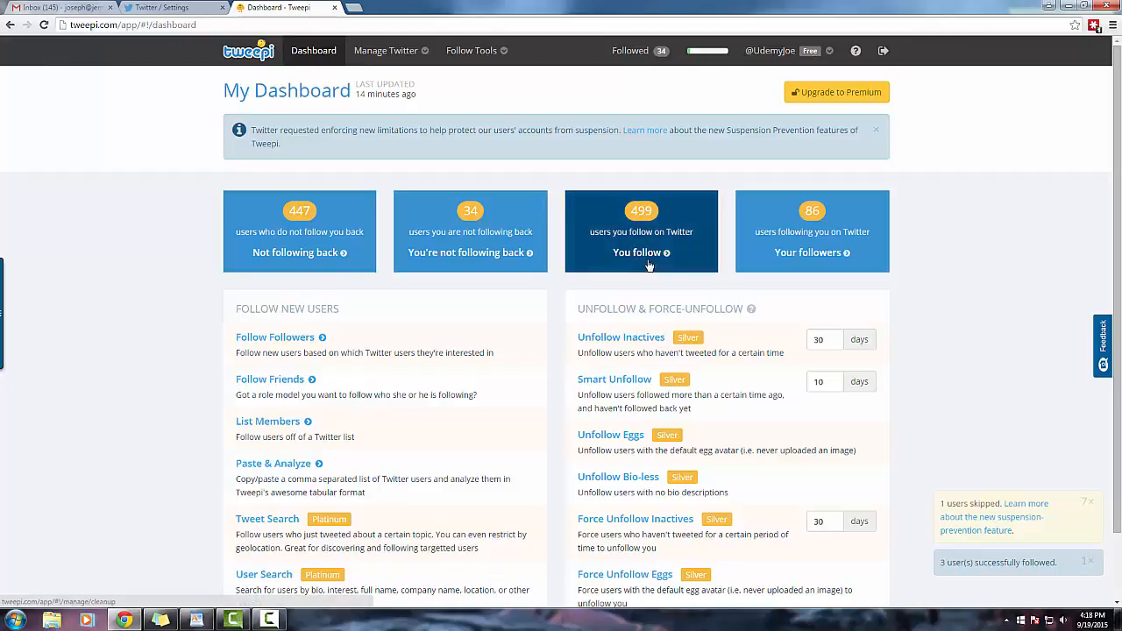
click(640, 252)
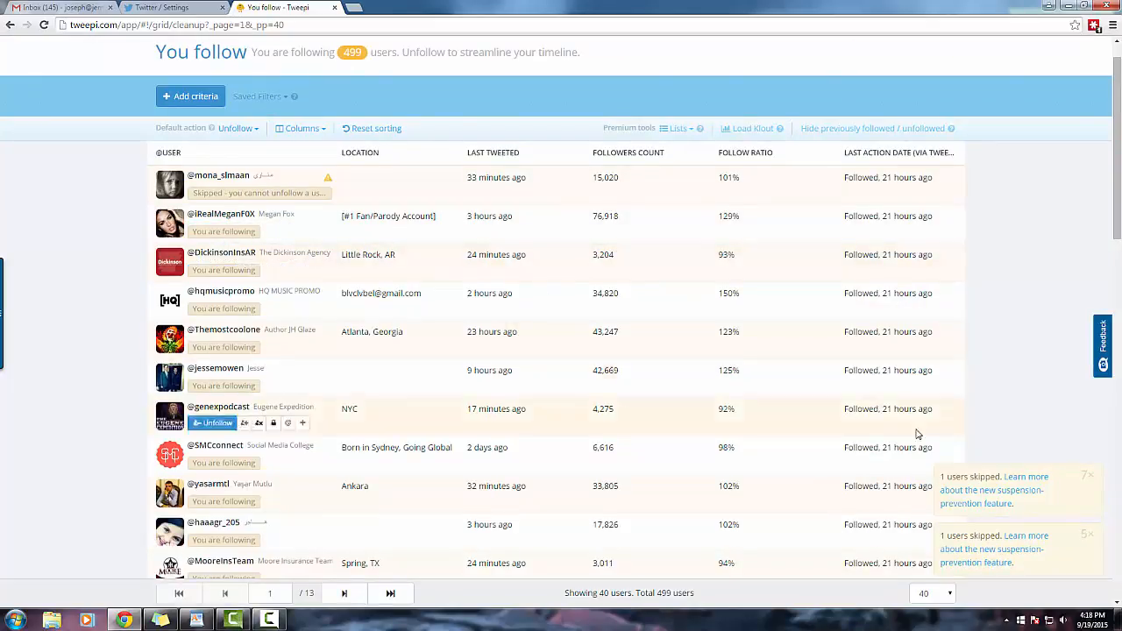
Open the Help Desk article on Tweepi's daily follow and unfollow limits
click(1025, 475)
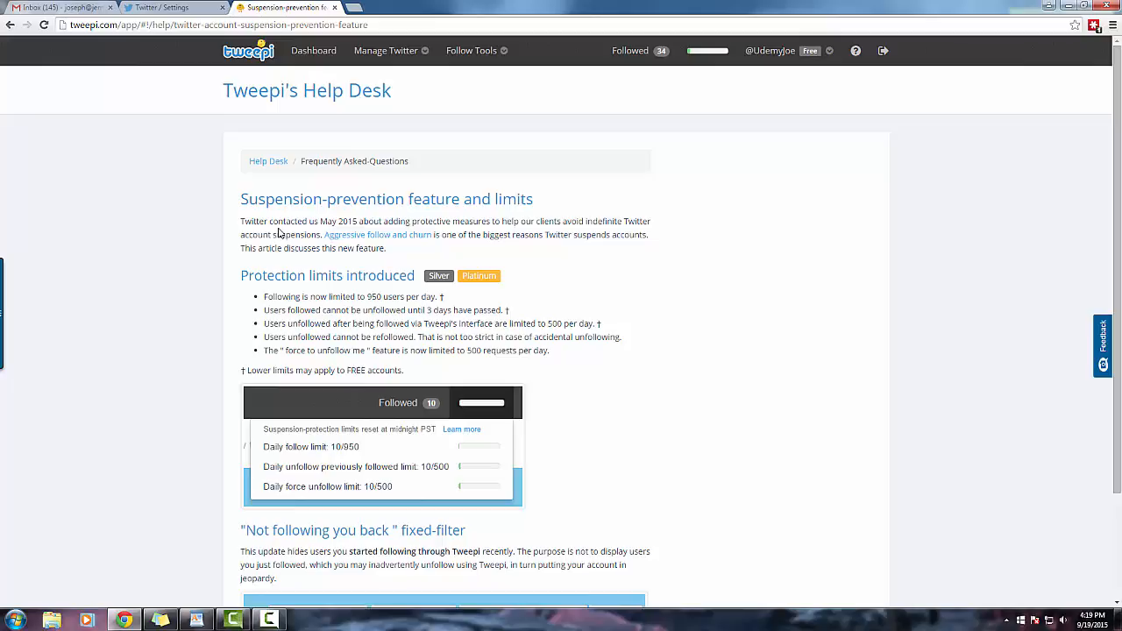
mouse_move(290, 52)
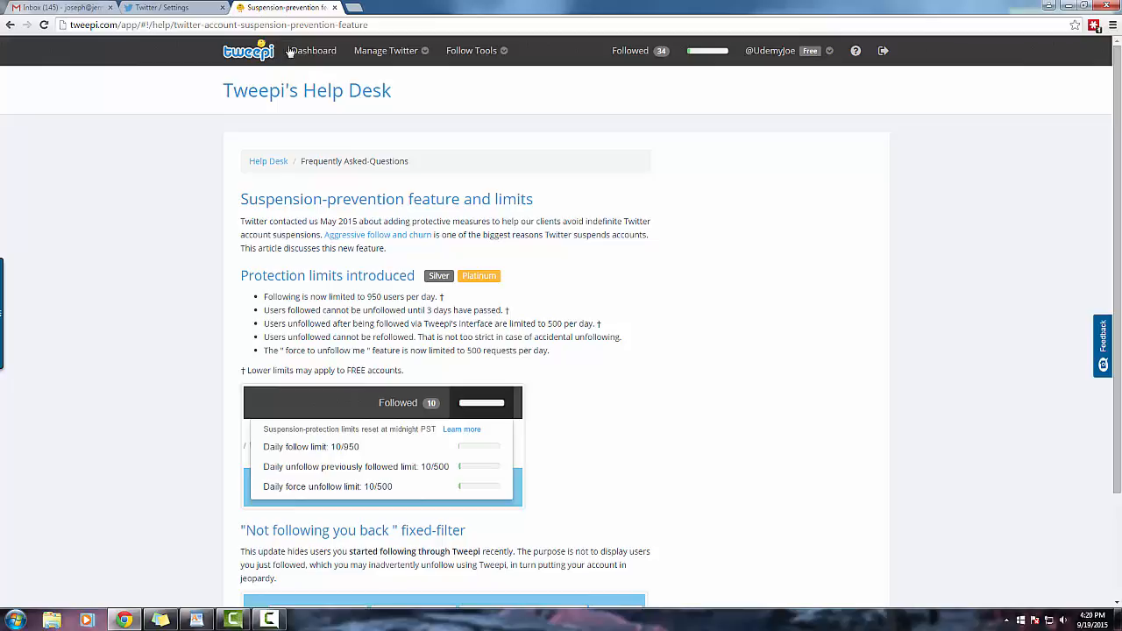
click(313, 50)
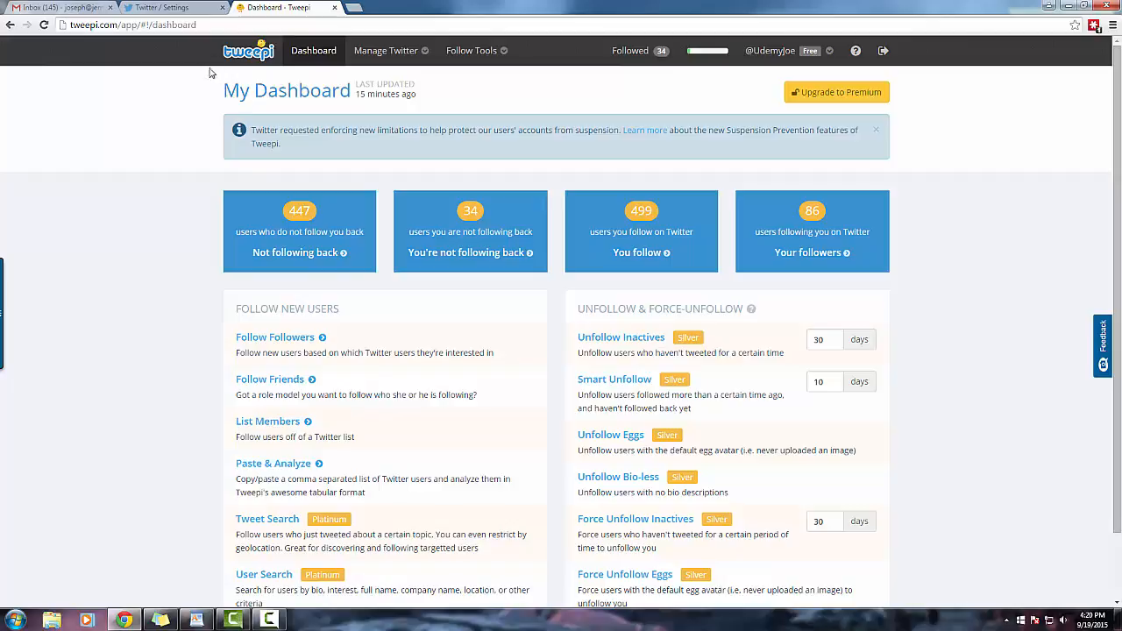
mouse_move(255, 185)
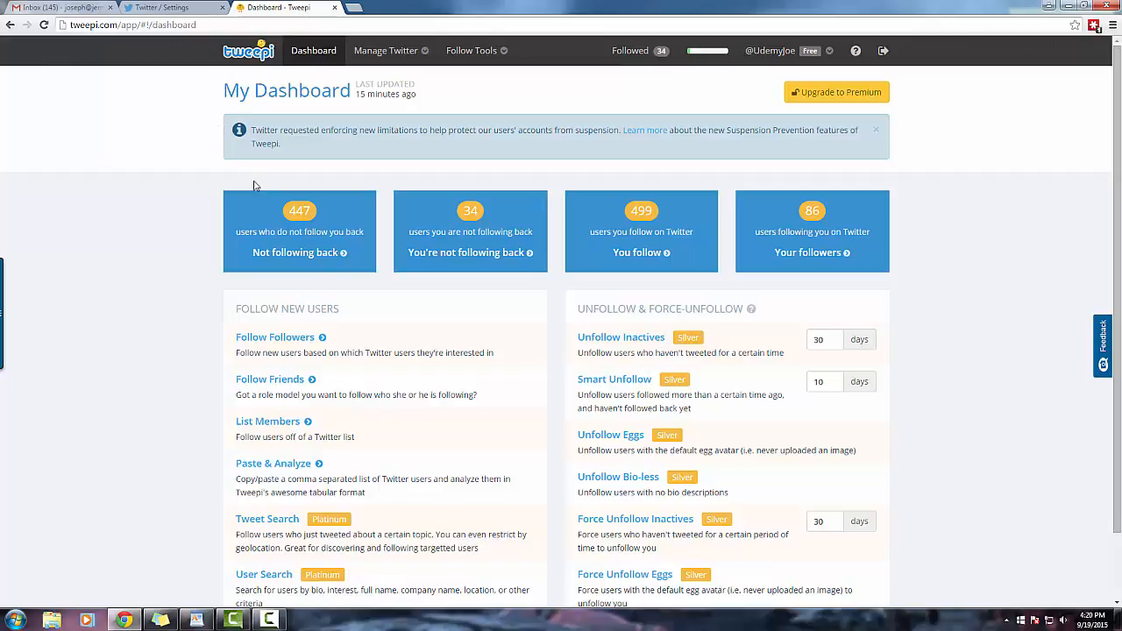
click(276, 337)
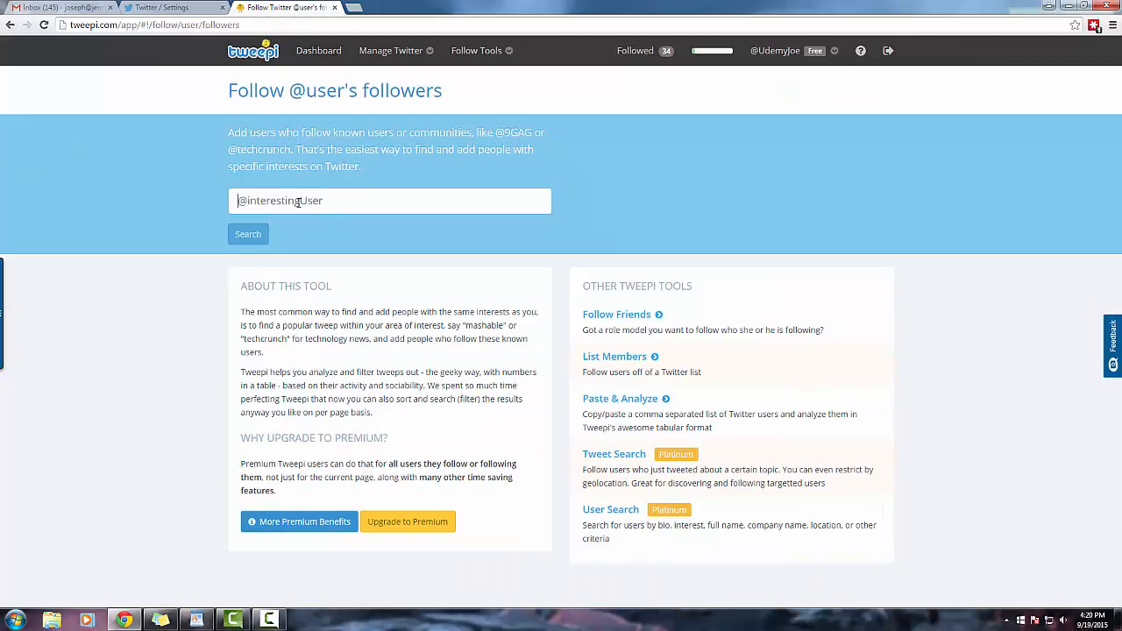
text(jo3potat)
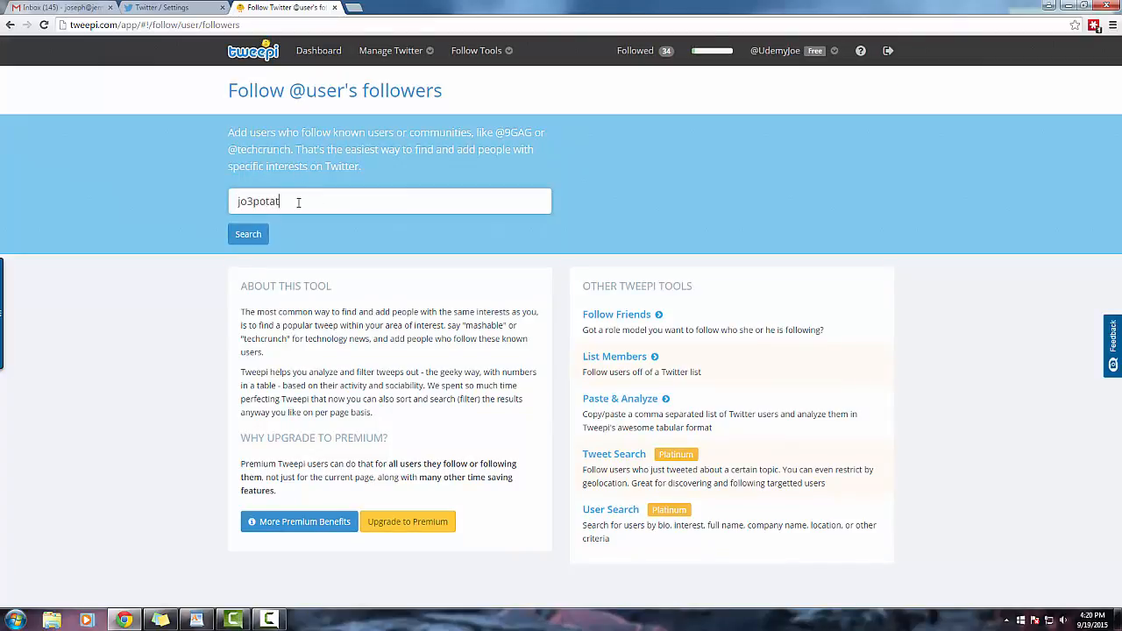
click(248, 234)
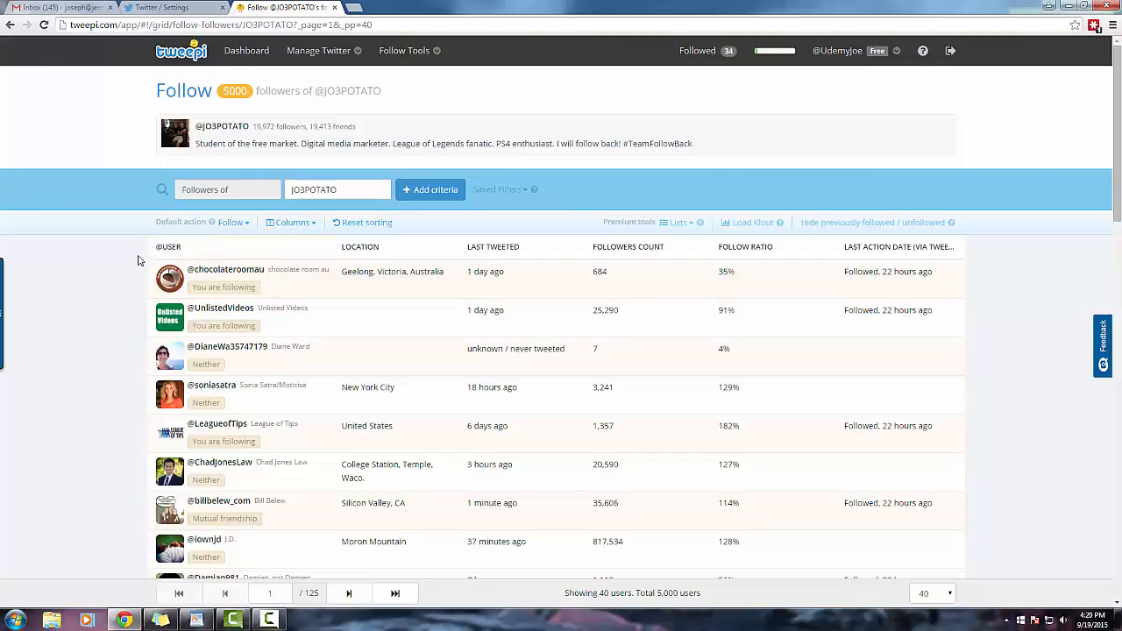
mouse_move(211, 325)
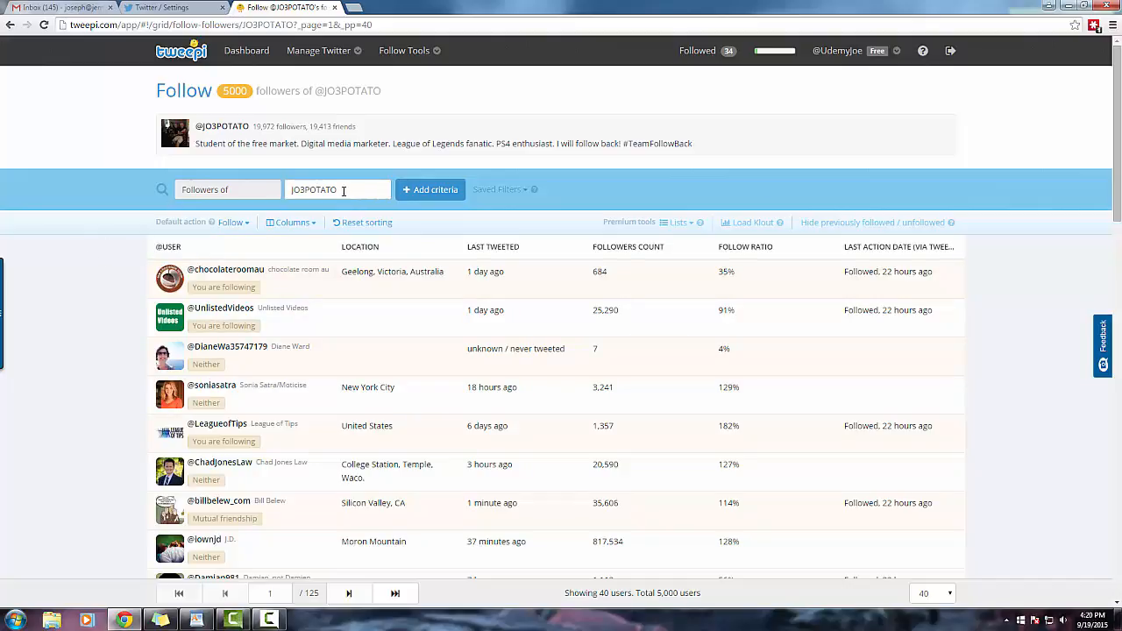
scroll(down, 3)
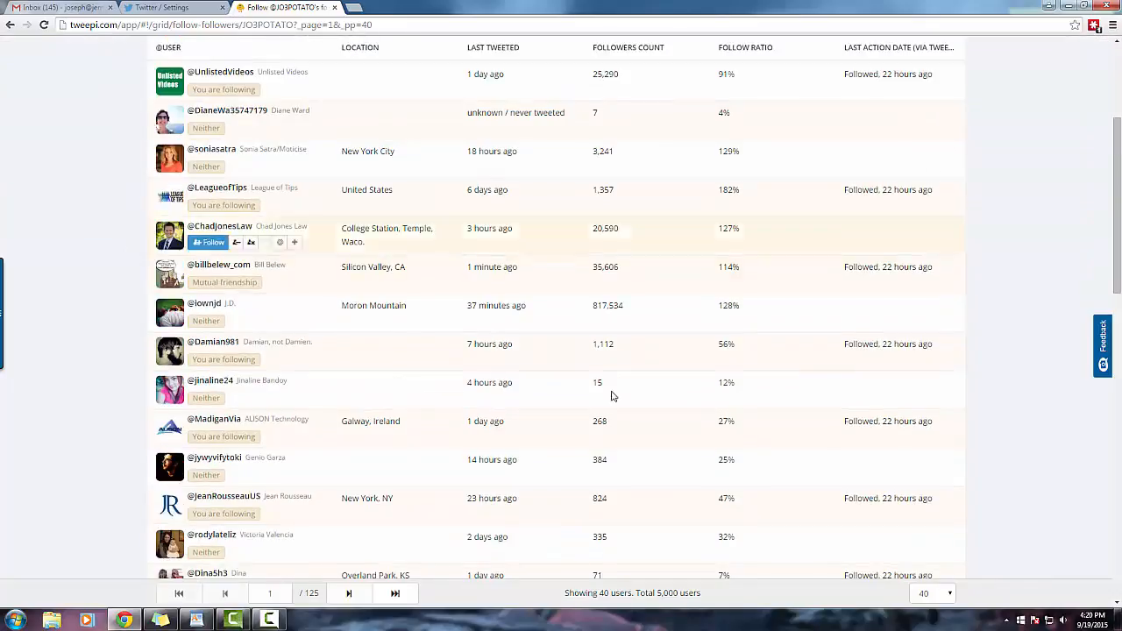
mouse_move(489, 344)
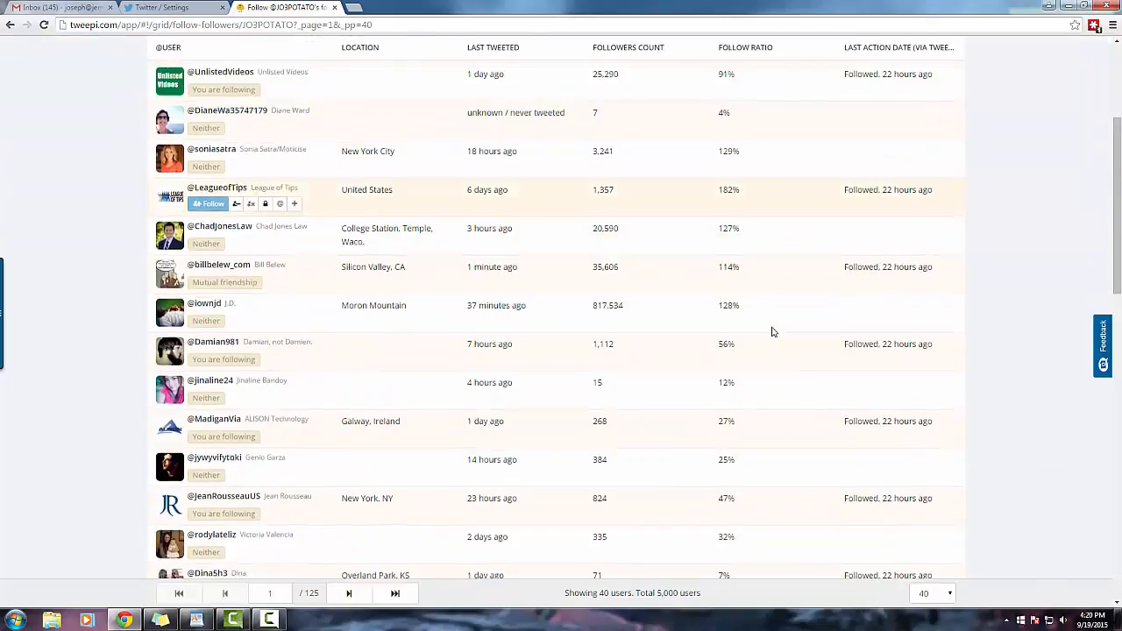
scroll(down, 3)
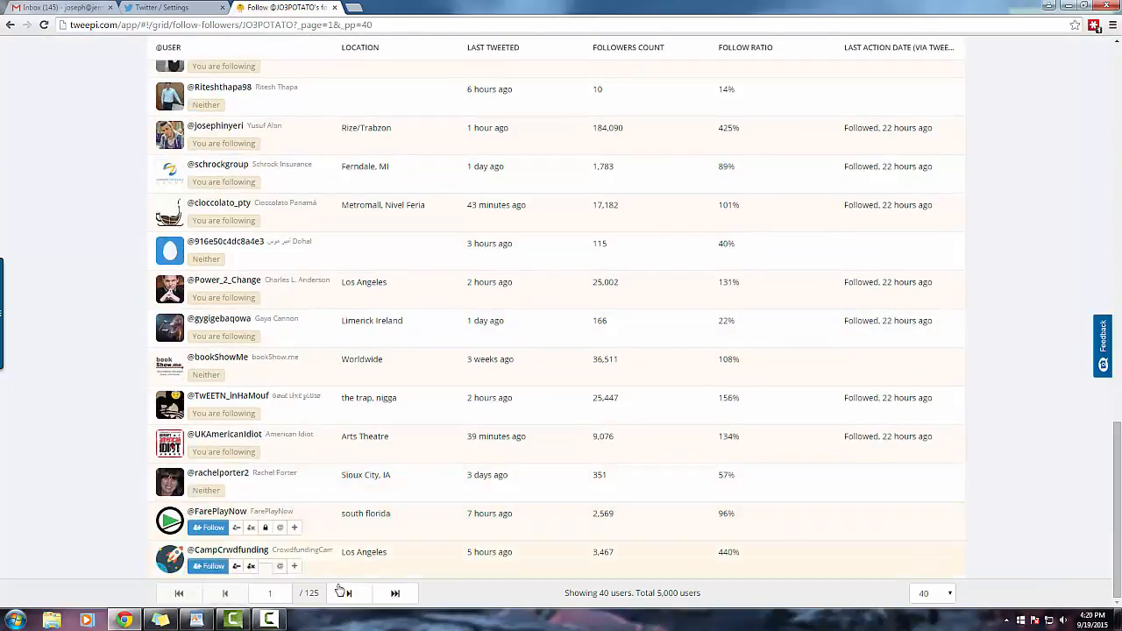
click(348, 593)
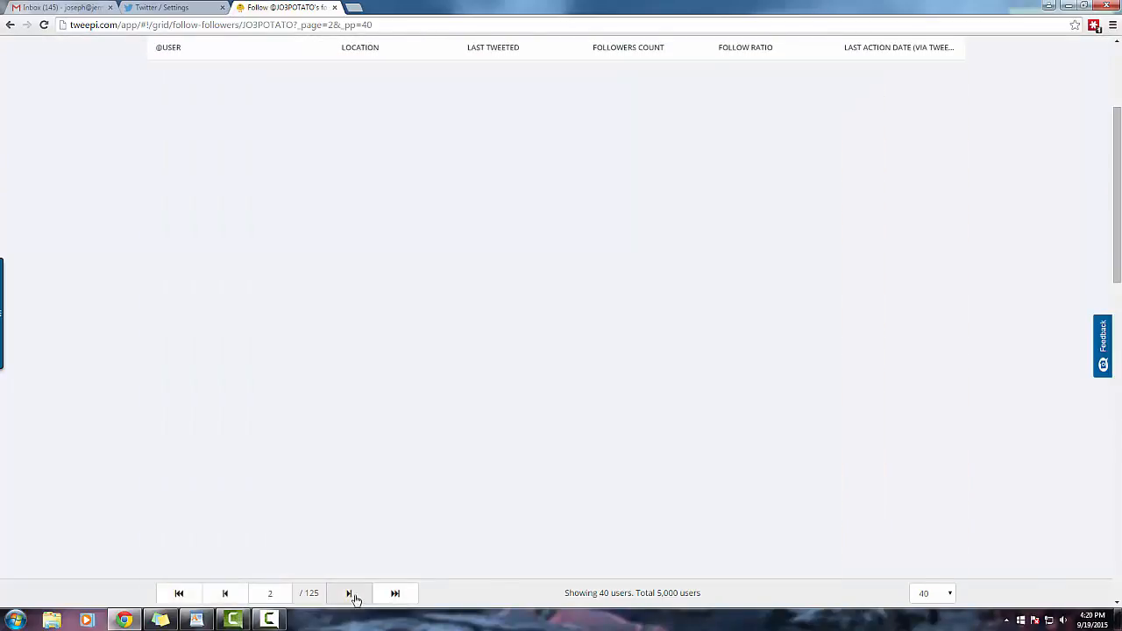
click(348, 593)
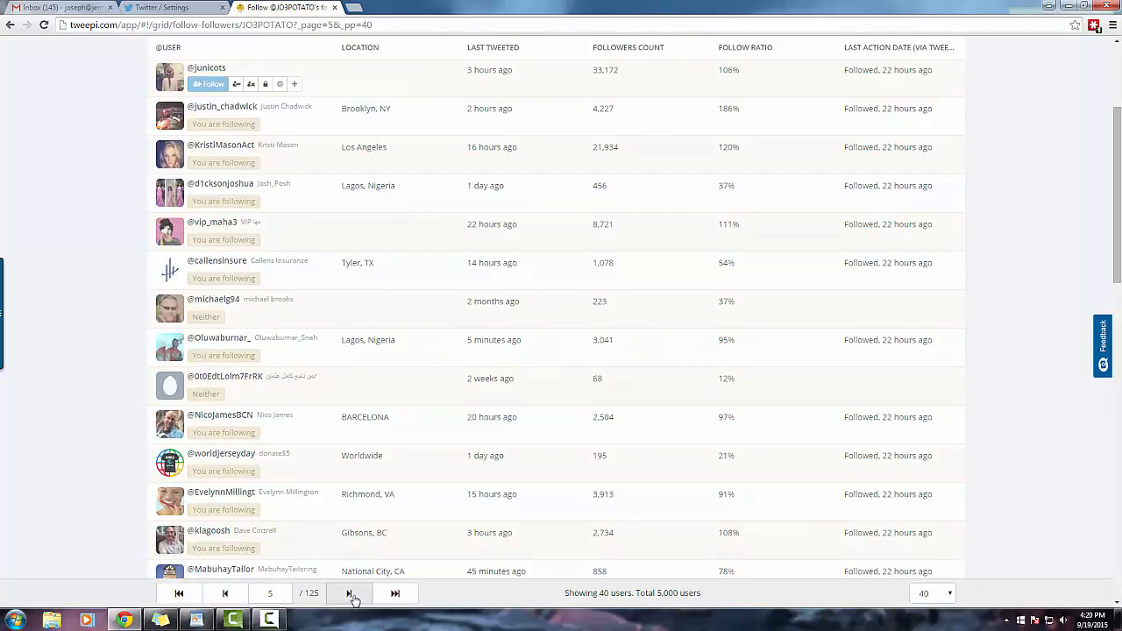
click(349, 593)
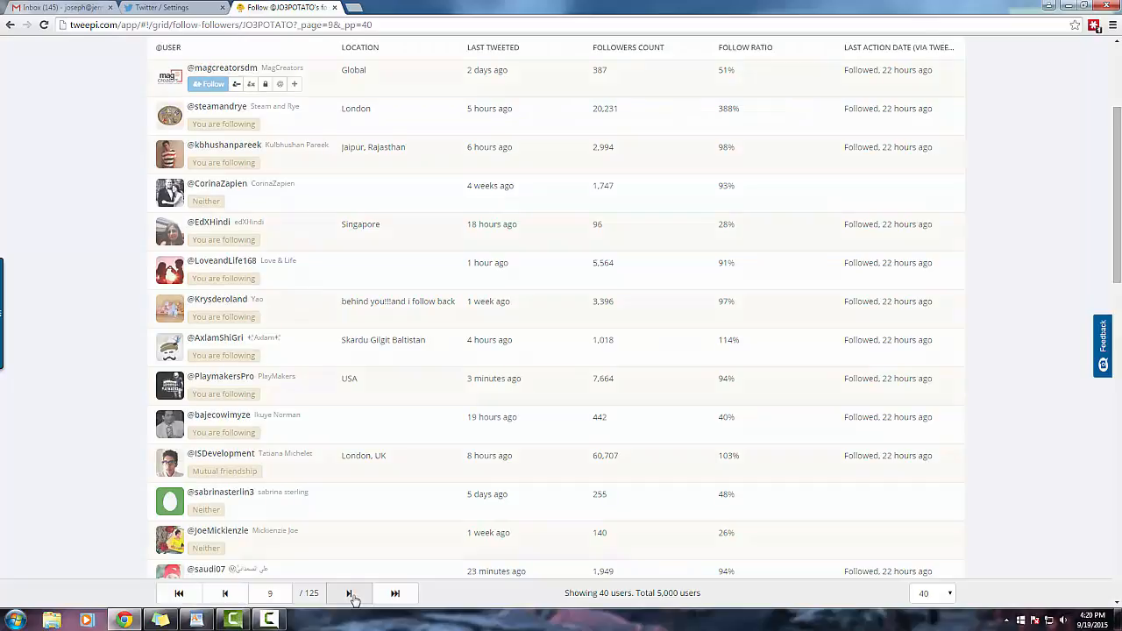
click(347, 593)
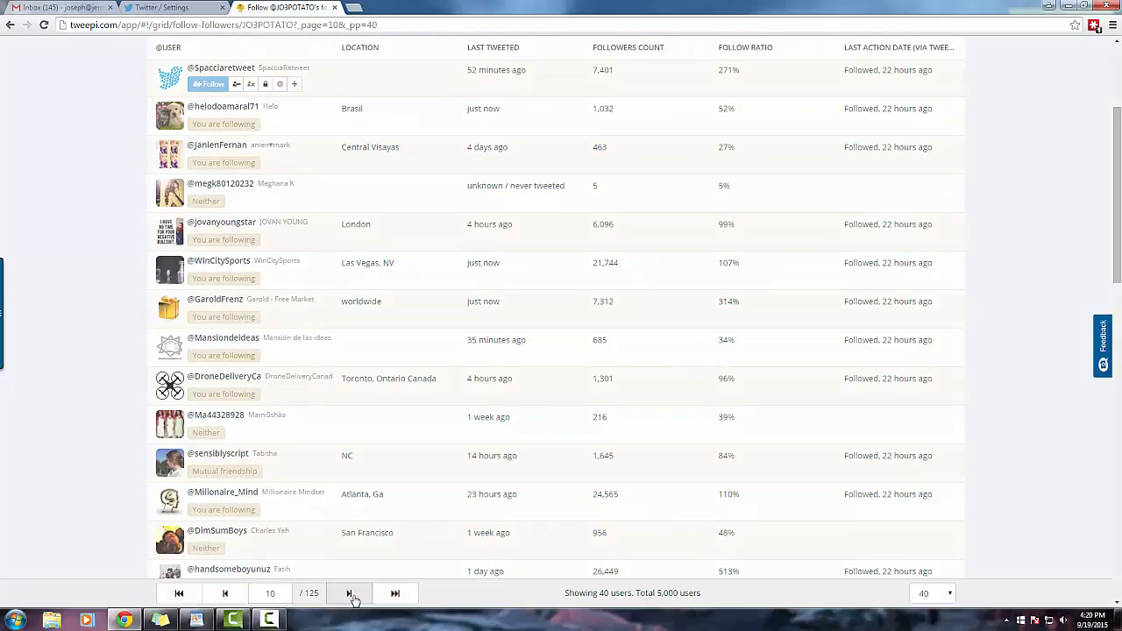
click(349, 593)
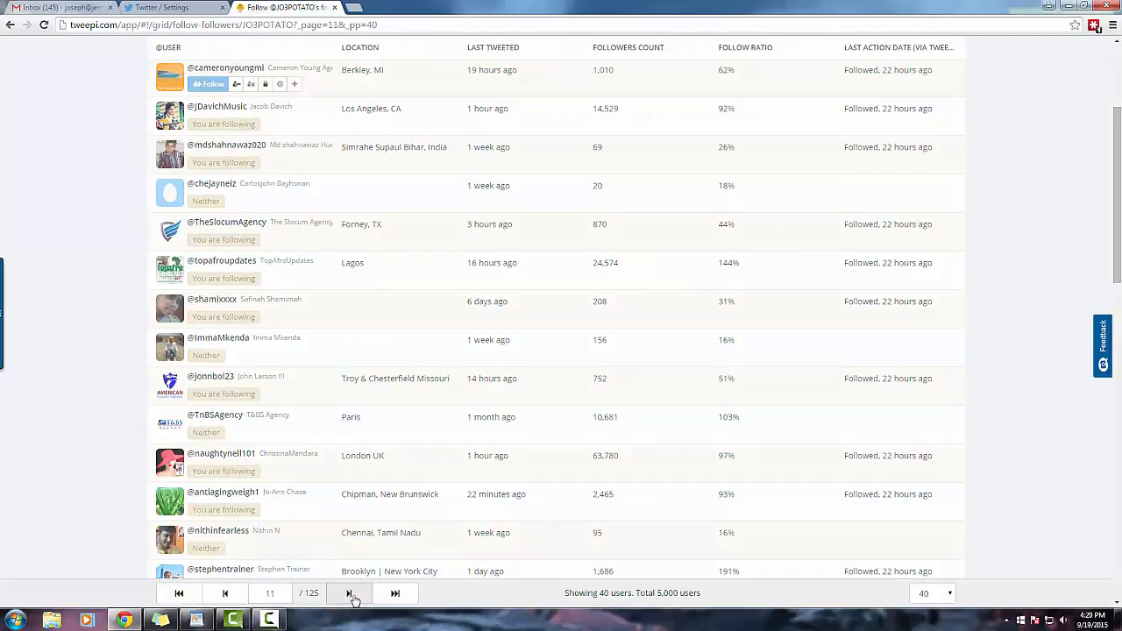
click(348, 594)
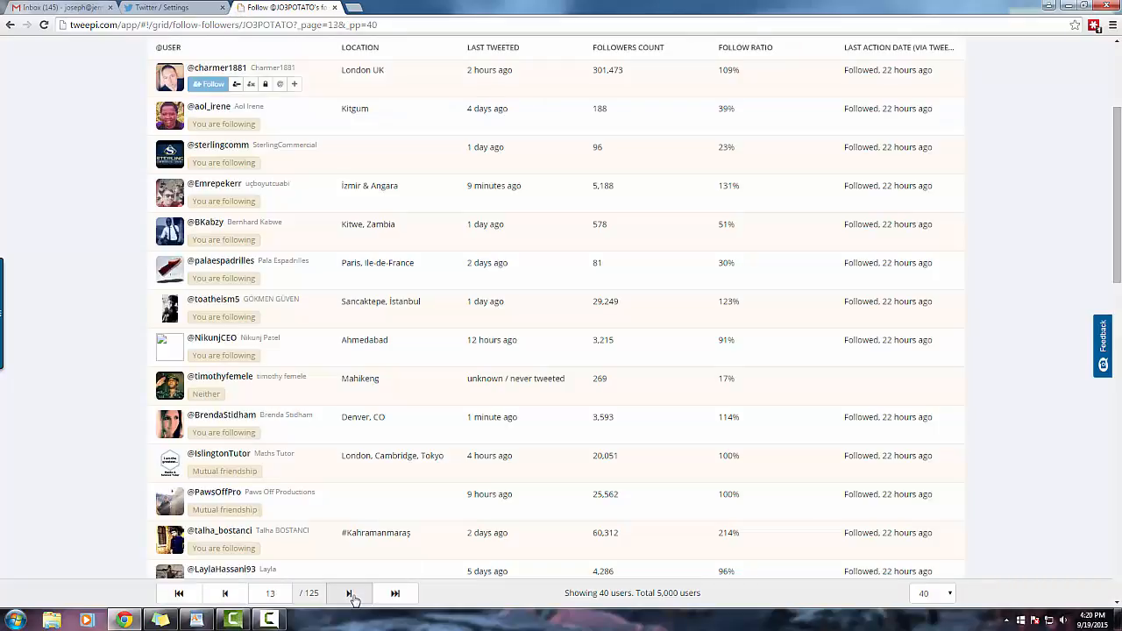
click(349, 593)
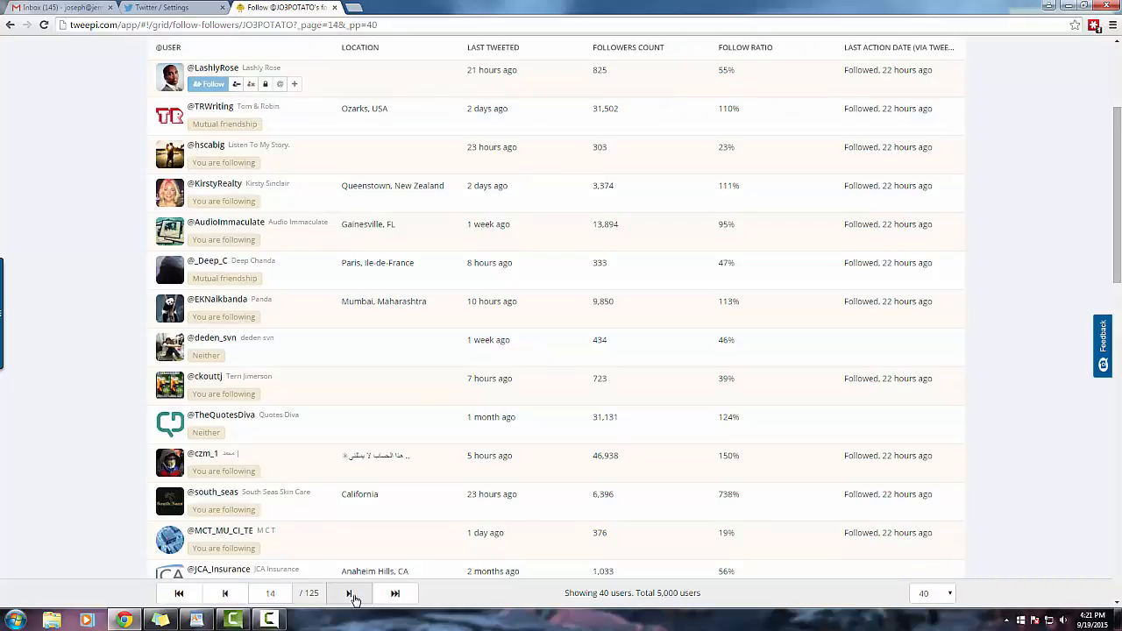
click(348, 593)
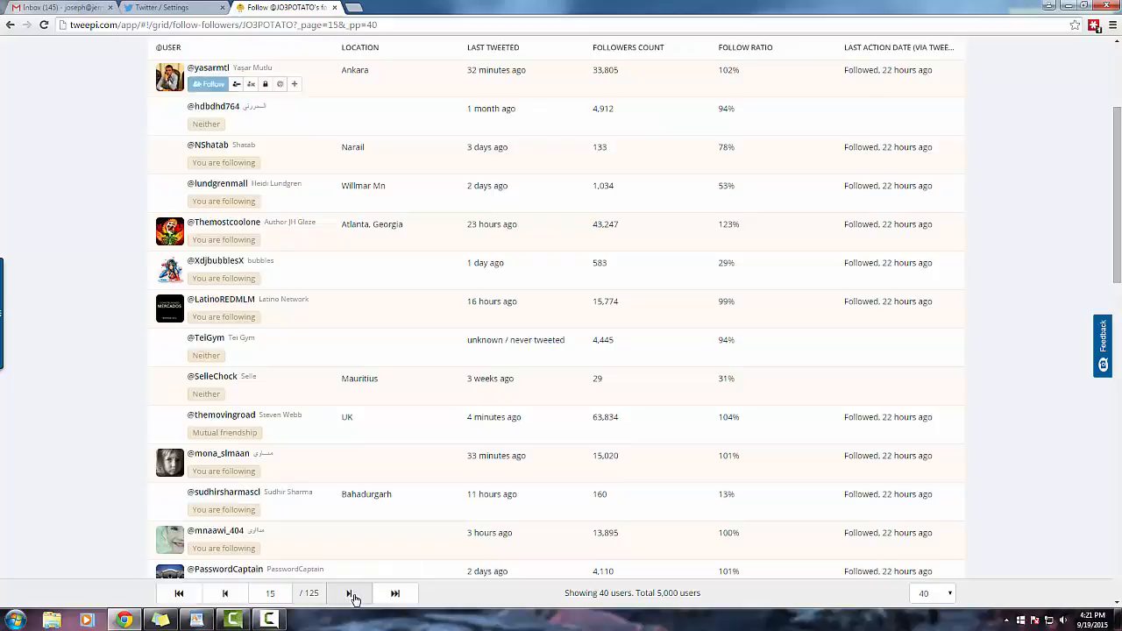
click(349, 593)
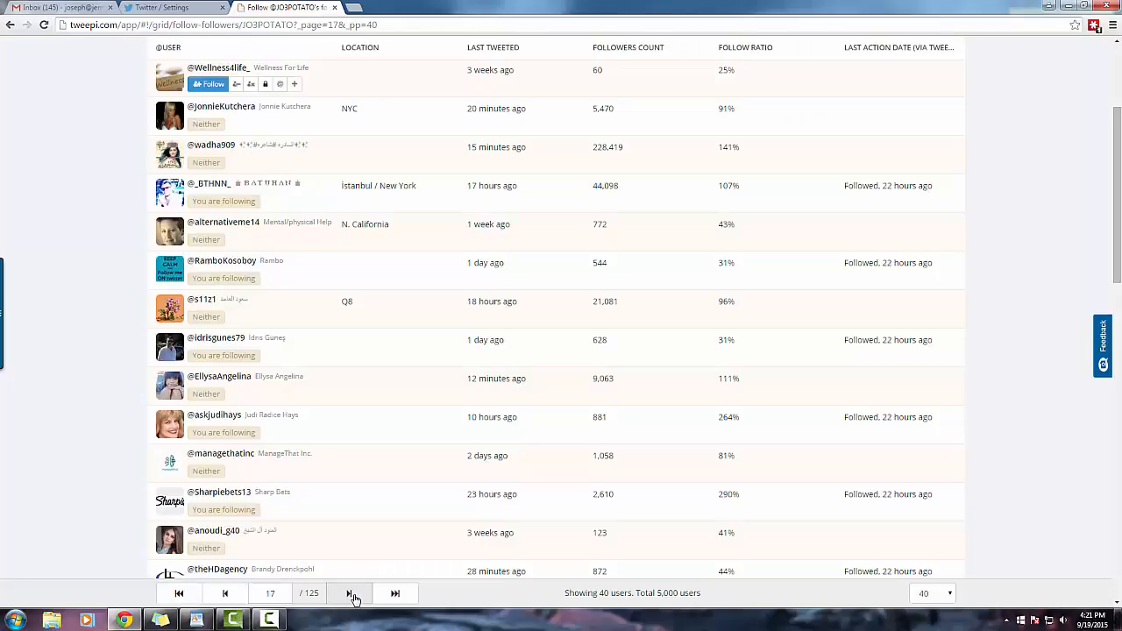
click(349, 593)
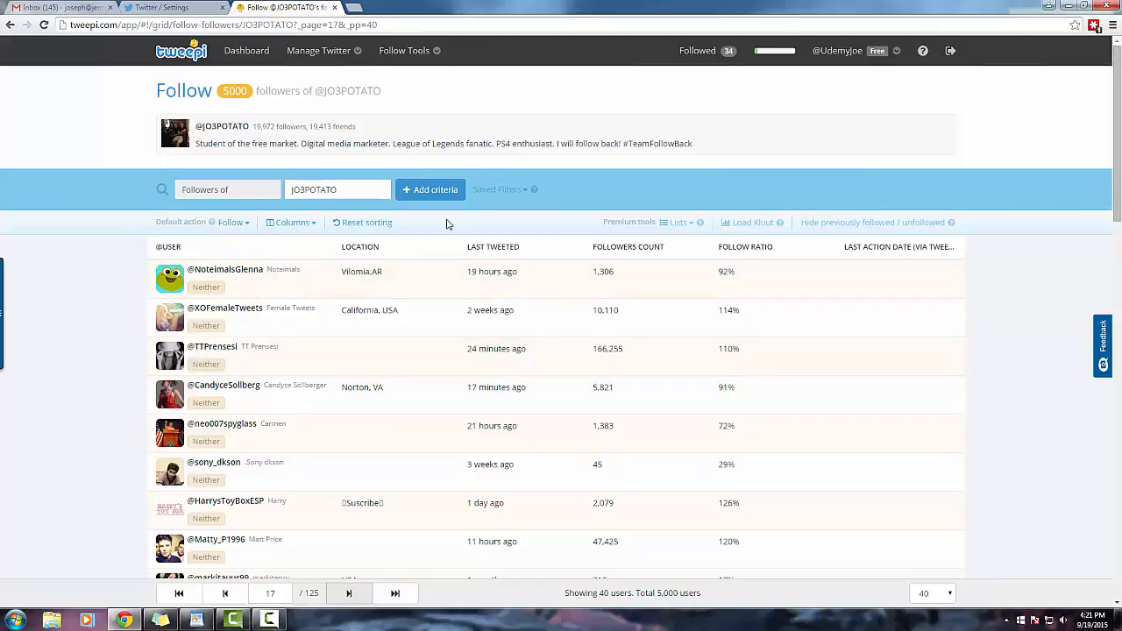
Add filters: users with avatars, last tweeted within 7 days, relationship Neither
click(430, 189)
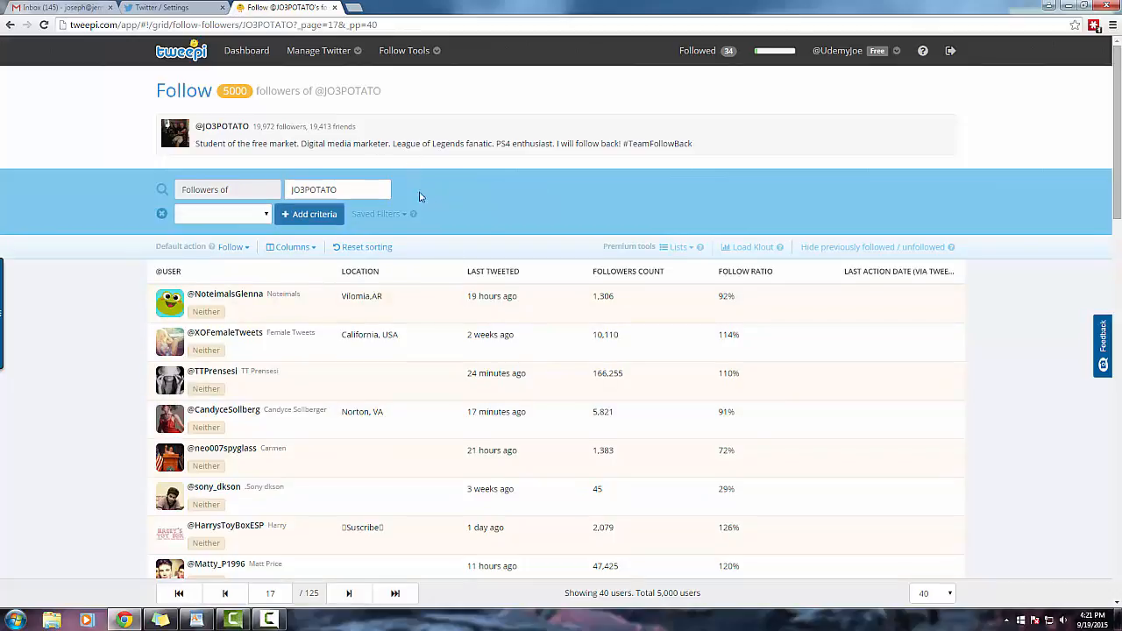
click(223, 214)
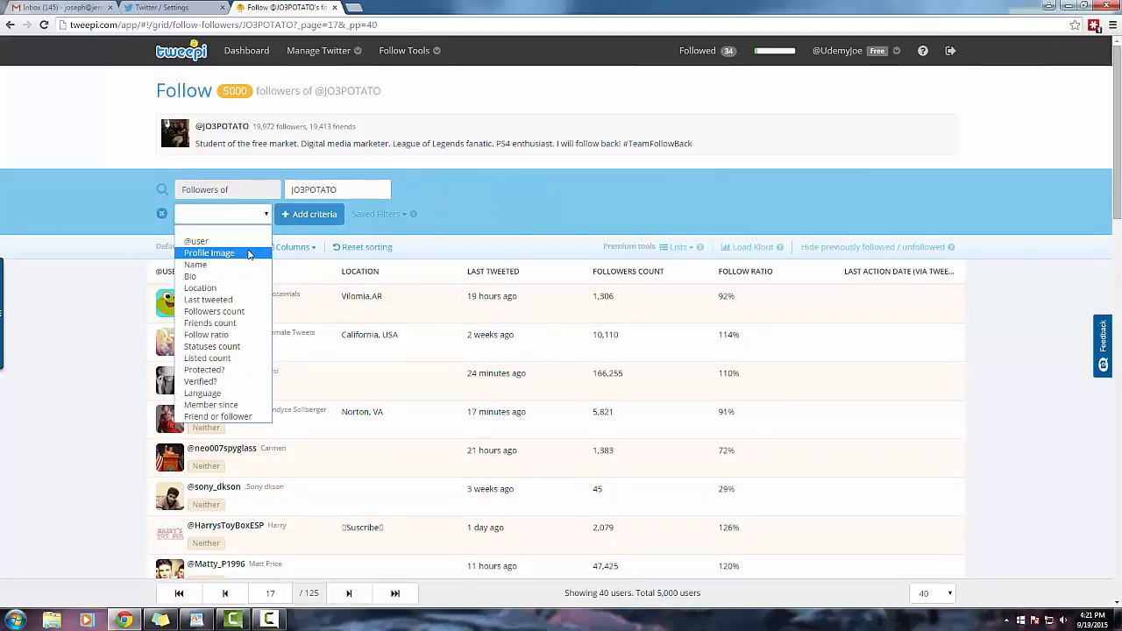
click(208, 253)
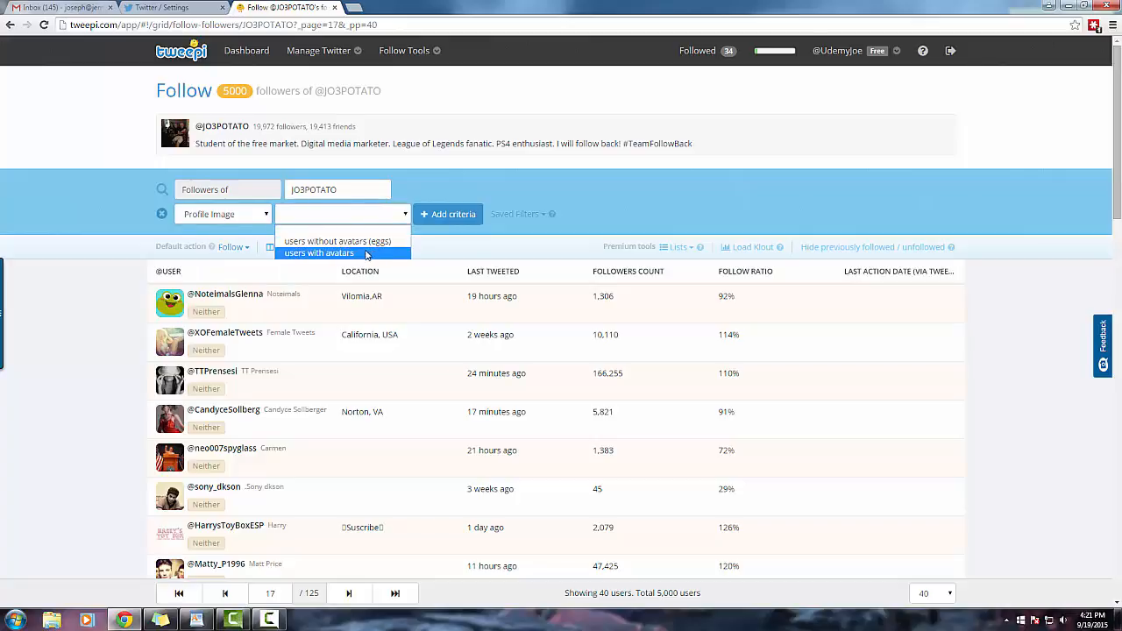
click(318, 252)
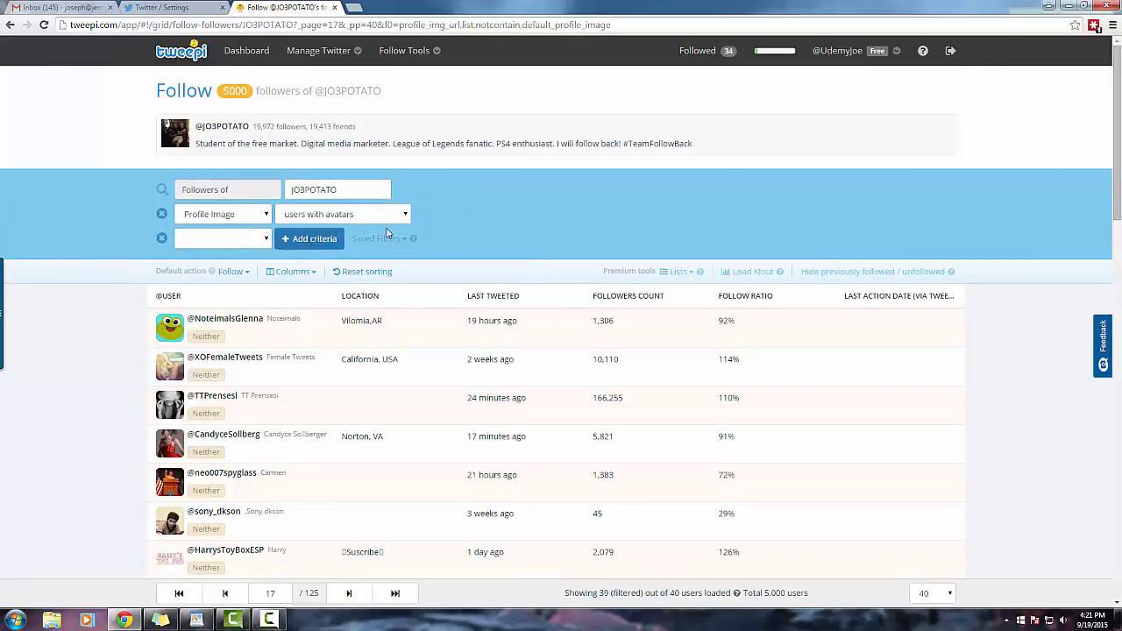
click(222, 237)
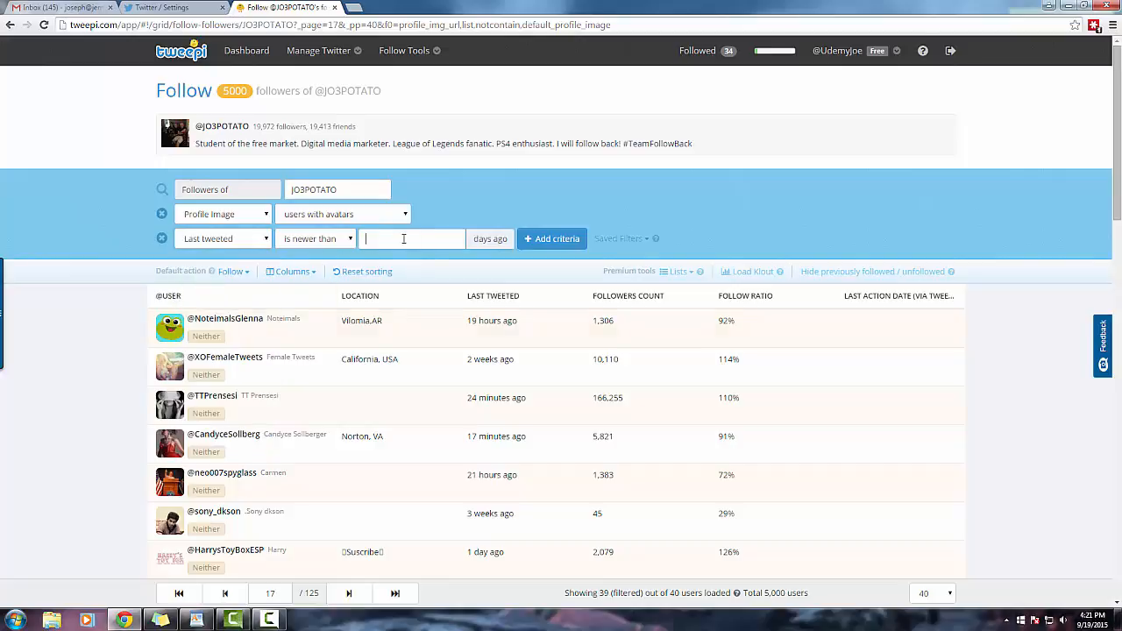
text(7)
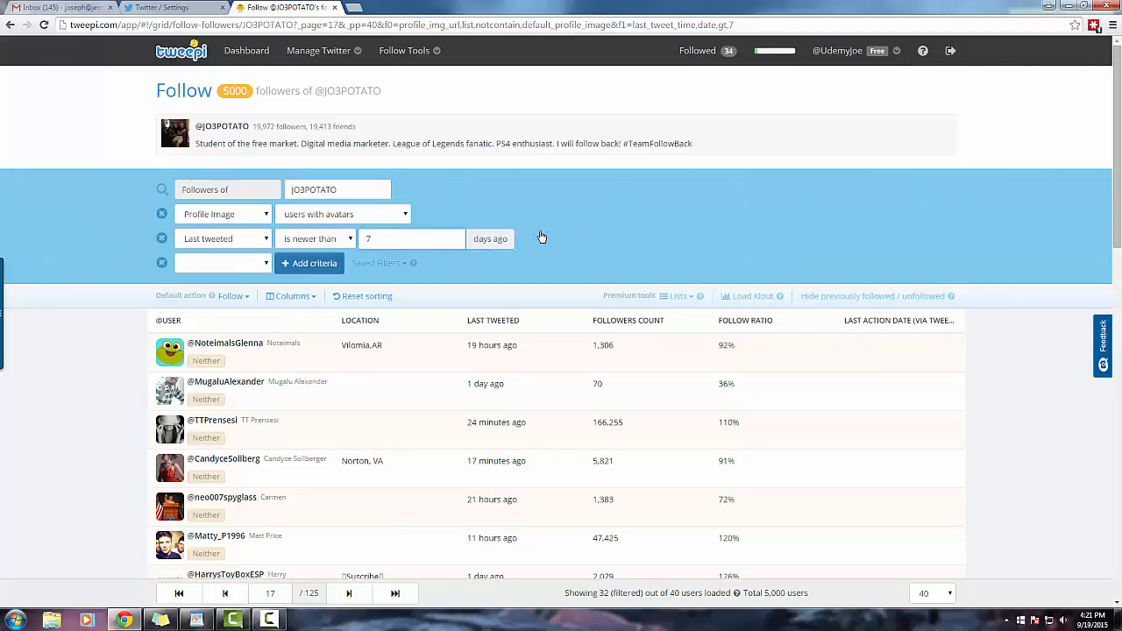
click(223, 262)
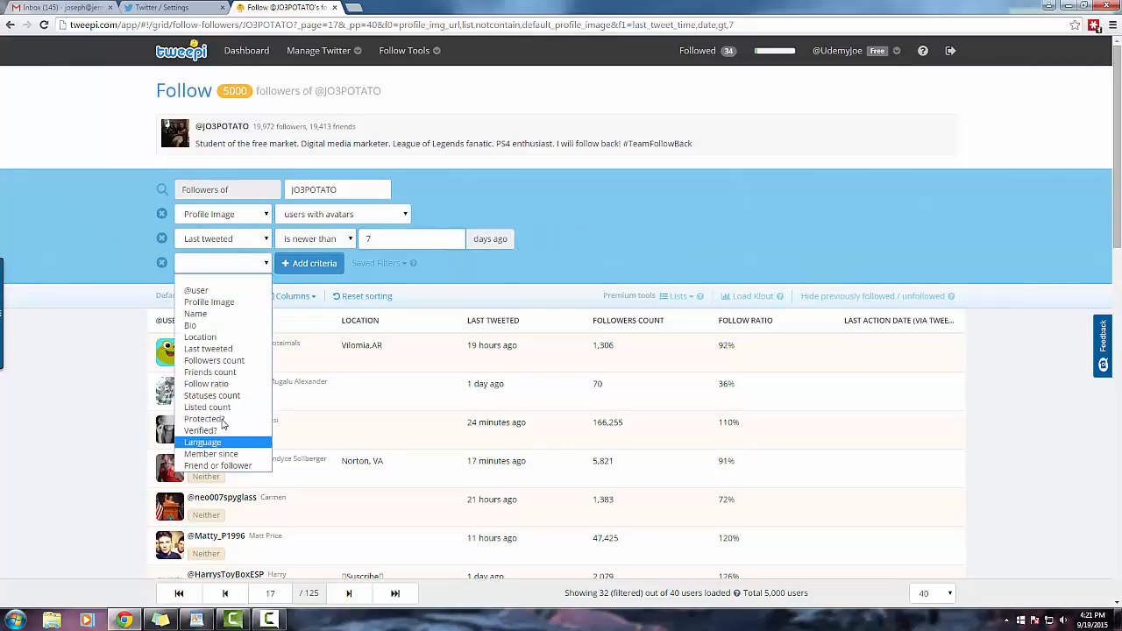
mouse_move(207, 406)
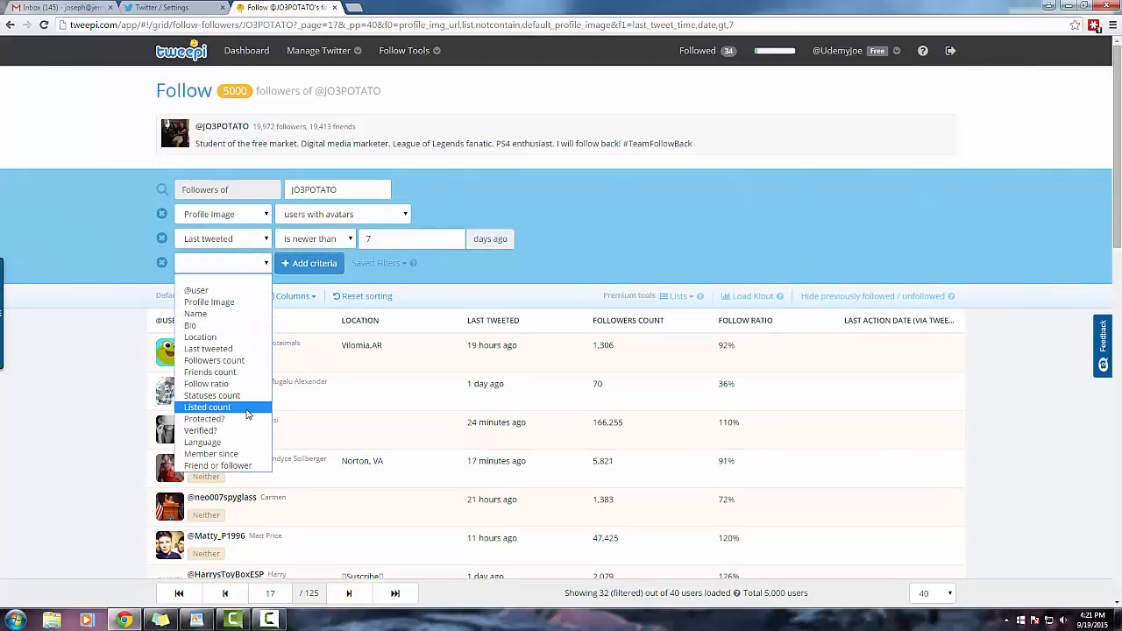
mouse_move(218, 465)
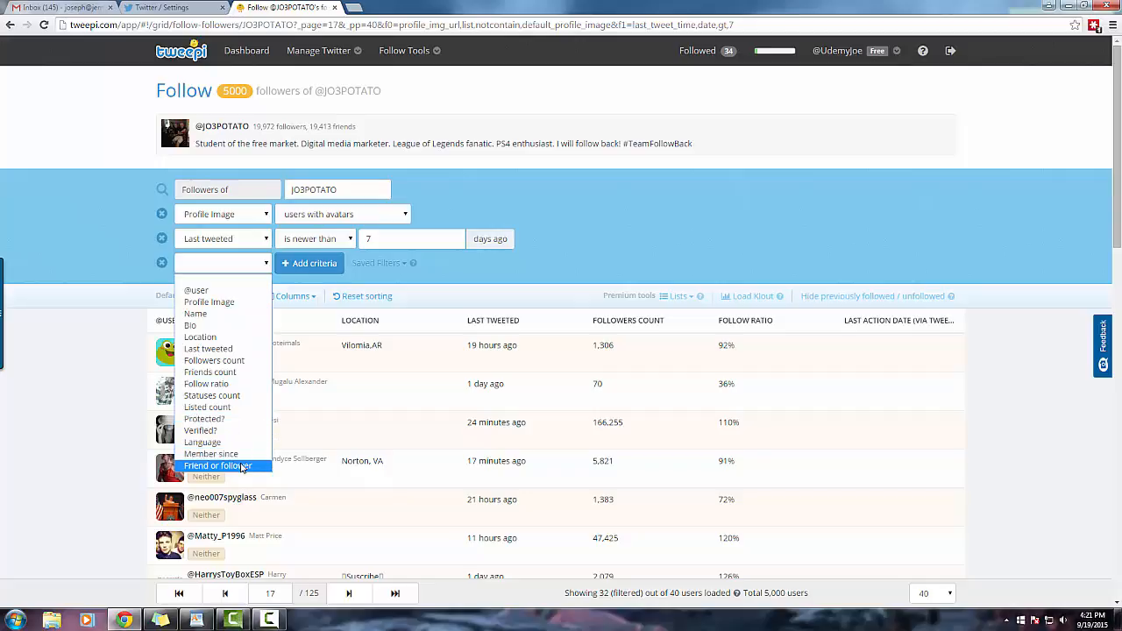
click(218, 465)
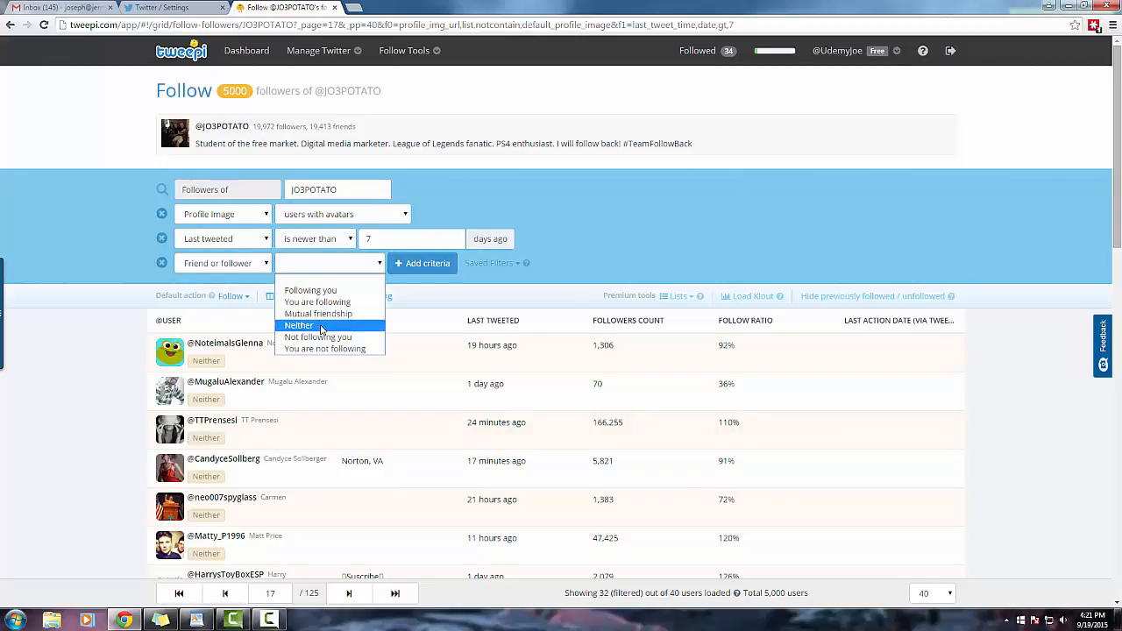
click(299, 325)
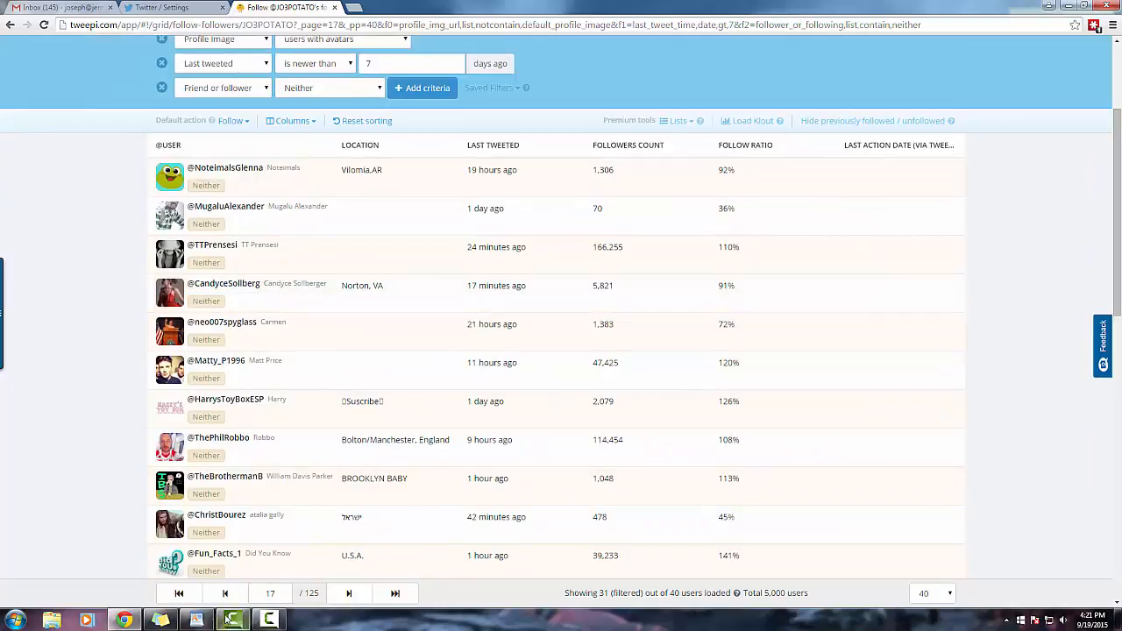
Go back a page and select the page-number box to jump to another page
click(224, 593)
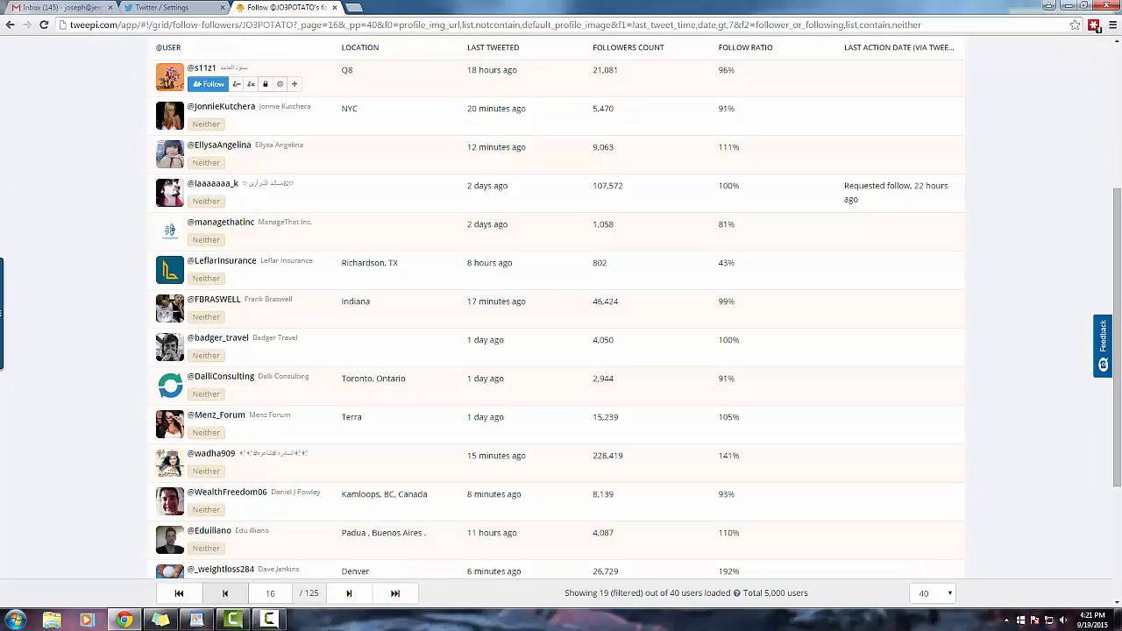
scroll(down, 3)
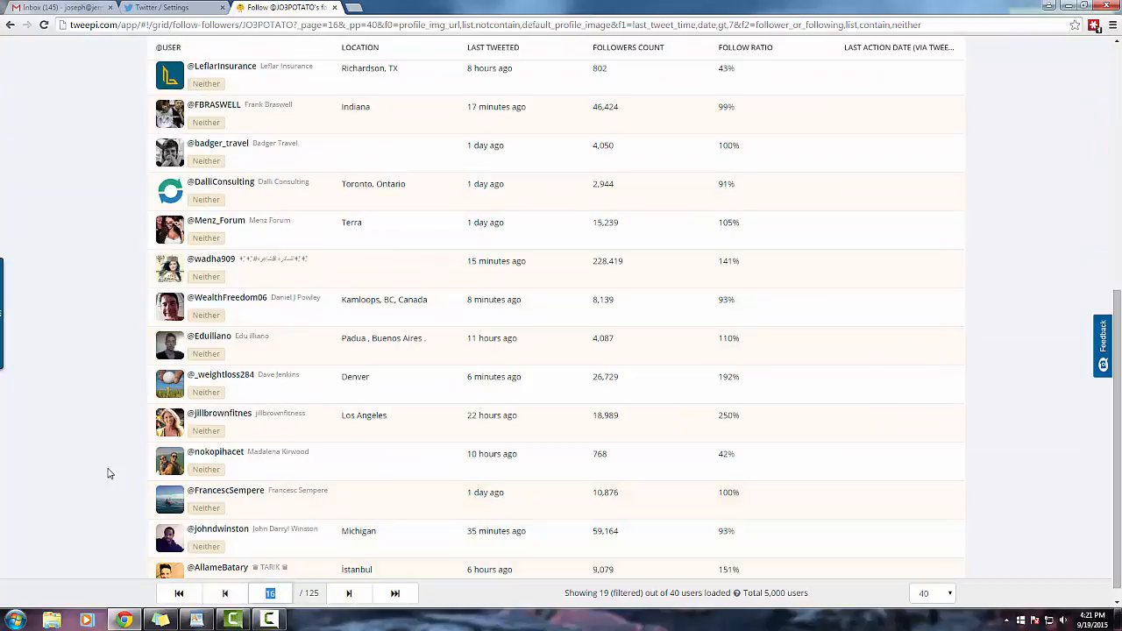
click(179, 593)
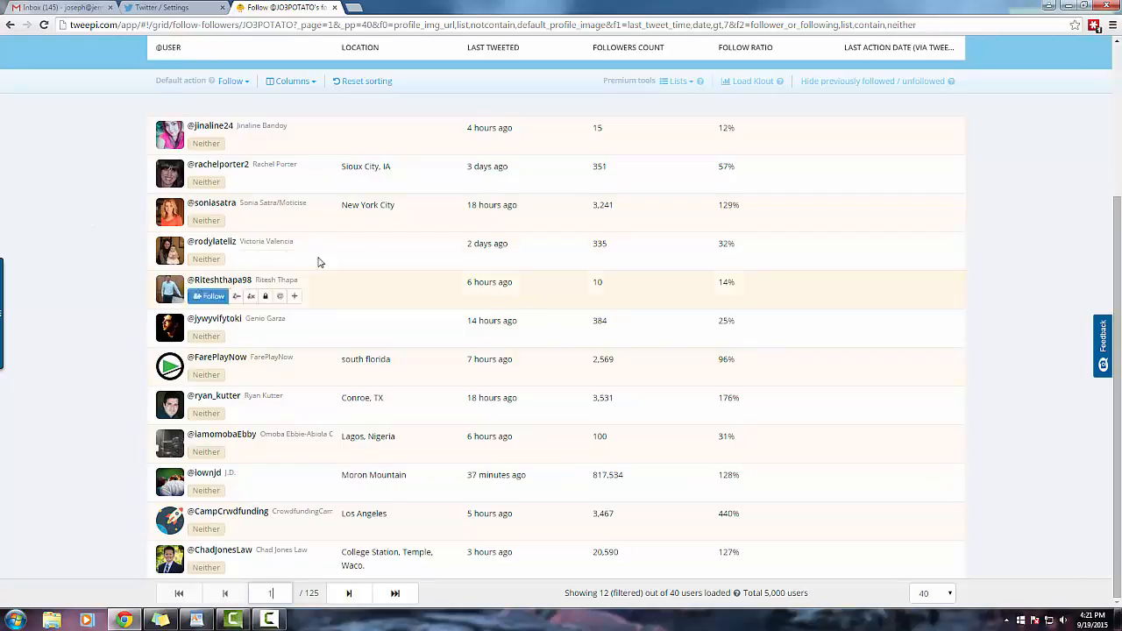
mouse_move(614, 298)
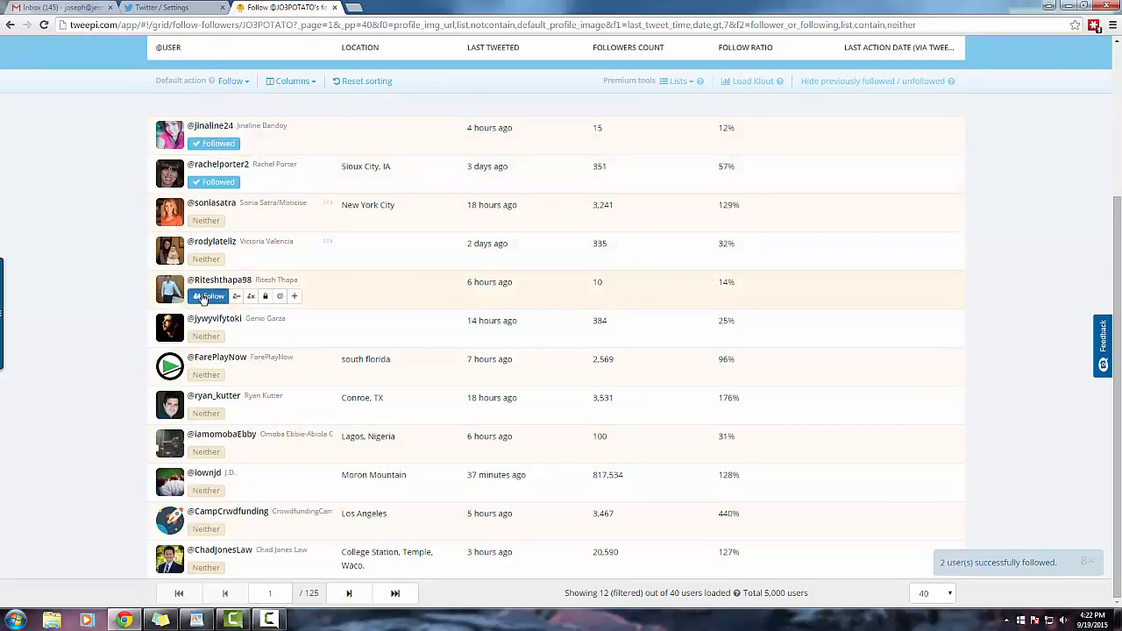
mouse_move(208, 443)
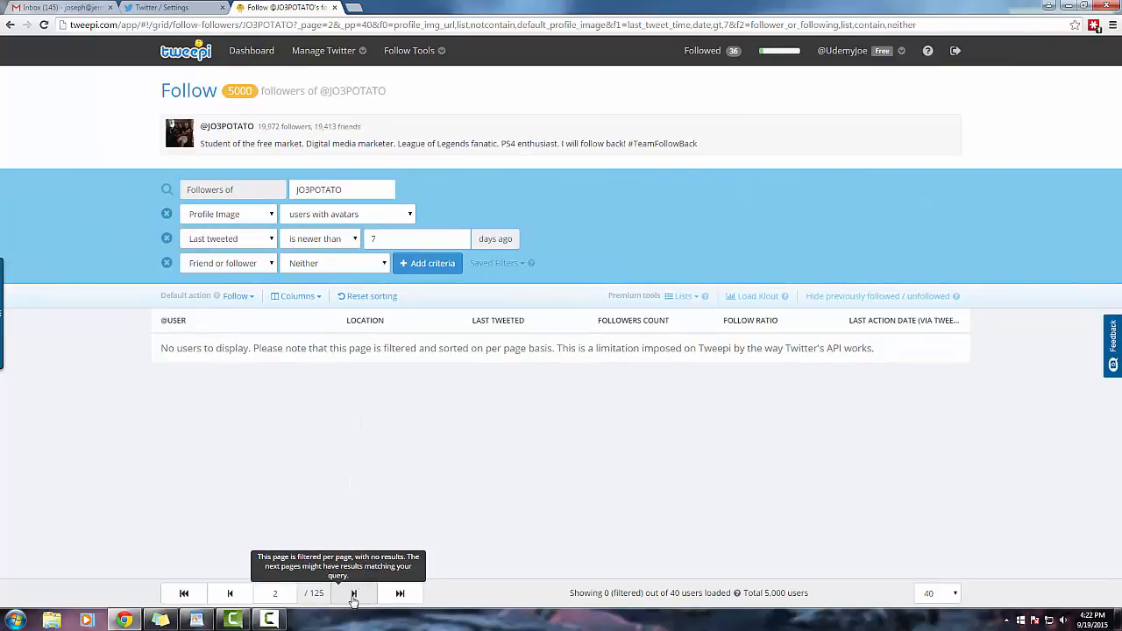
click(353, 593)
text(17)
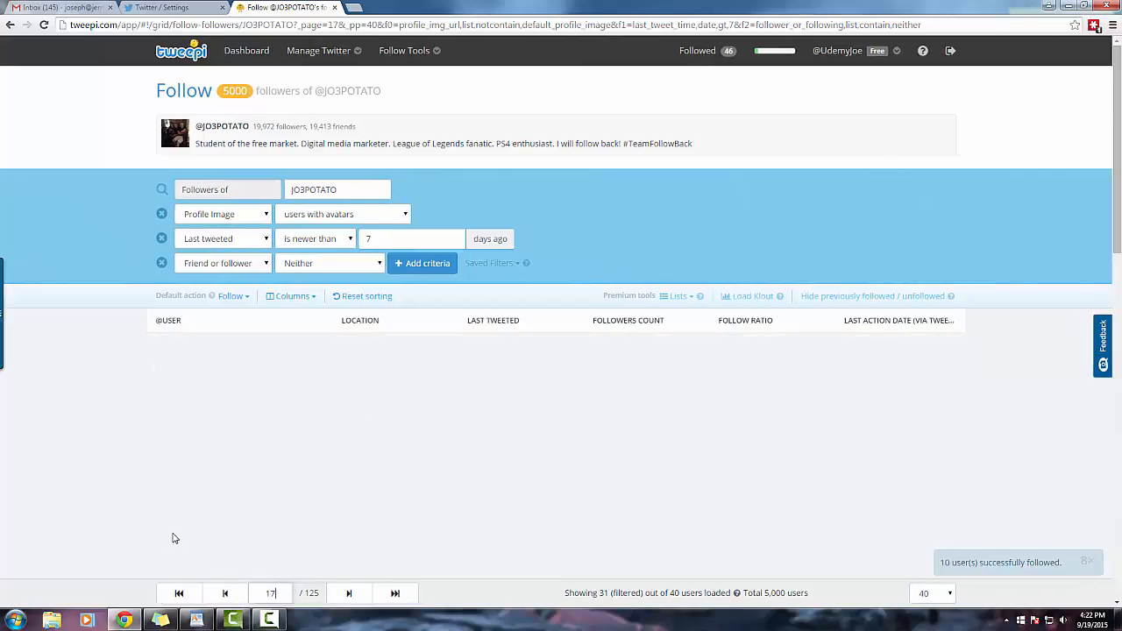
scroll(down, 3)
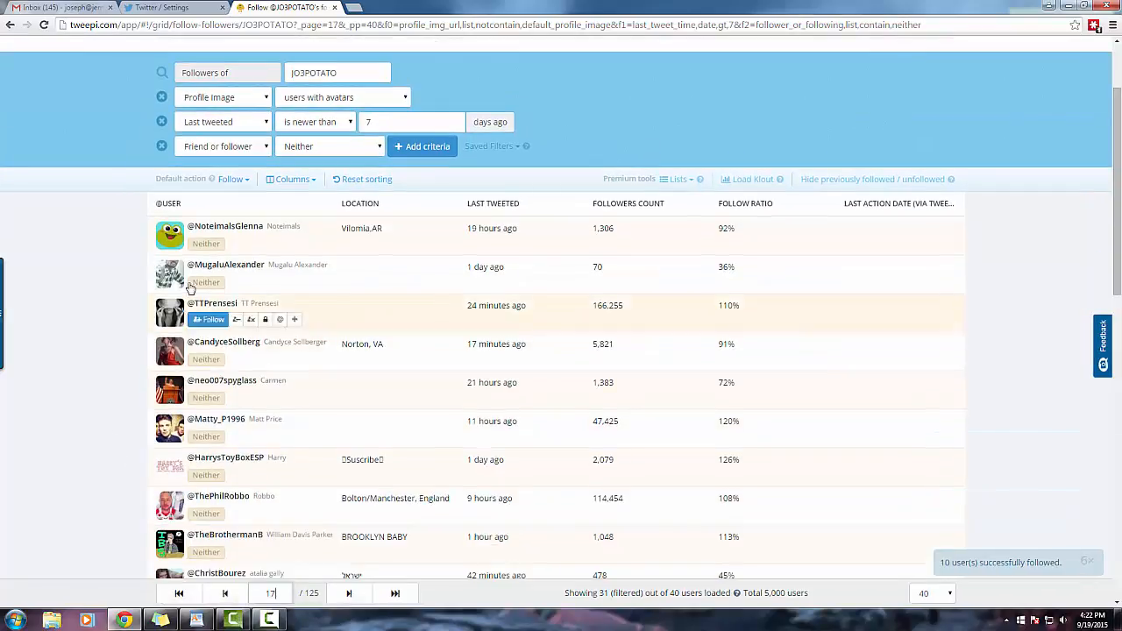
scroll(down, 3)
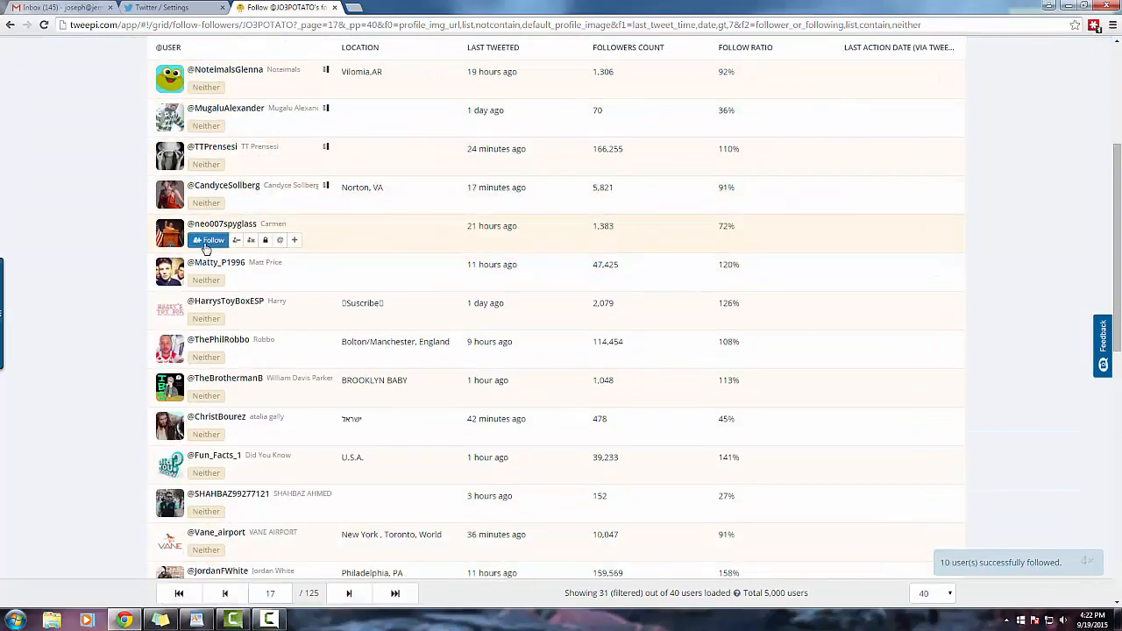
scroll(down, 3)
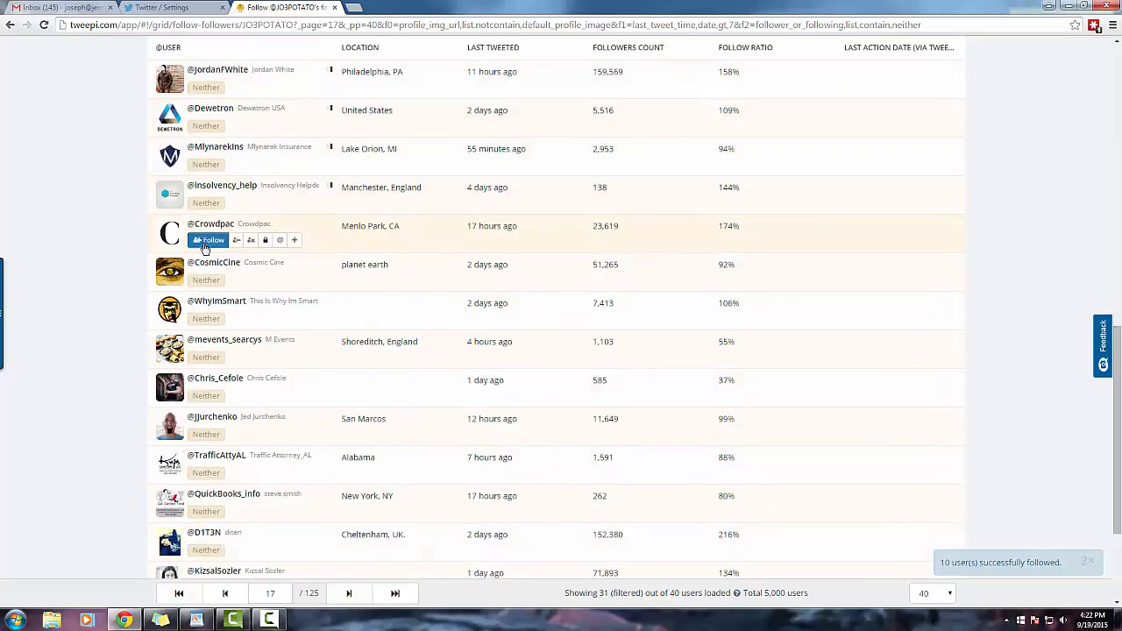
scroll(down, 3)
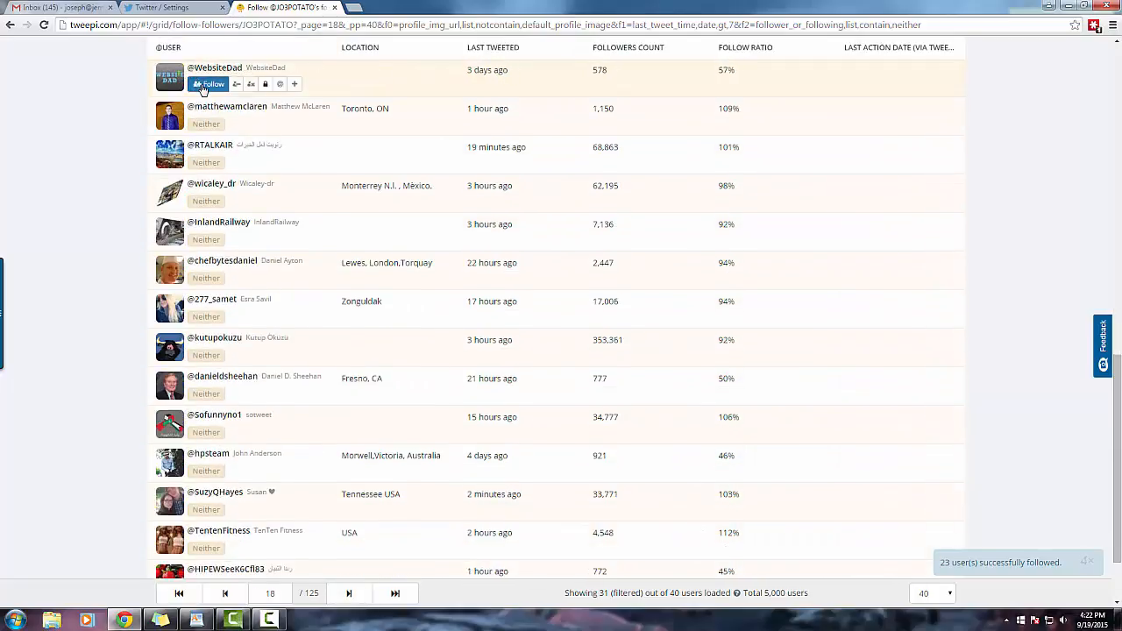
scroll(down, 3)
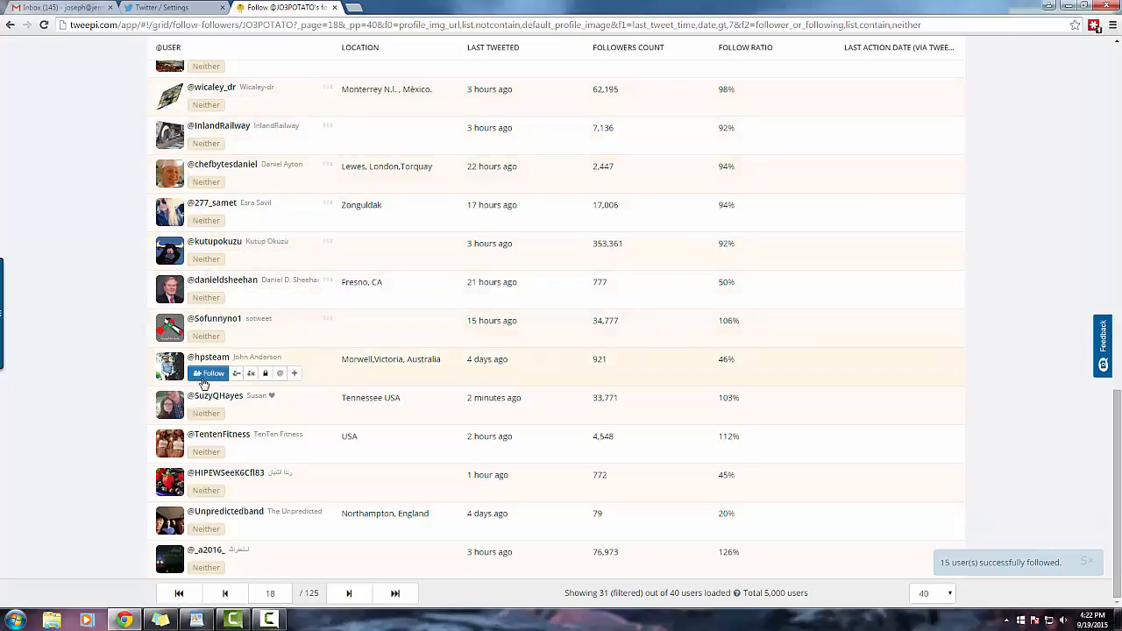
click(211, 374)
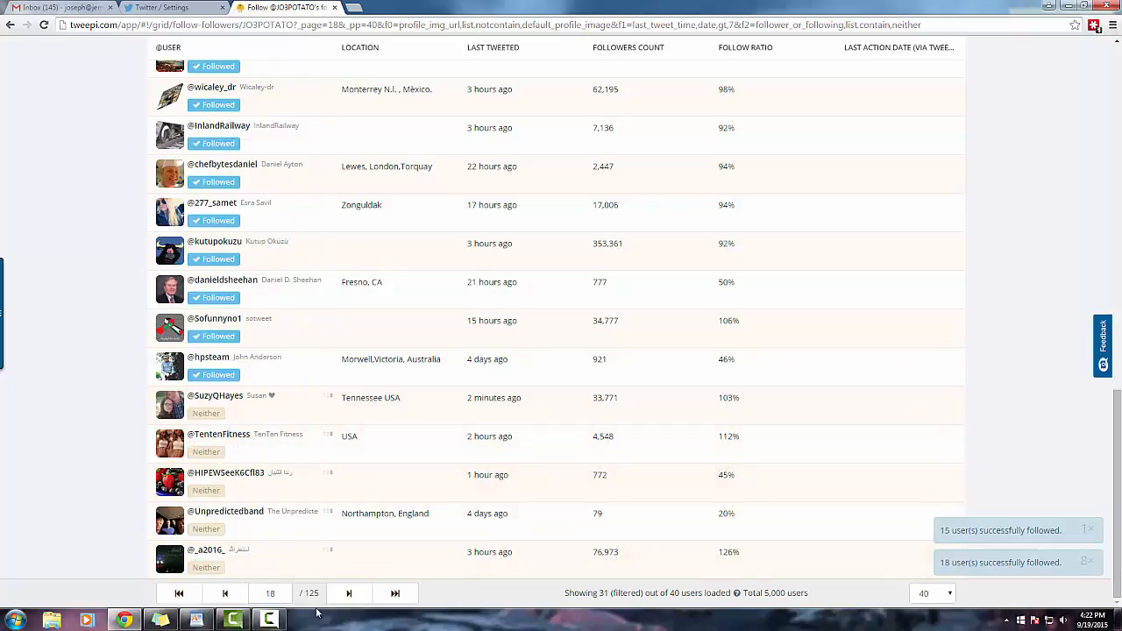
click(347, 593)
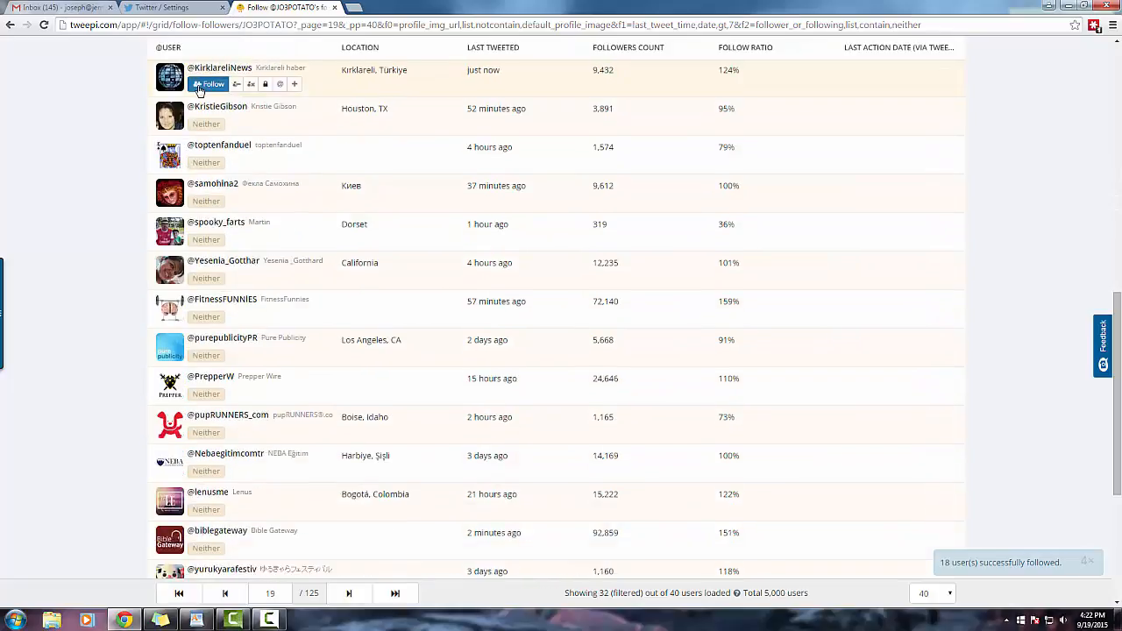
scroll(down, 3)
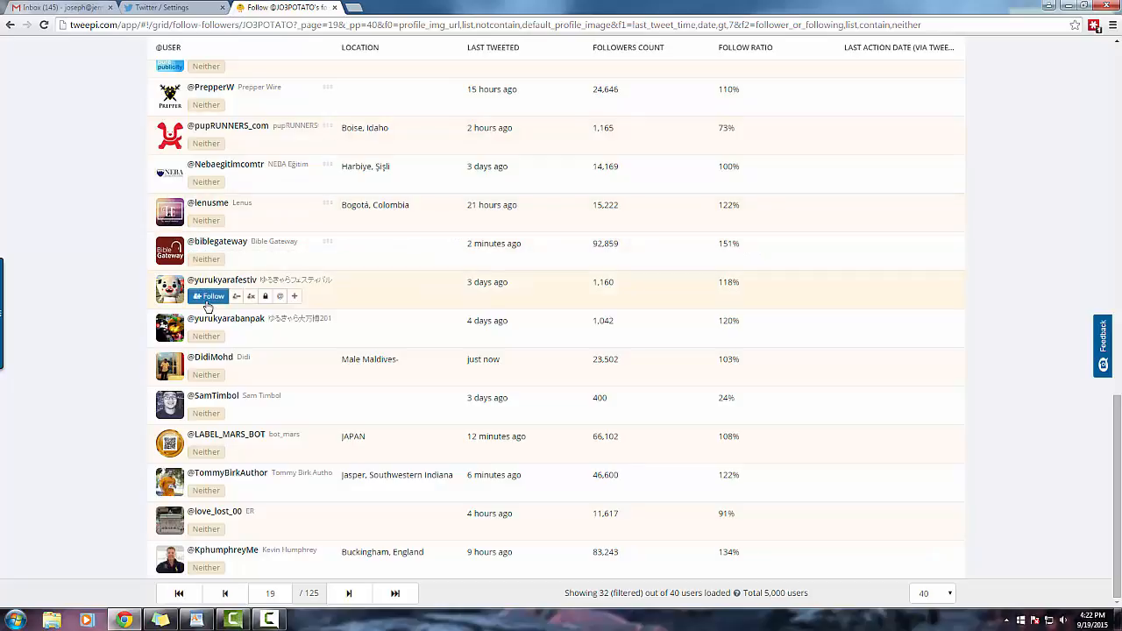
mouse_move(209, 295)
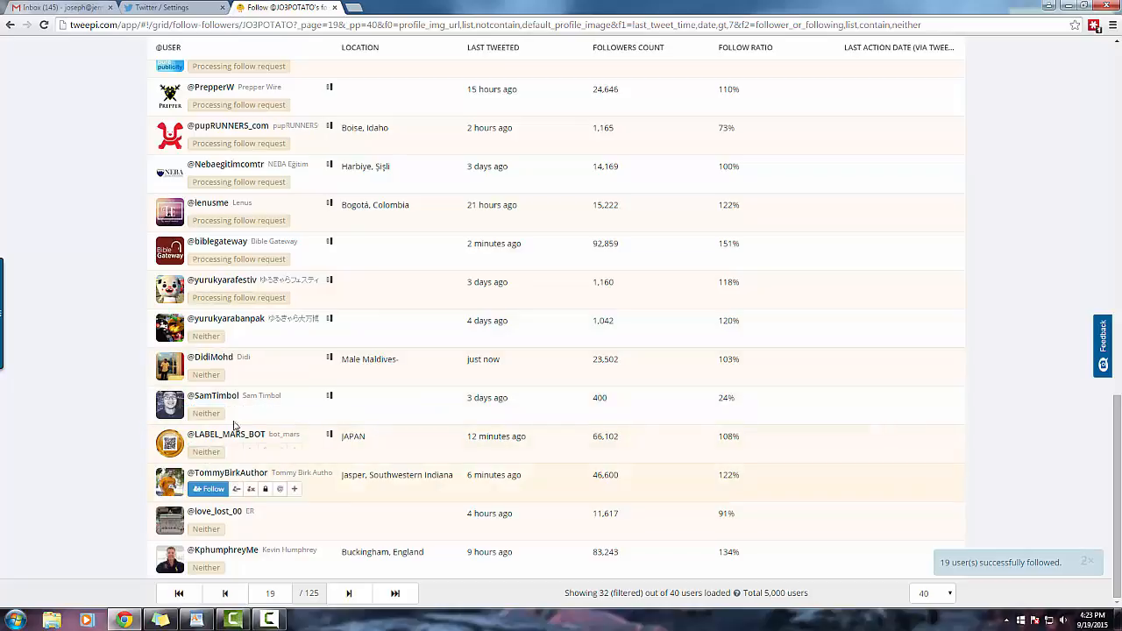
click(208, 488)
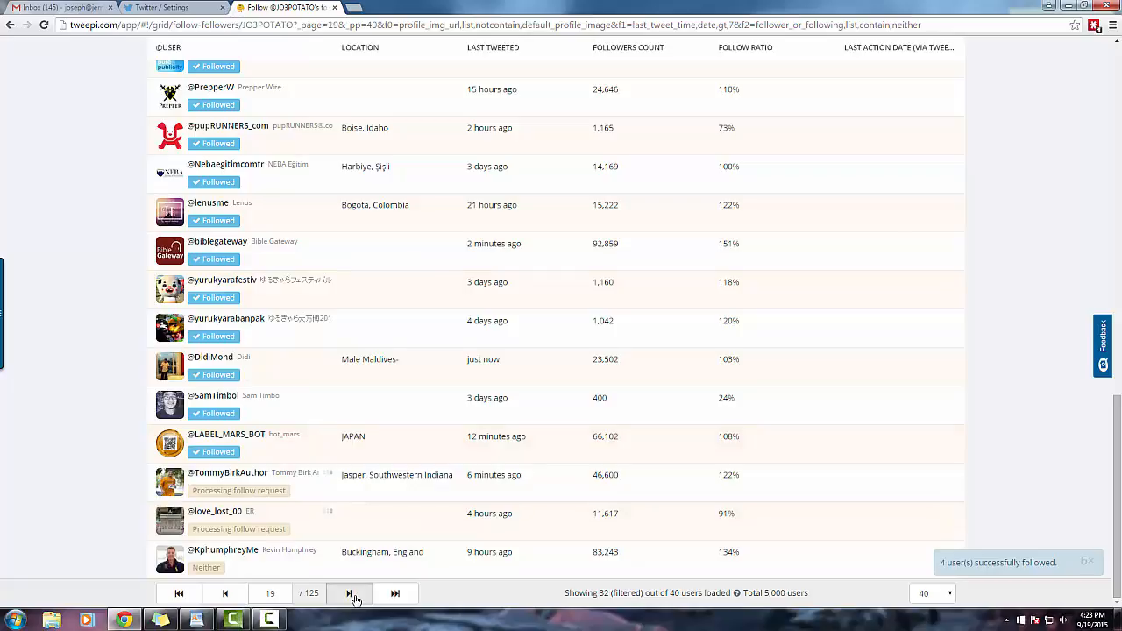
click(348, 594)
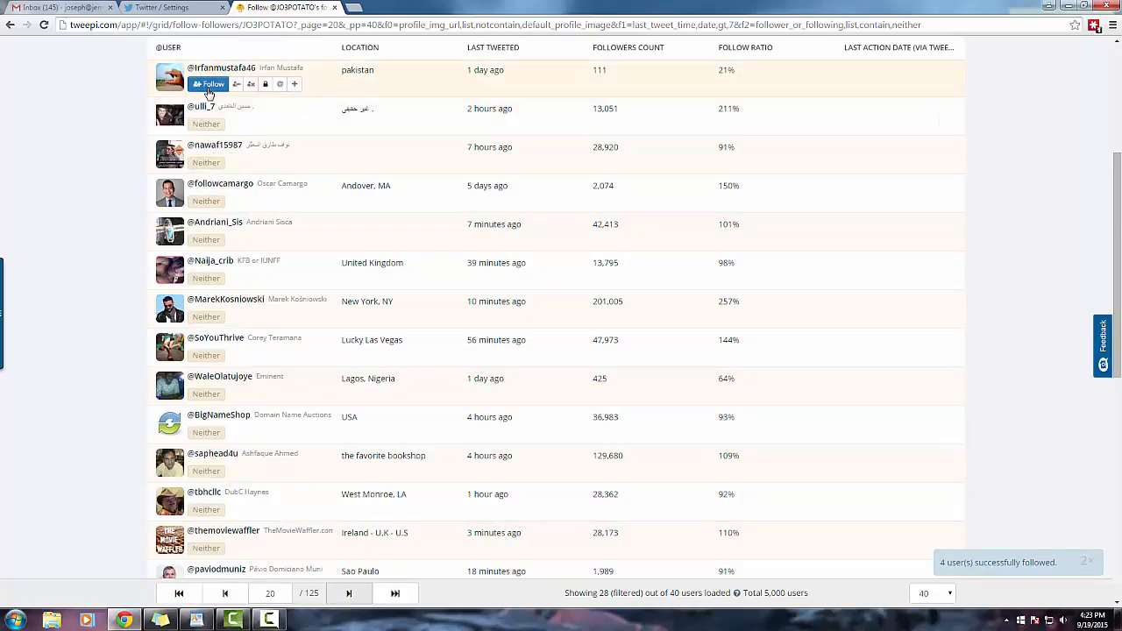
click(208, 84)
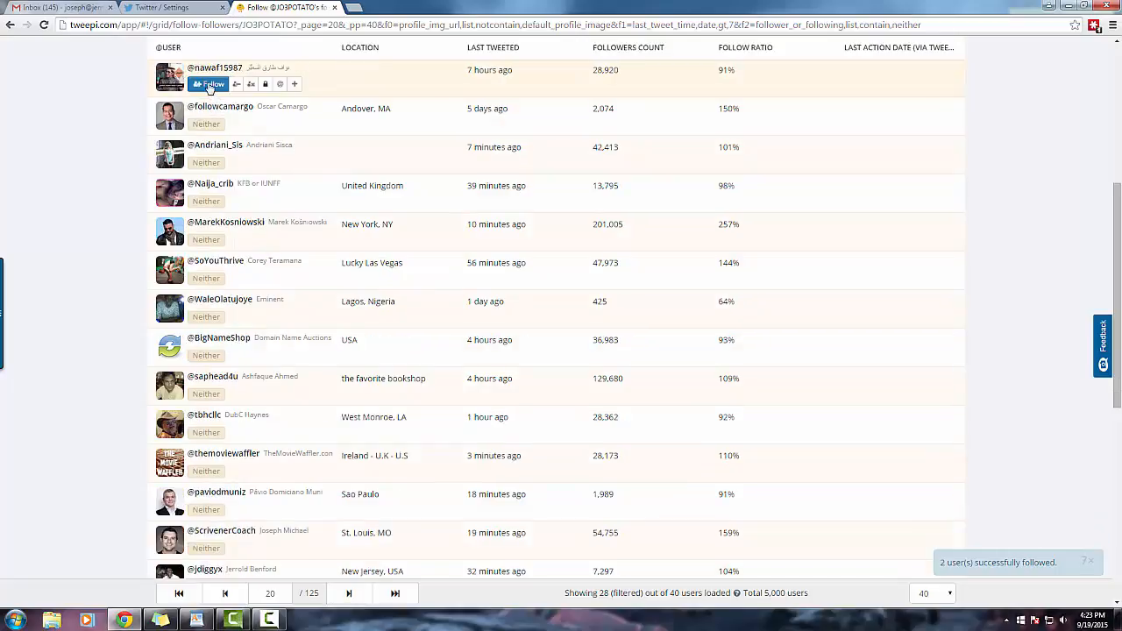
scroll(down, 3)
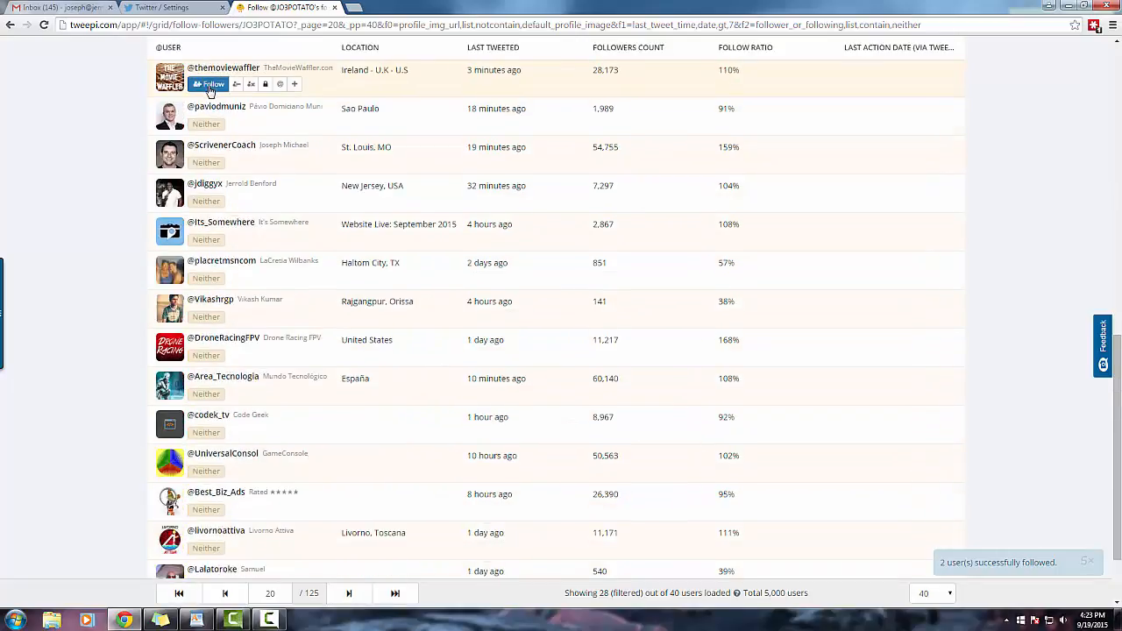
scroll(down, 3)
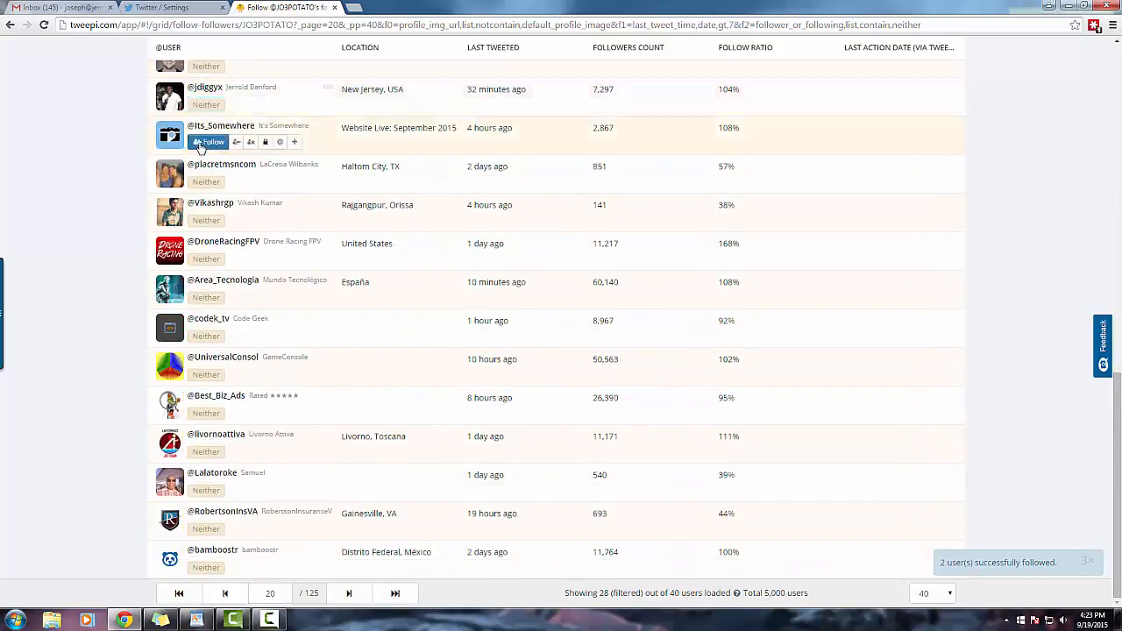
click(208, 142)
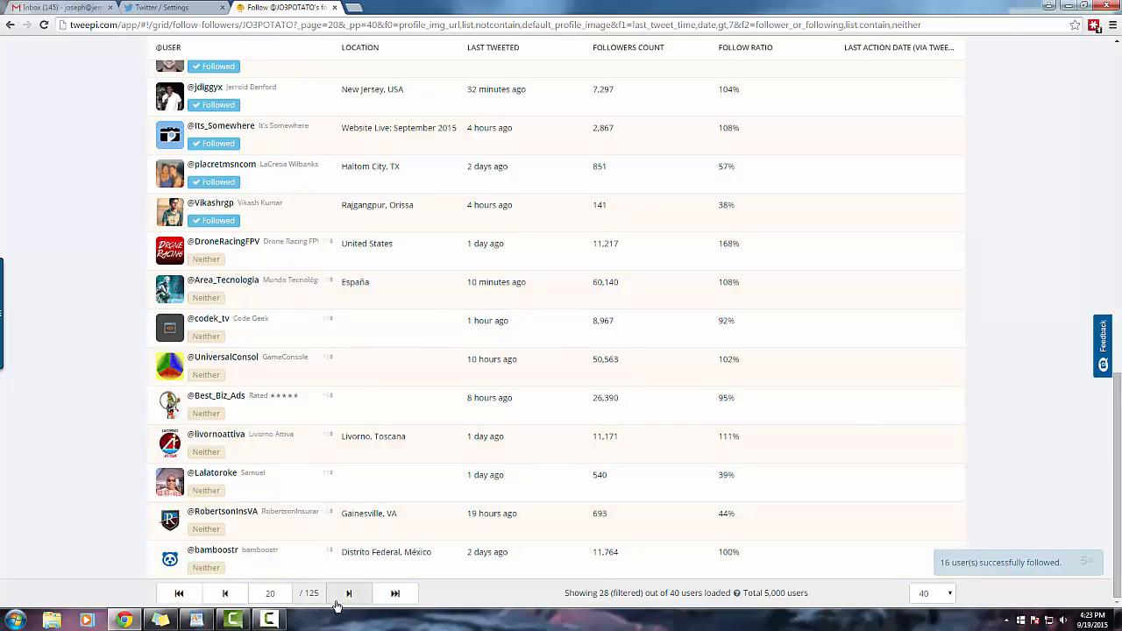
click(348, 593)
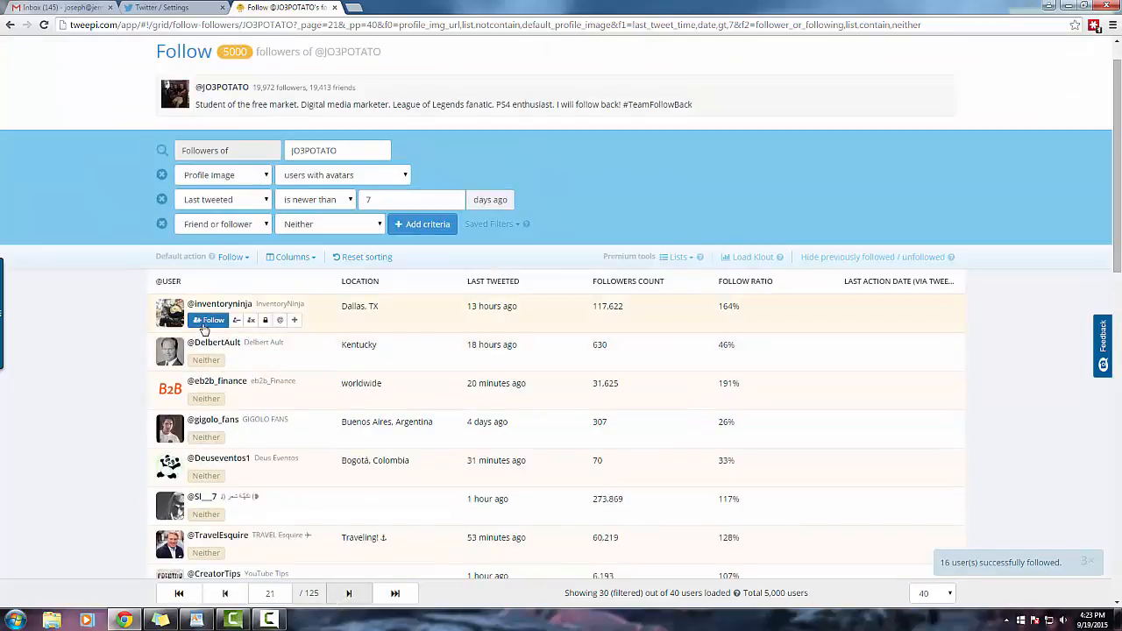
scroll(down, 3)
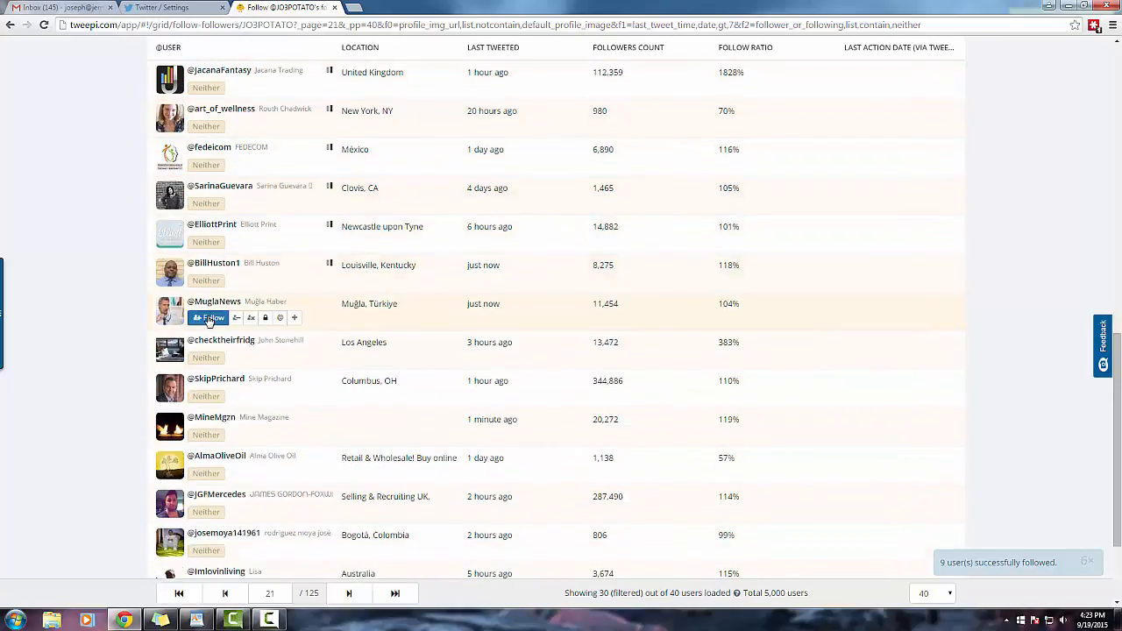
scroll(down, 3)
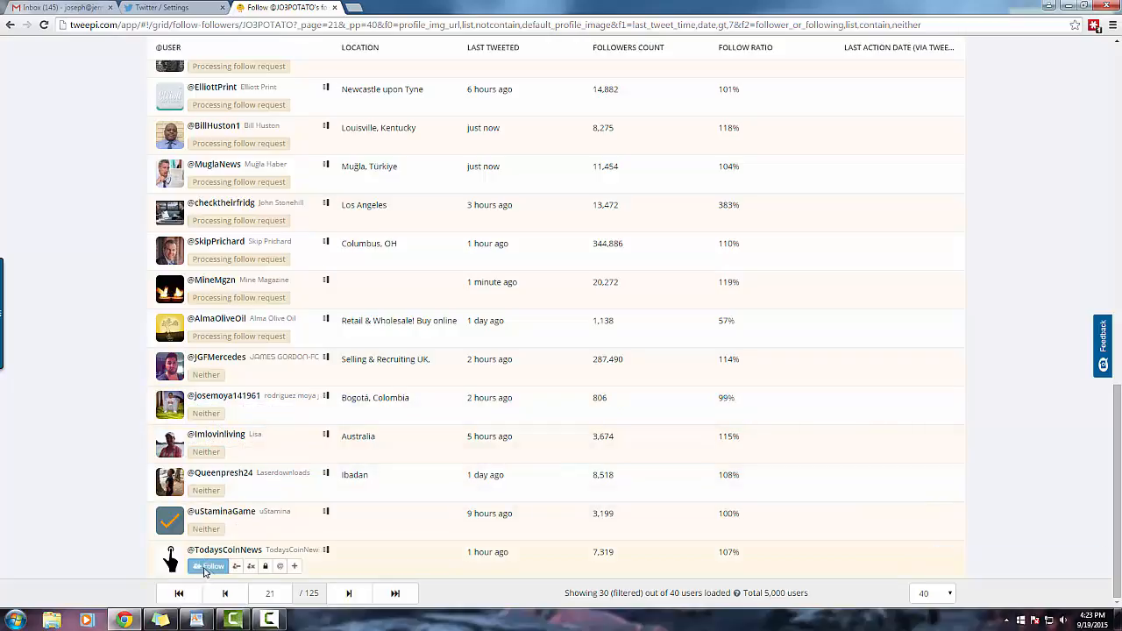
click(348, 593)
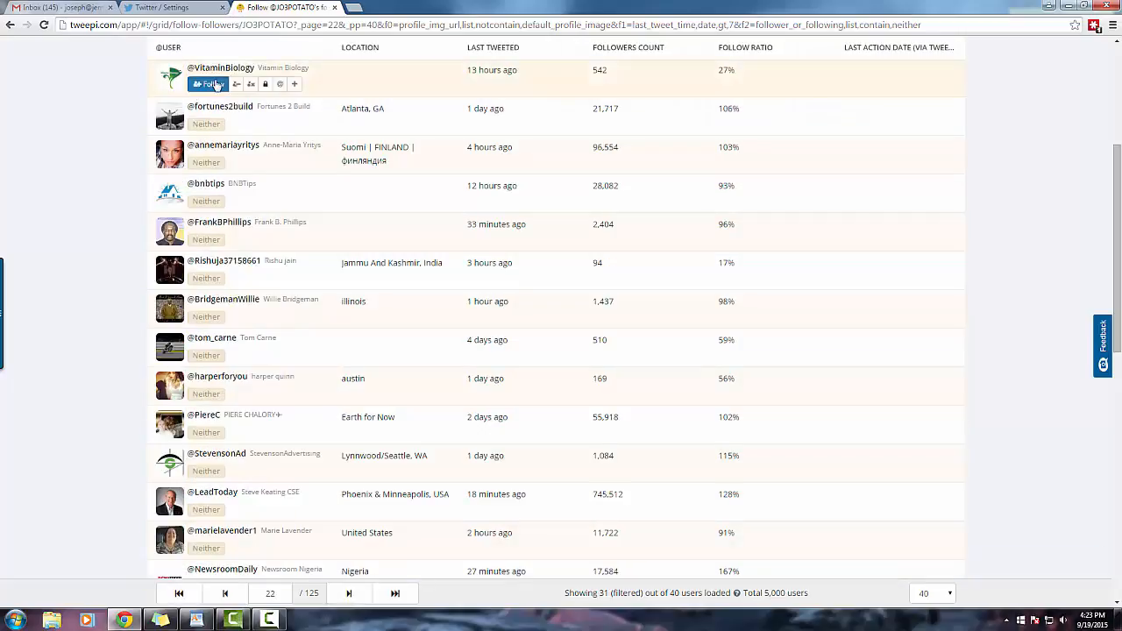
scroll(down, 3)
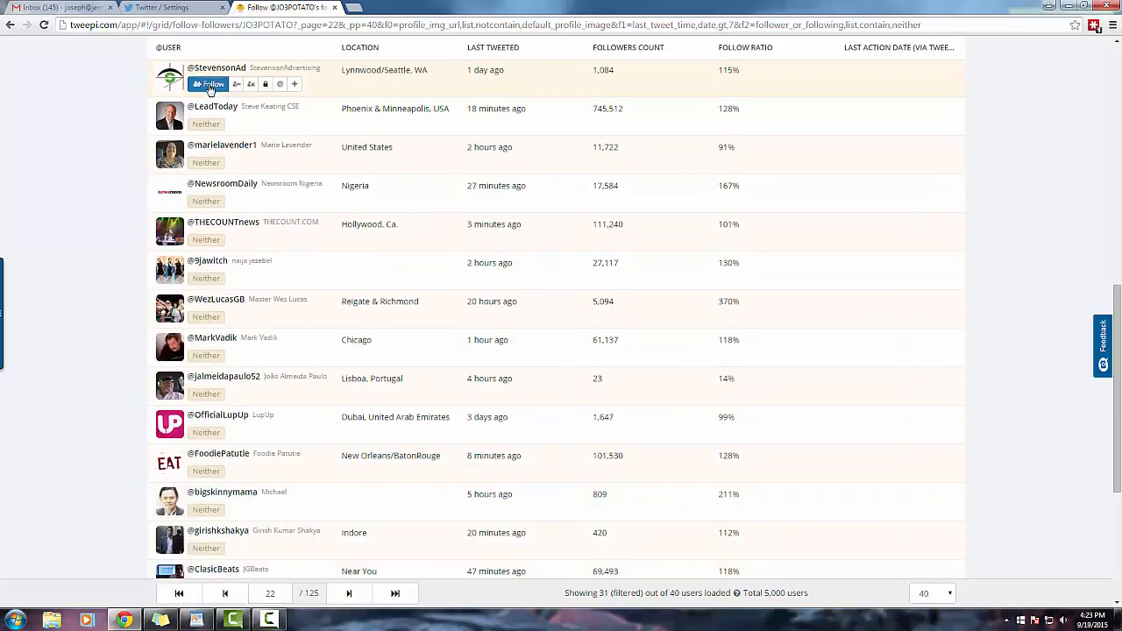
scroll(down, 3)
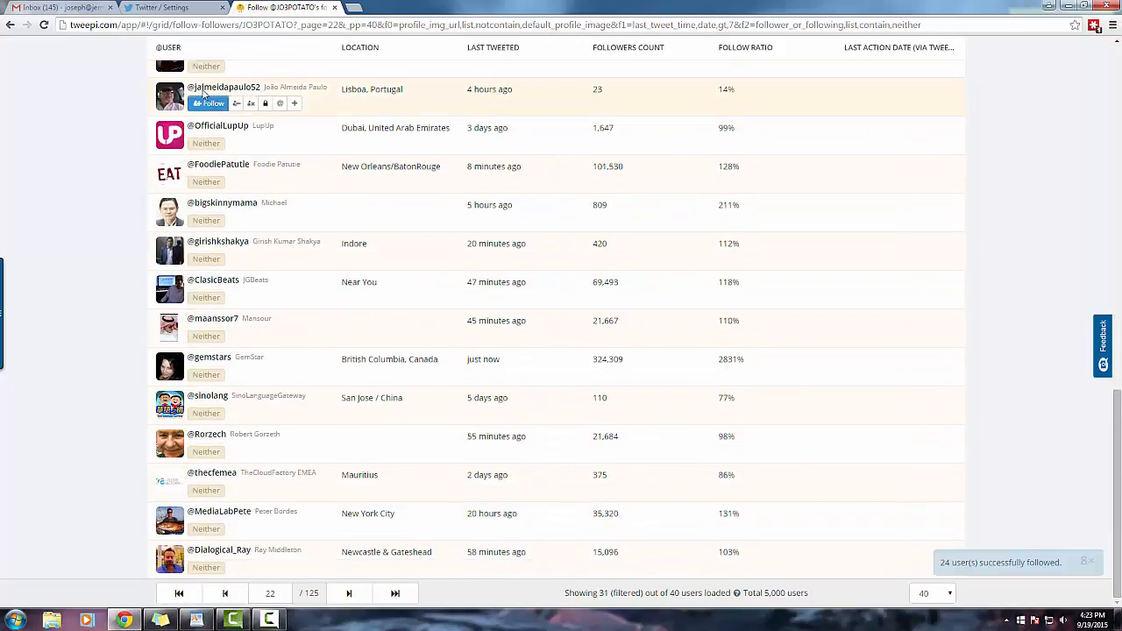
mouse_move(210, 181)
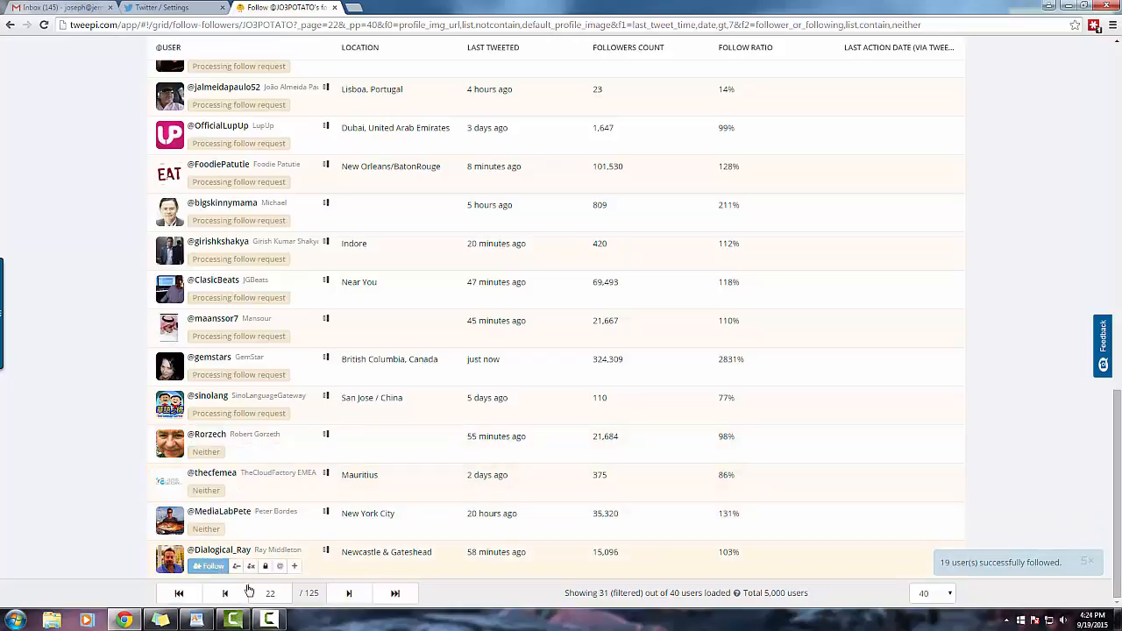
Advance to page 23 and follow the last accounts listed there
click(348, 594)
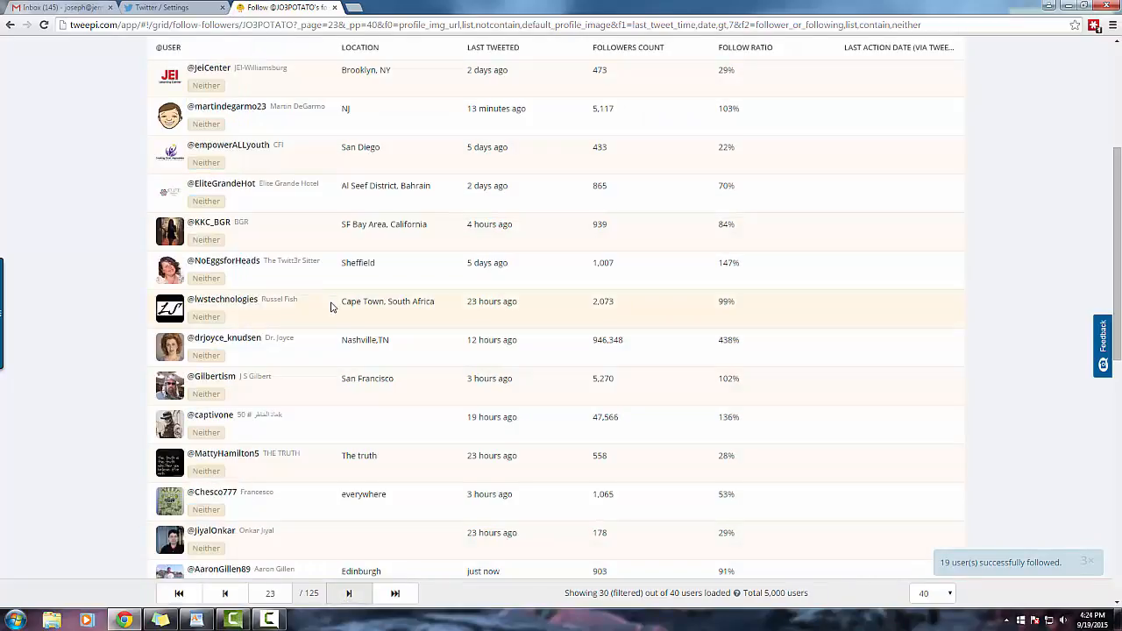
click(775, 50)
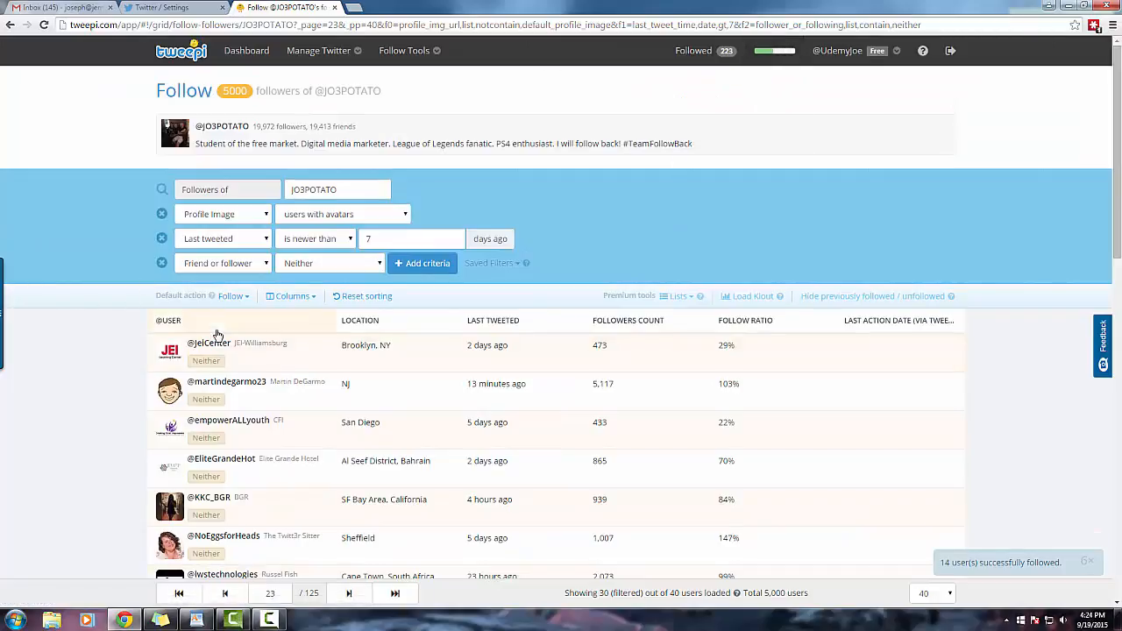
scroll(down, 3)
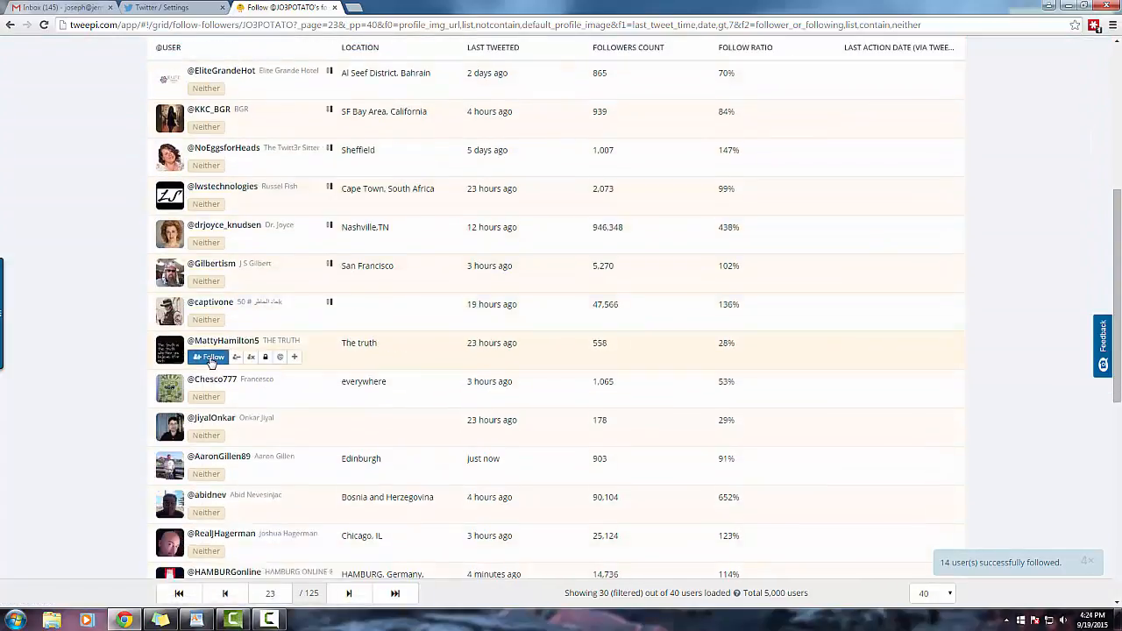
scroll(down, 3)
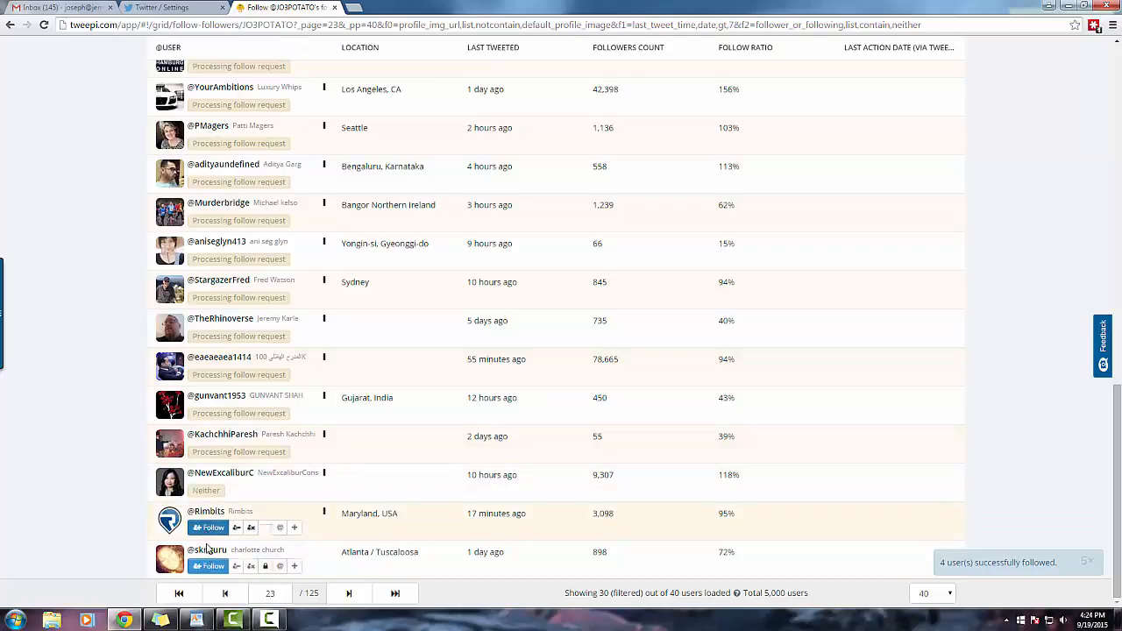
click(348, 593)
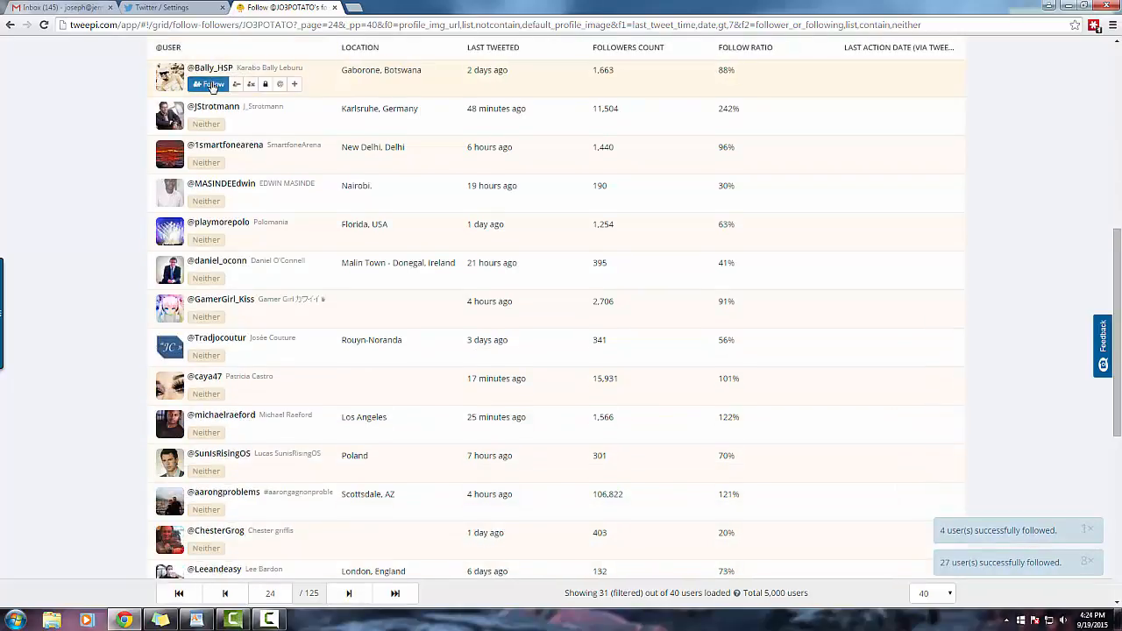
scroll(down, 3)
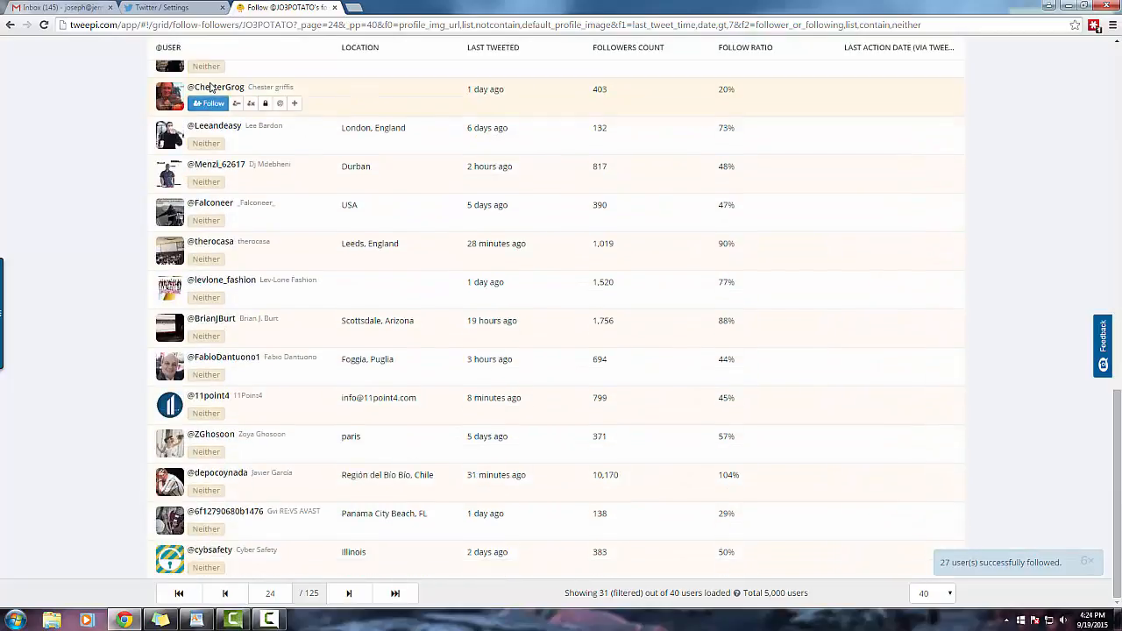
click(209, 103)
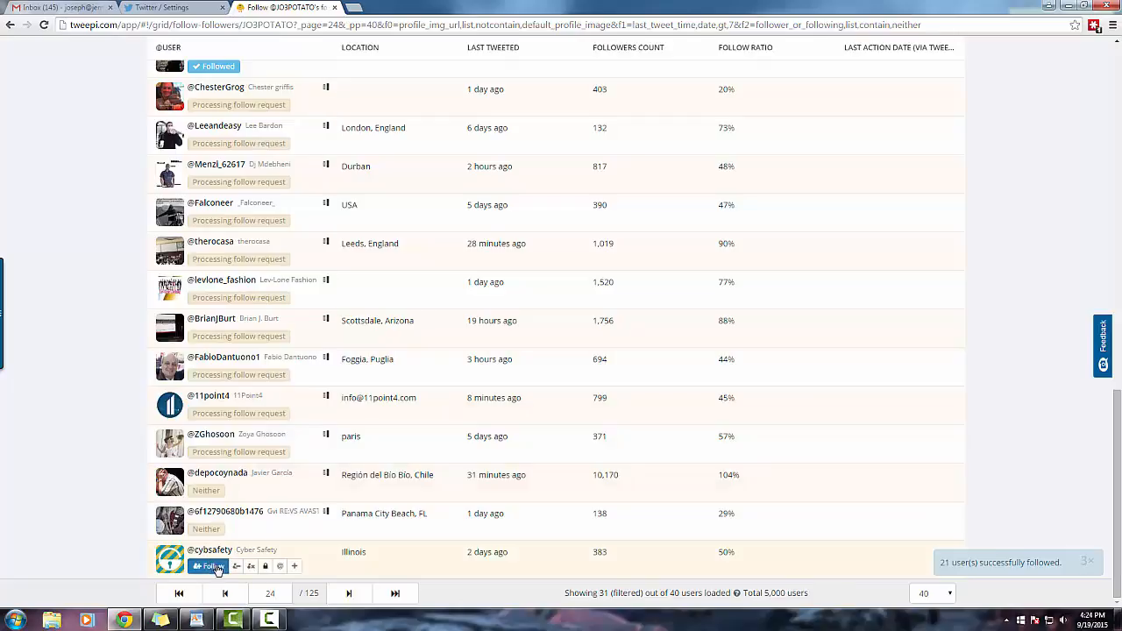
click(348, 593)
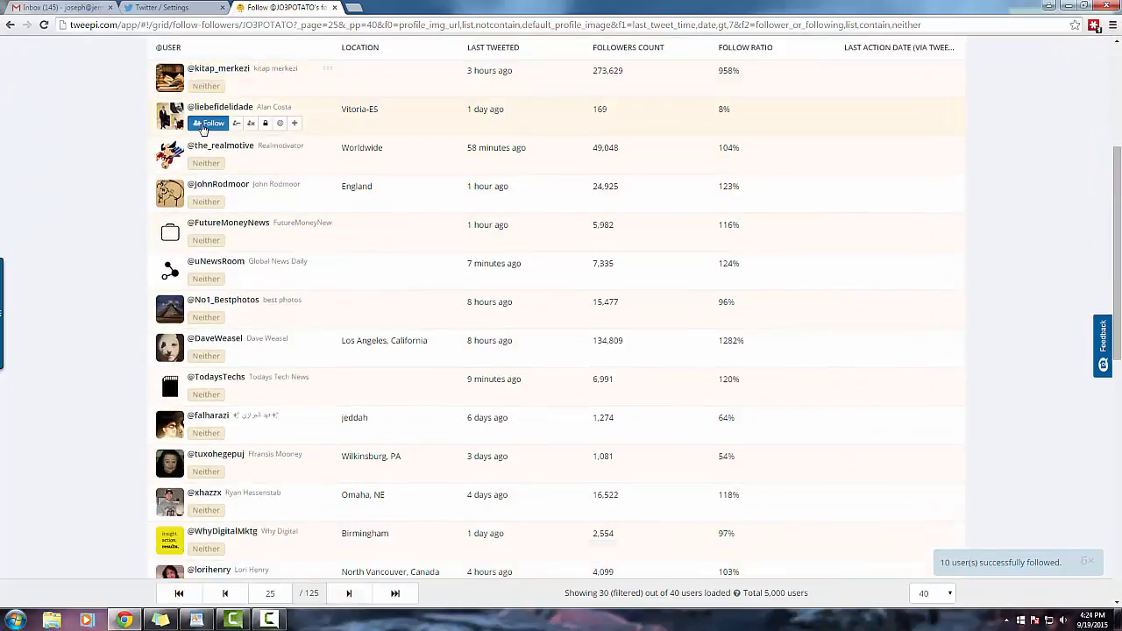
scroll(down, 3)
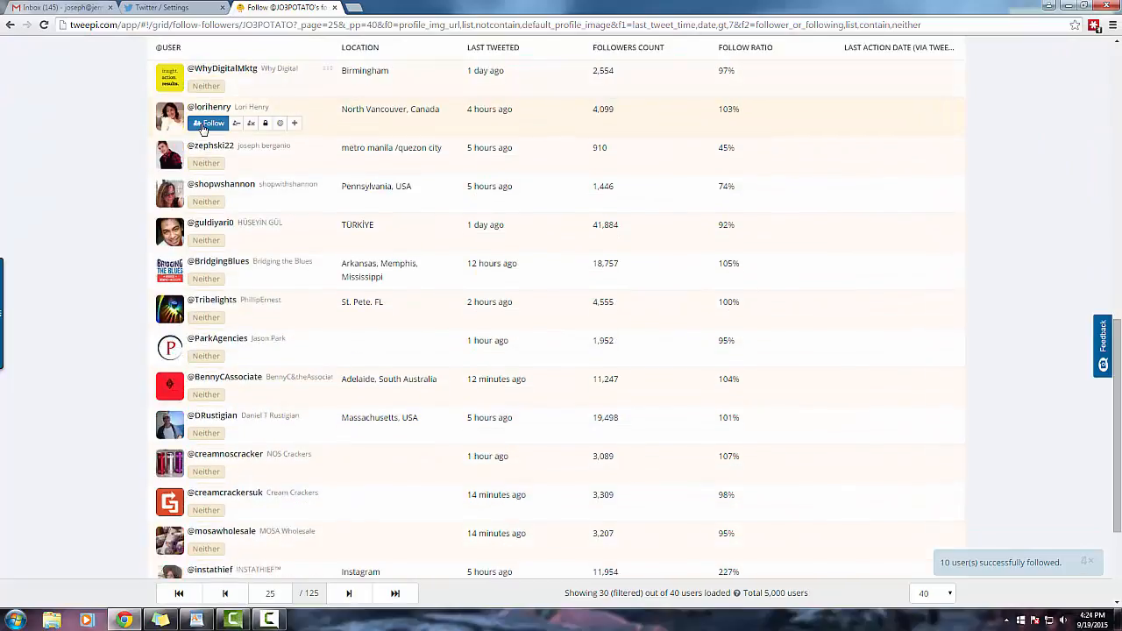
scroll(down, 3)
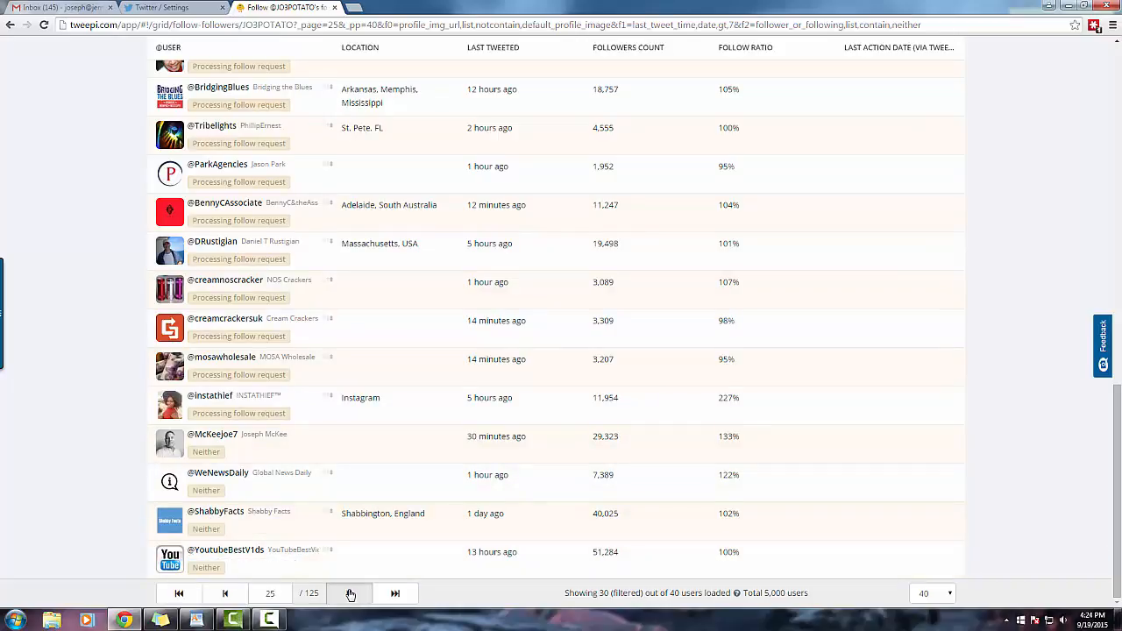
click(348, 593)
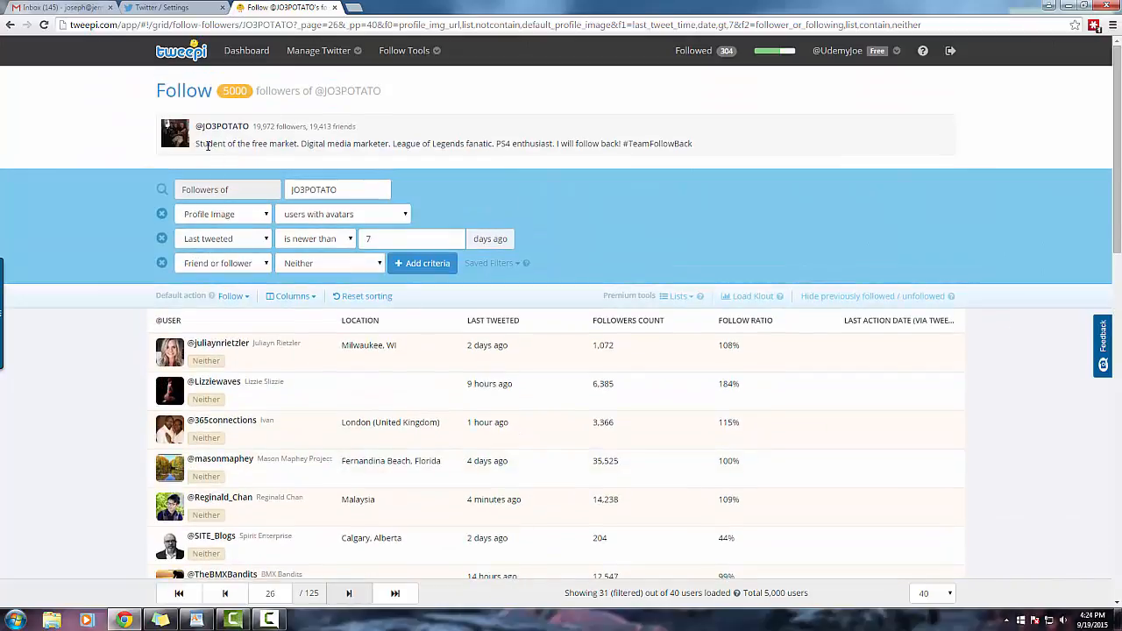
scroll(down, 3)
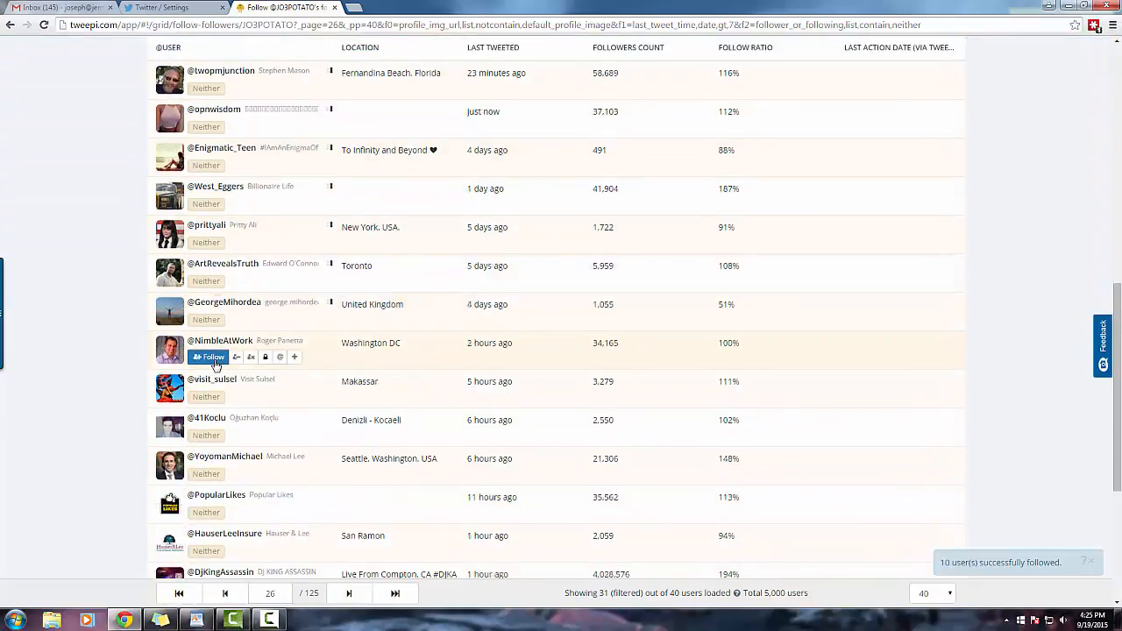
scroll(down, 3)
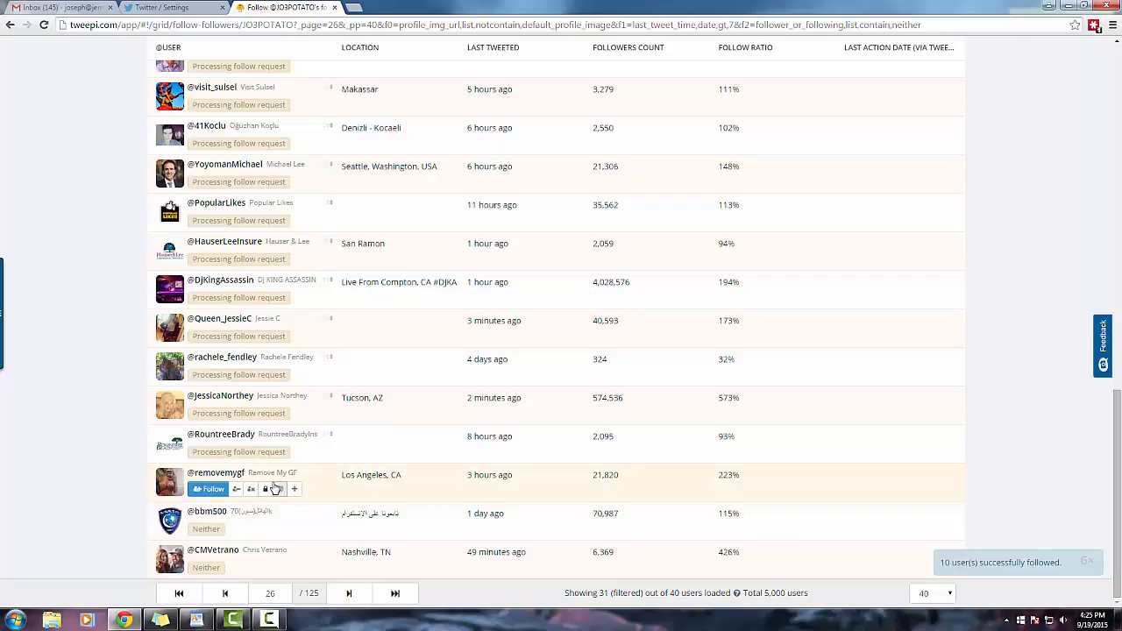
mouse_move(194, 501)
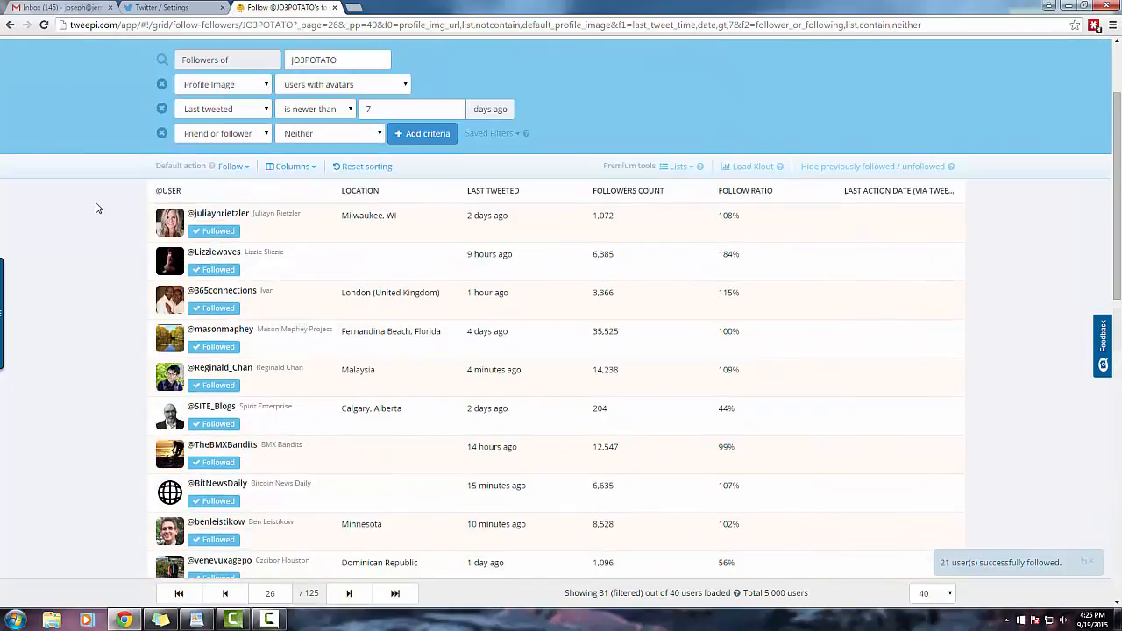
scroll(down, 3)
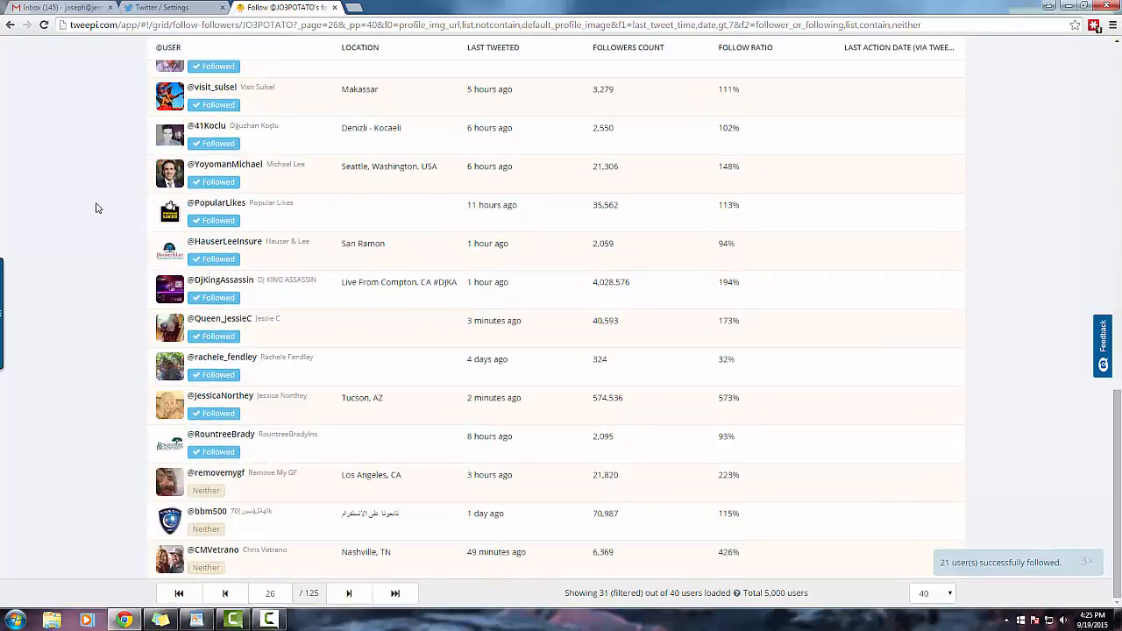
mouse_move(132, 491)
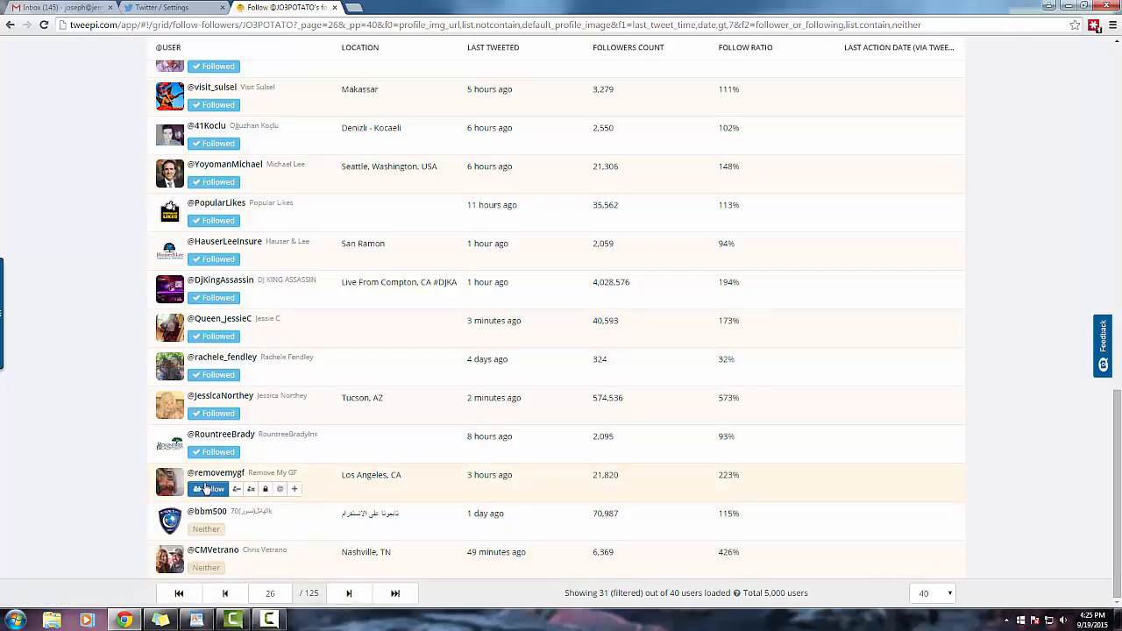
click(209, 488)
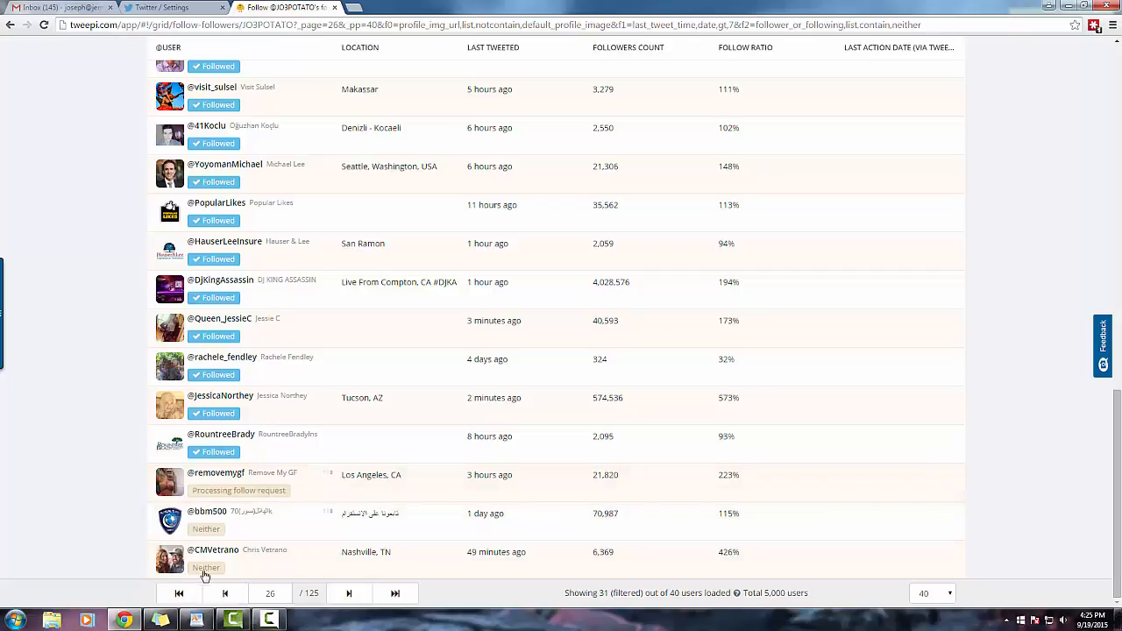
click(348, 593)
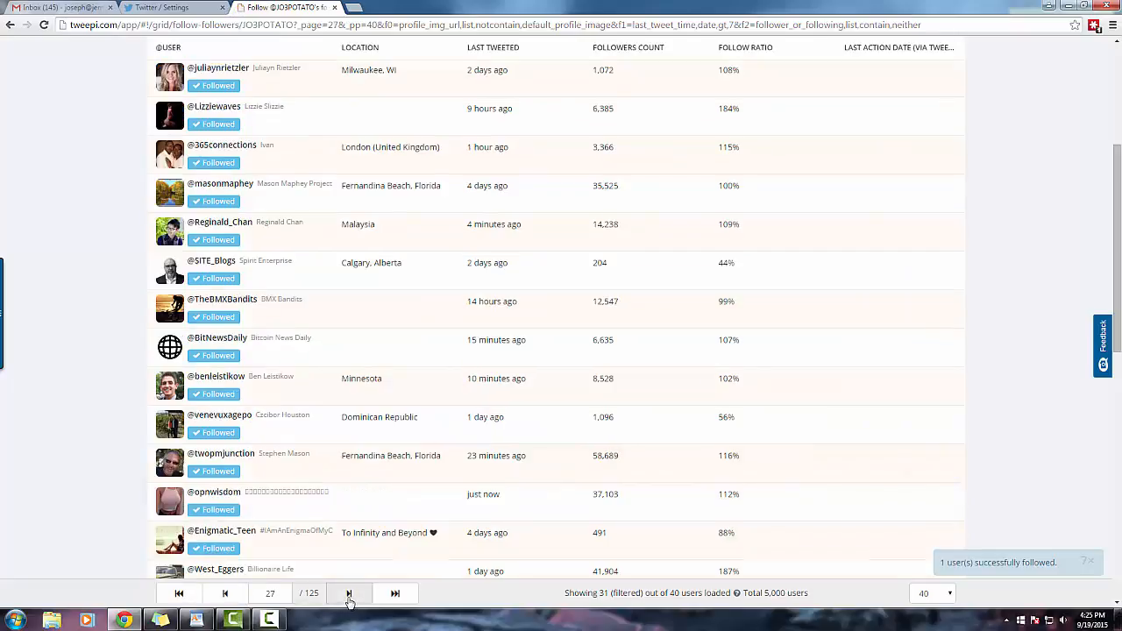
click(347, 593)
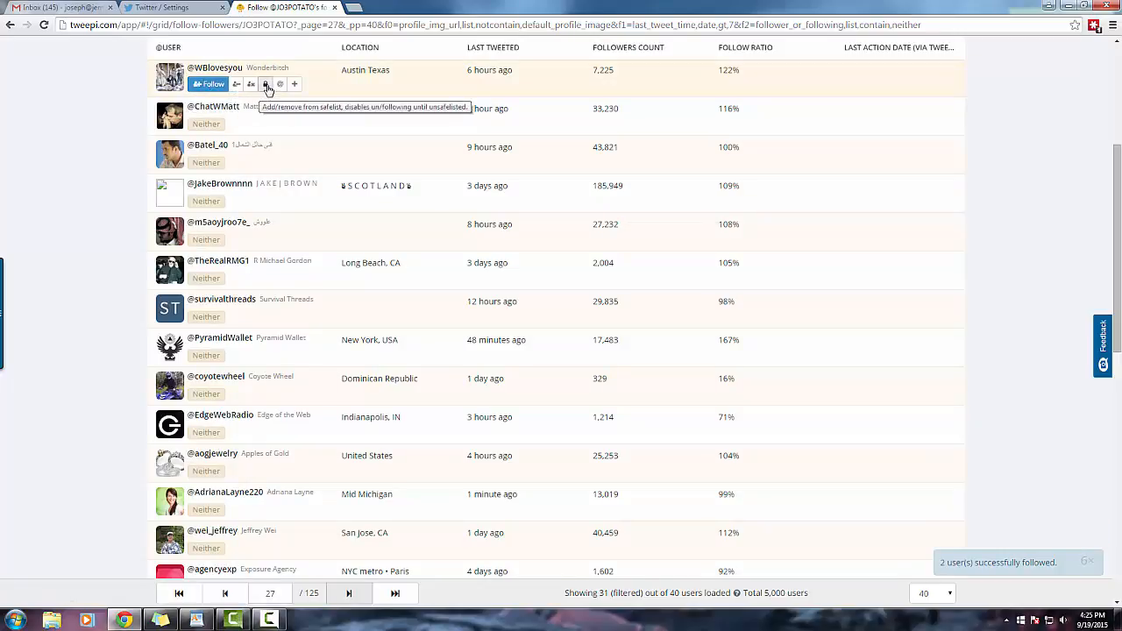
mouse_move(252, 83)
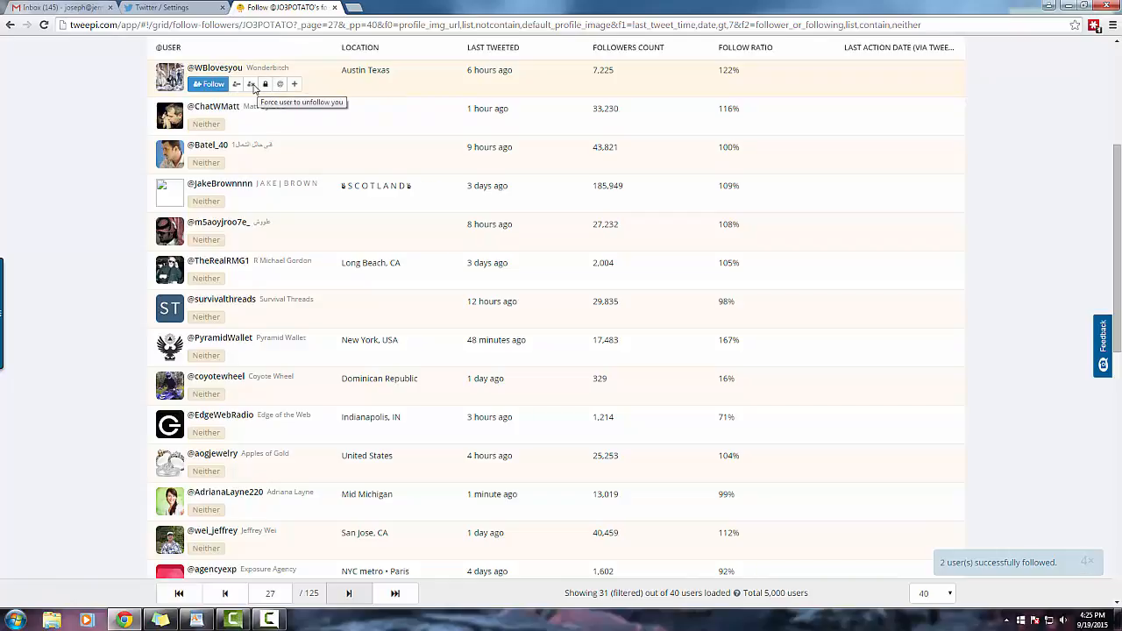
mouse_move(266, 84)
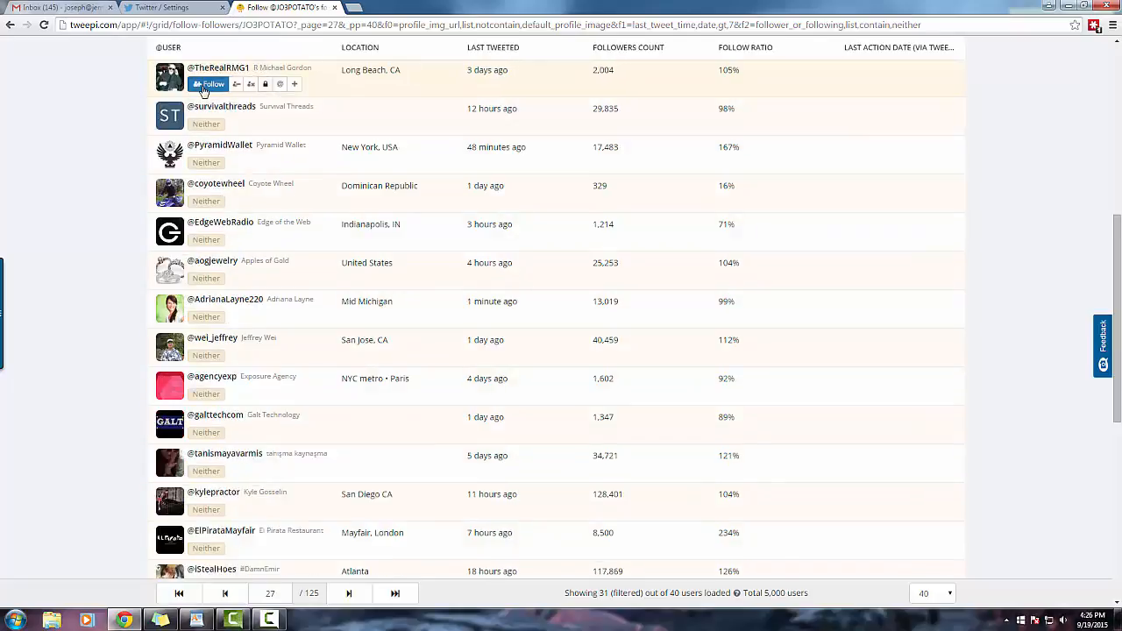
scroll(down, 3)
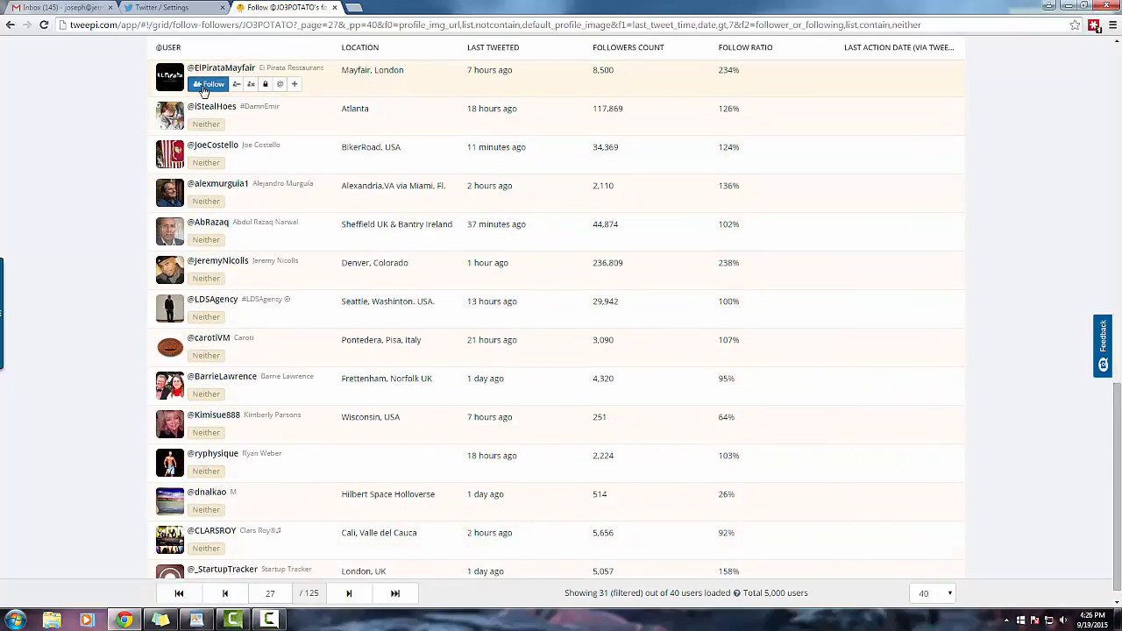
scroll(down, 3)
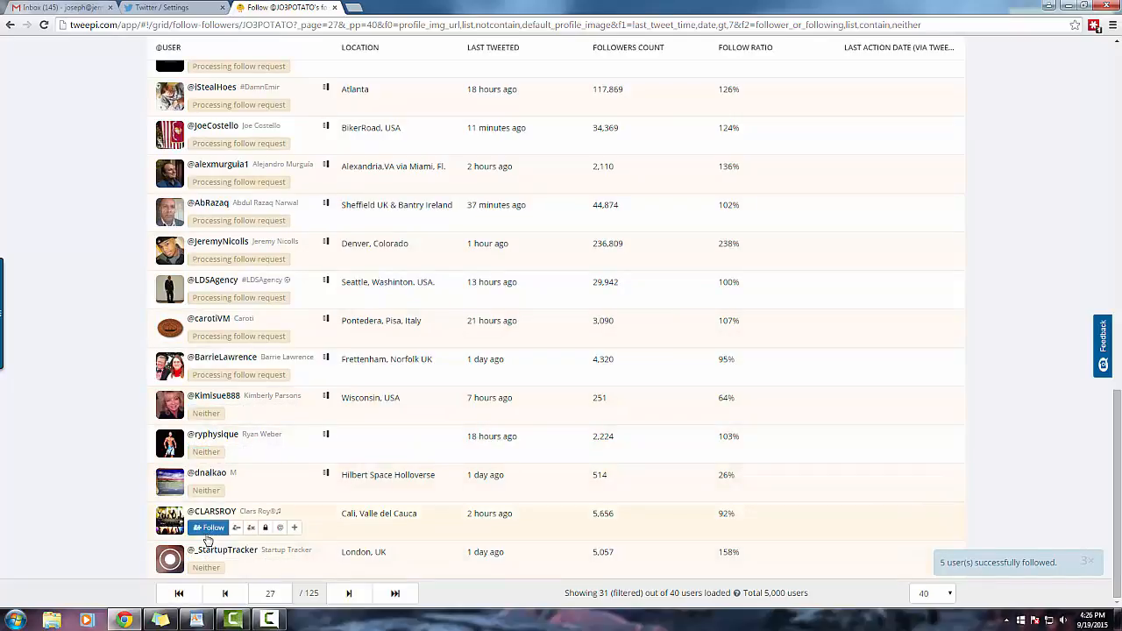
click(348, 593)
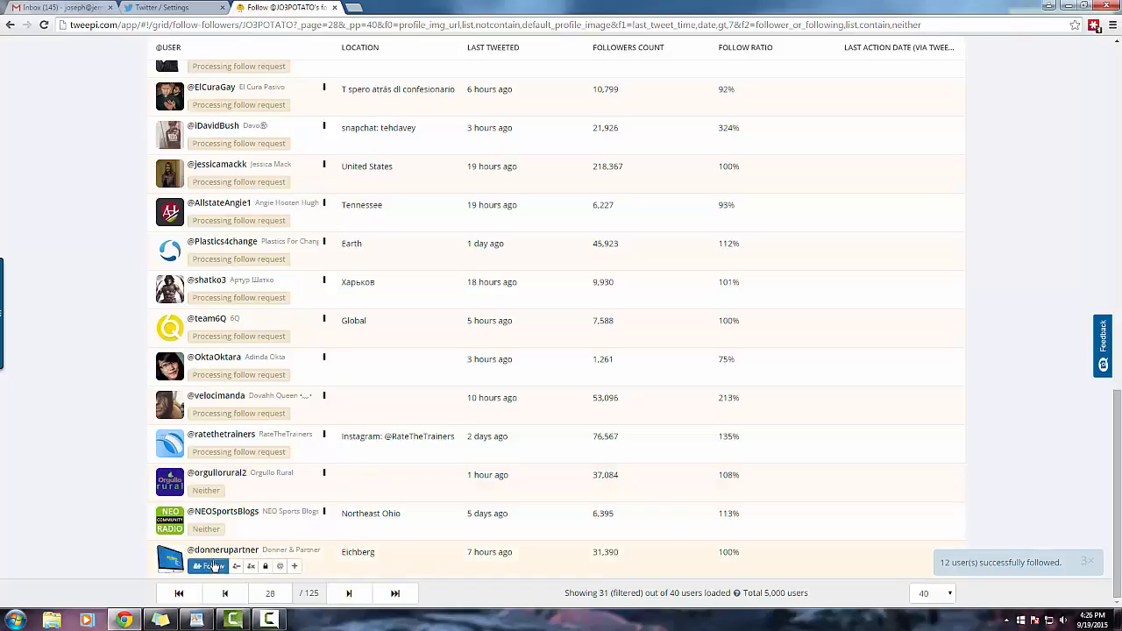
click(348, 593)
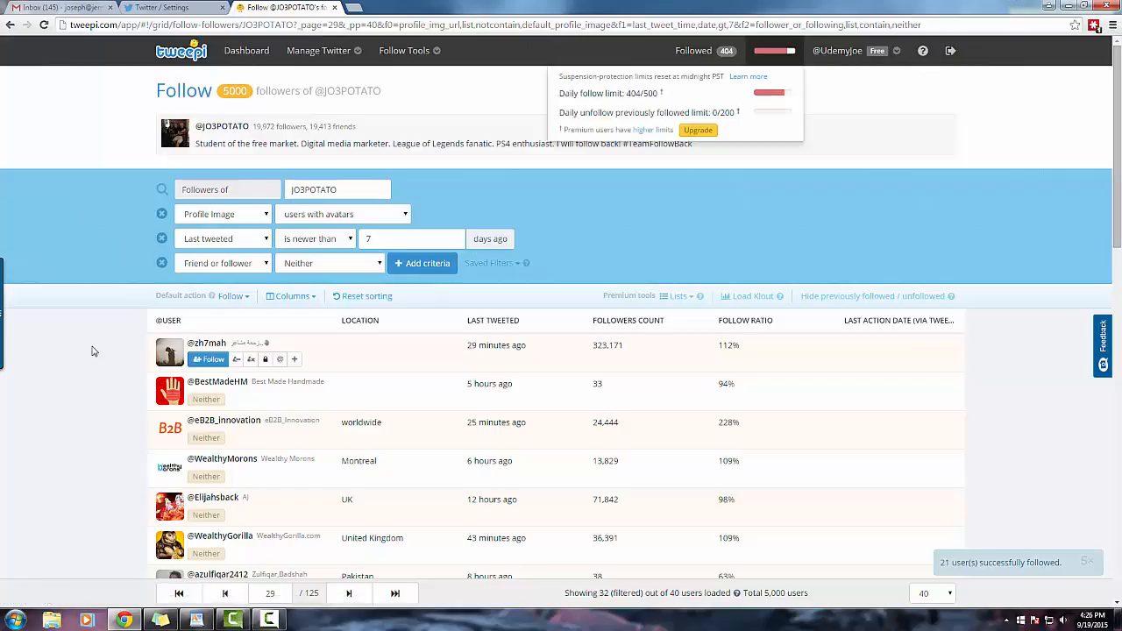
scroll(down, 3)
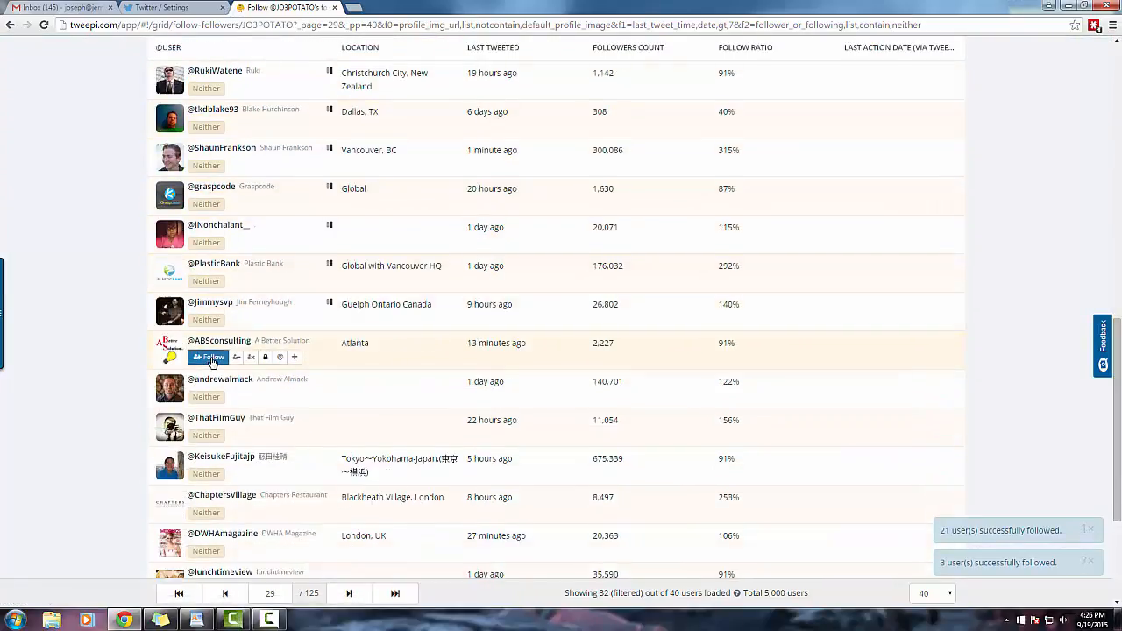
scroll(down, 3)
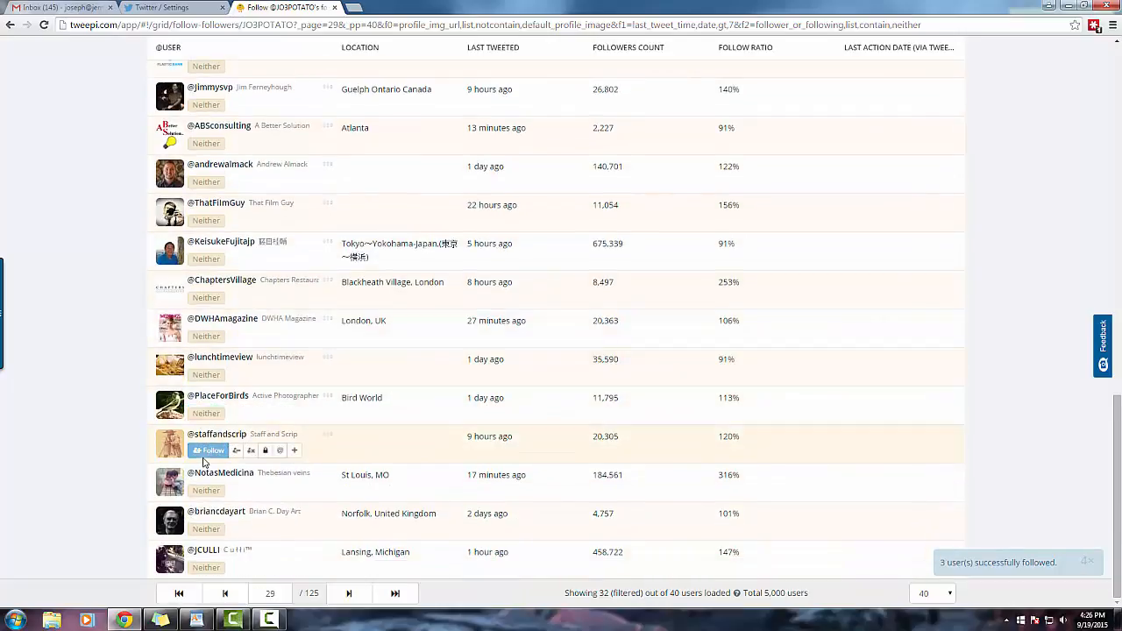
click(209, 450)
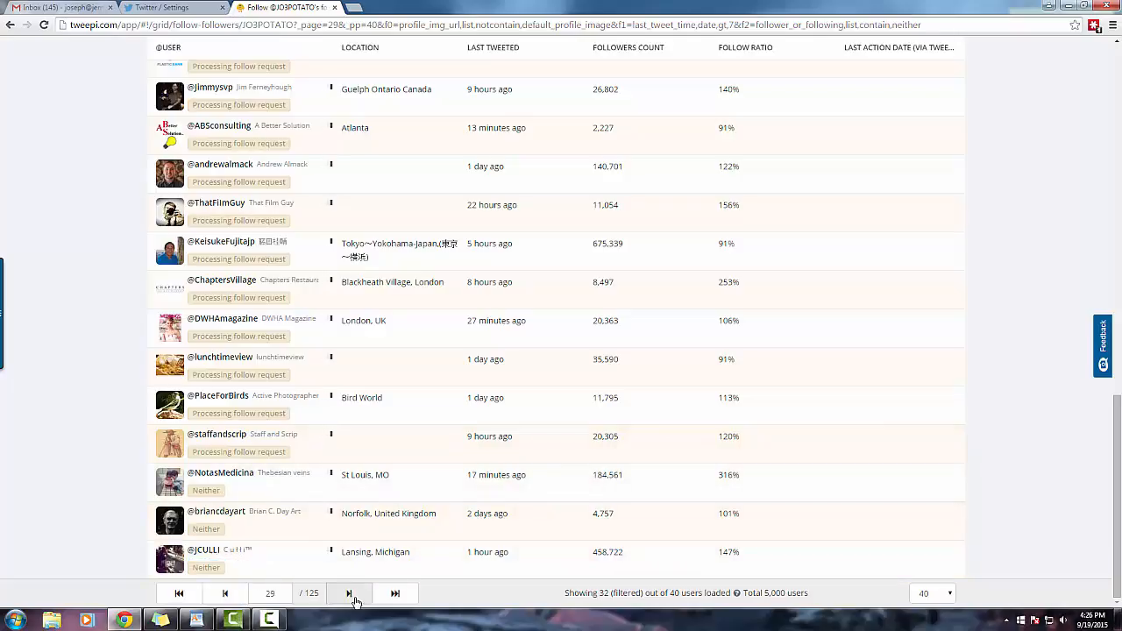
click(348, 594)
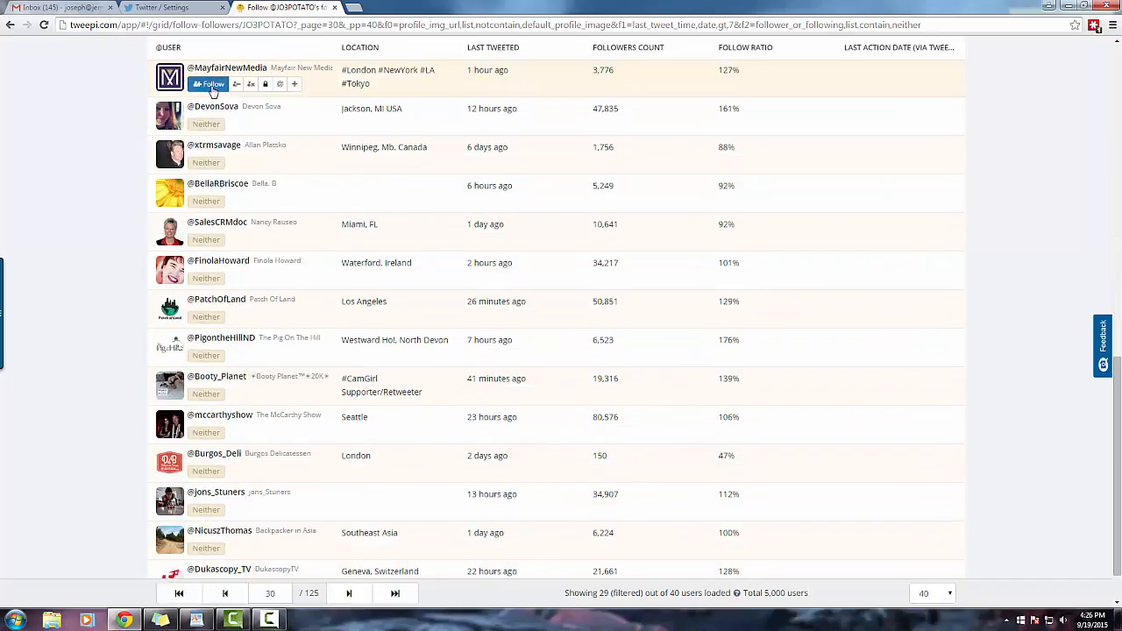
click(210, 84)
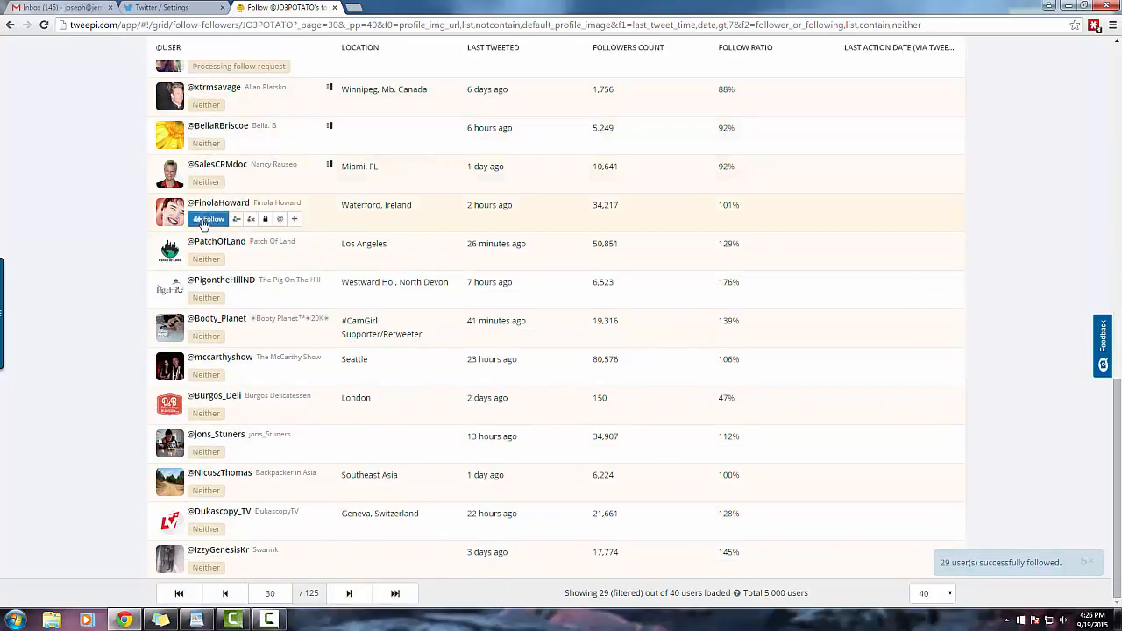
mouse_move(208, 372)
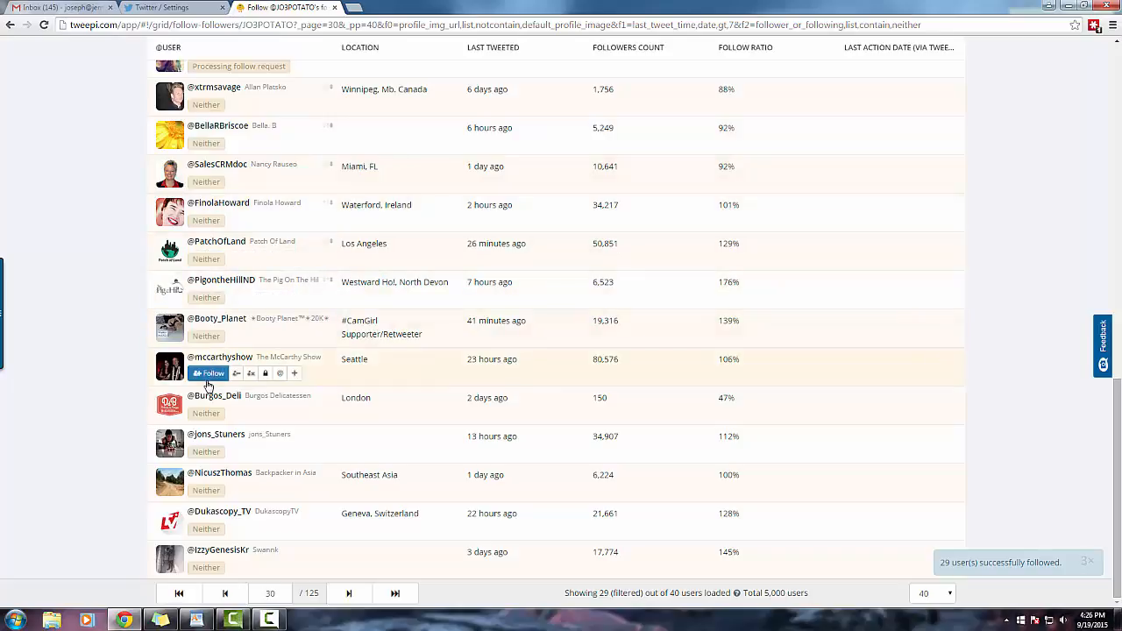
mouse_move(208, 488)
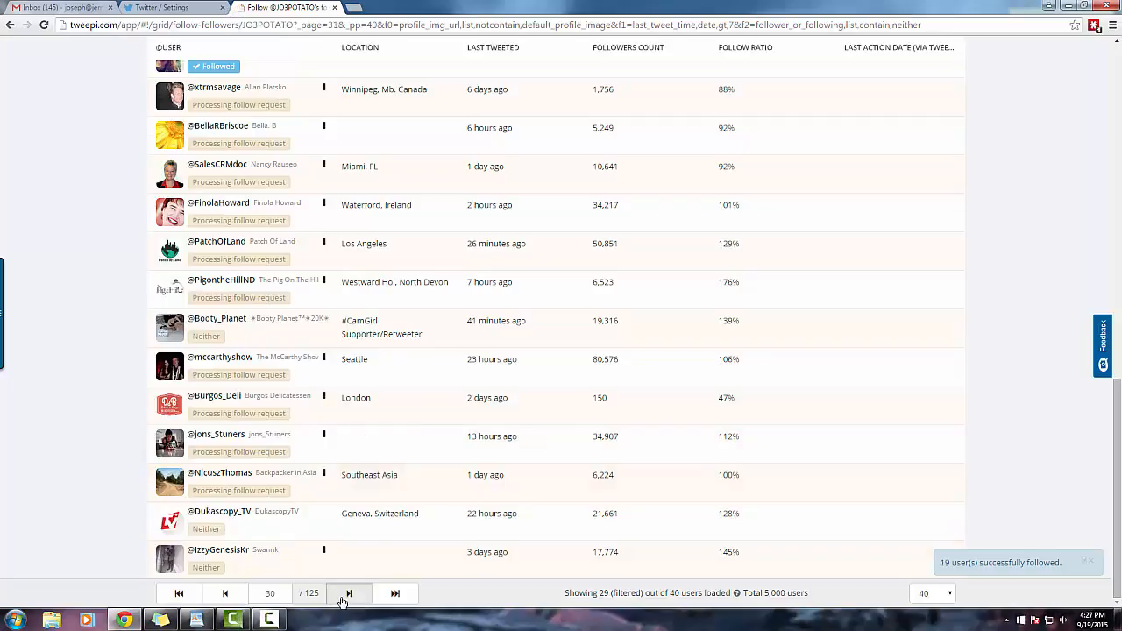
click(348, 593)
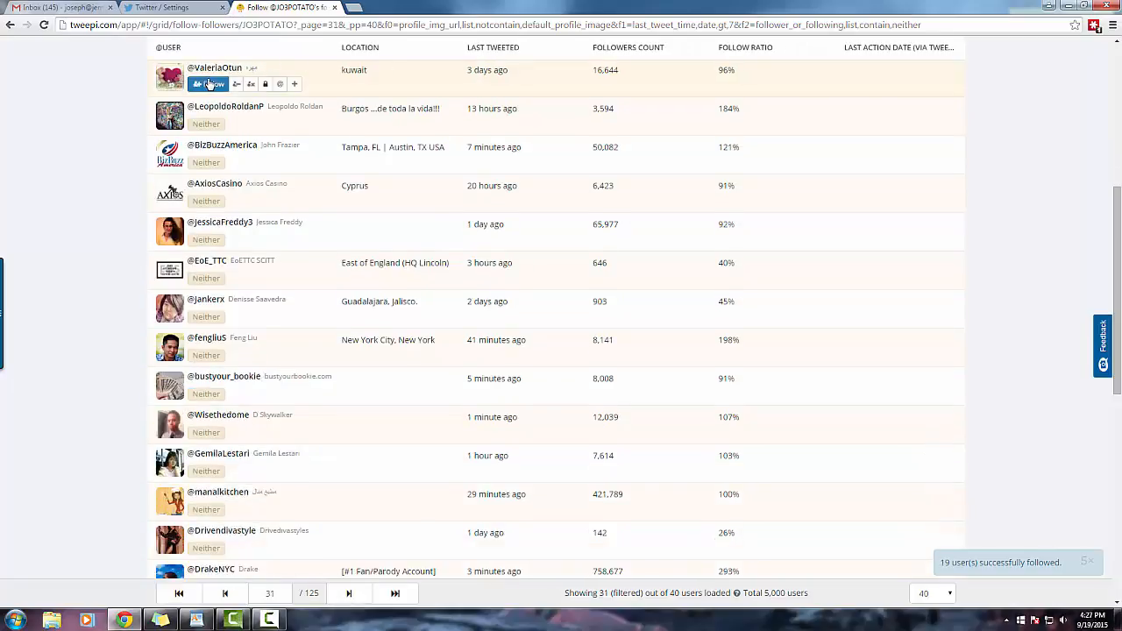
scroll(down, 3)
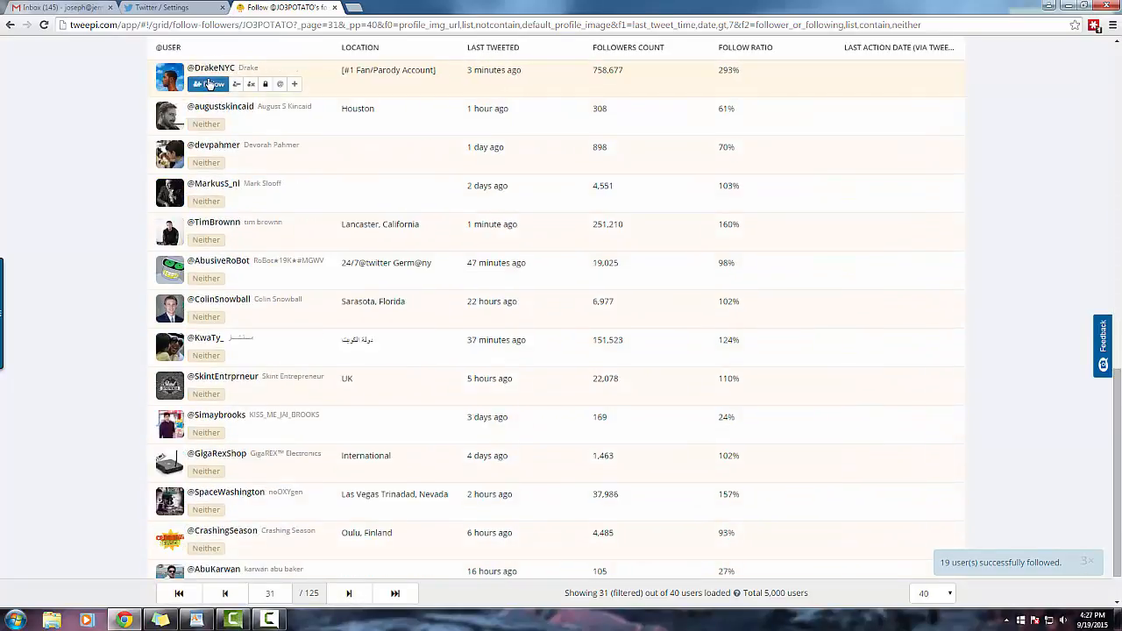
scroll(down, 3)
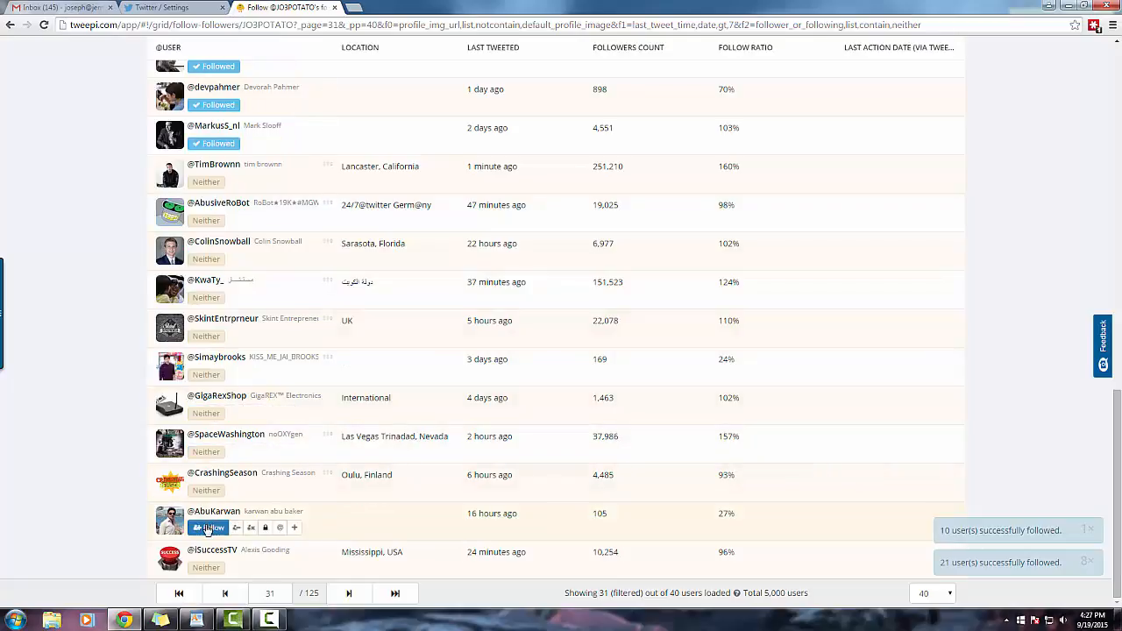
click(349, 593)
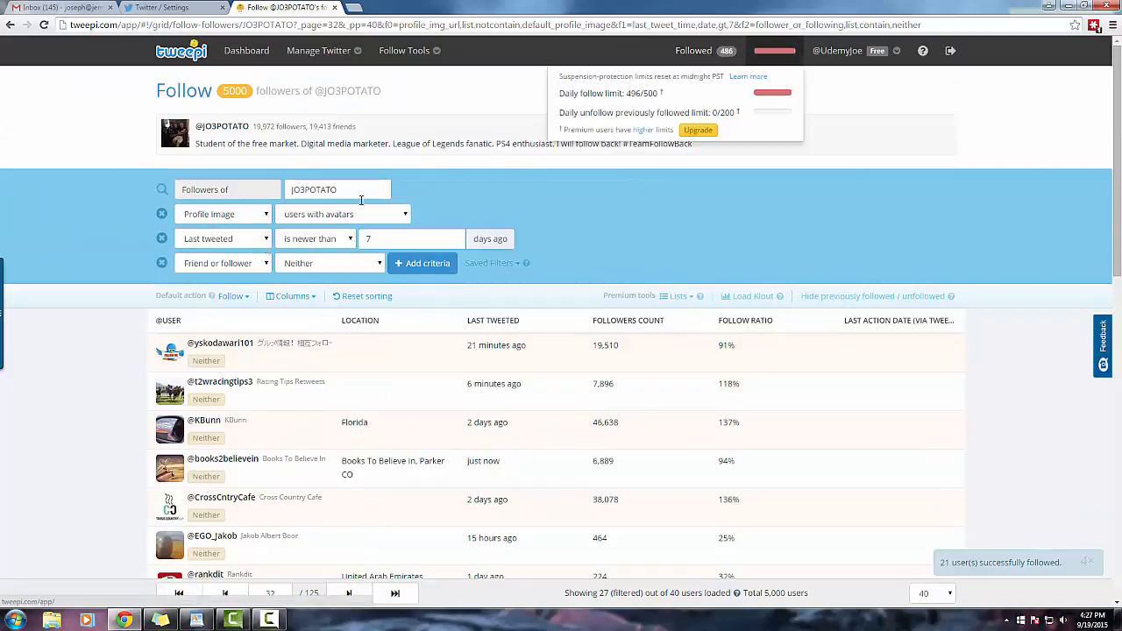
scroll(down, 3)
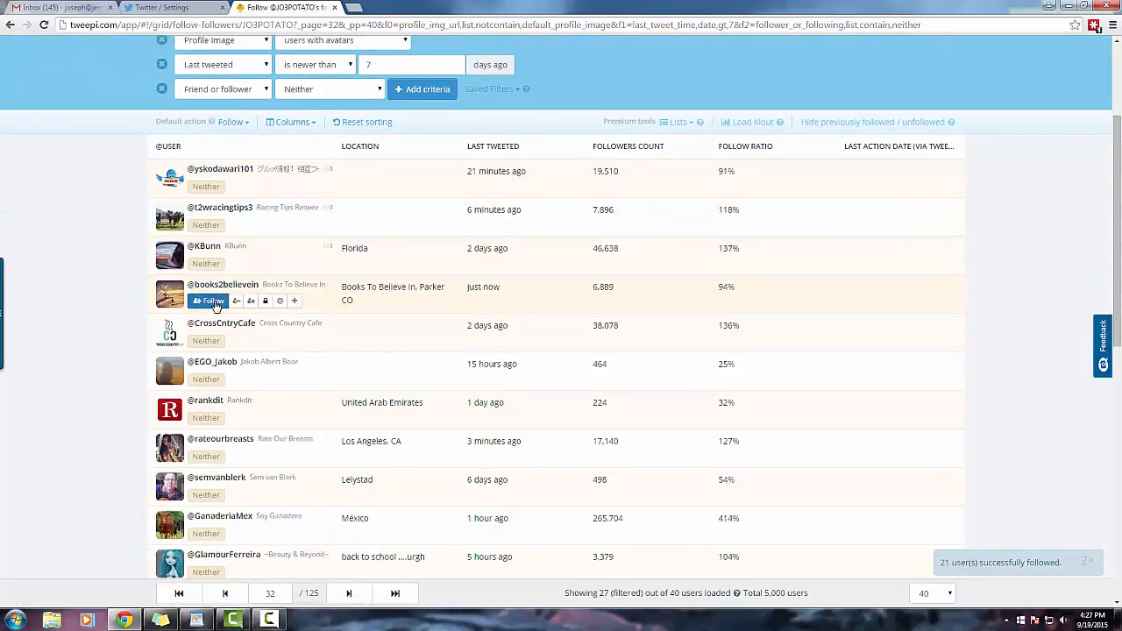